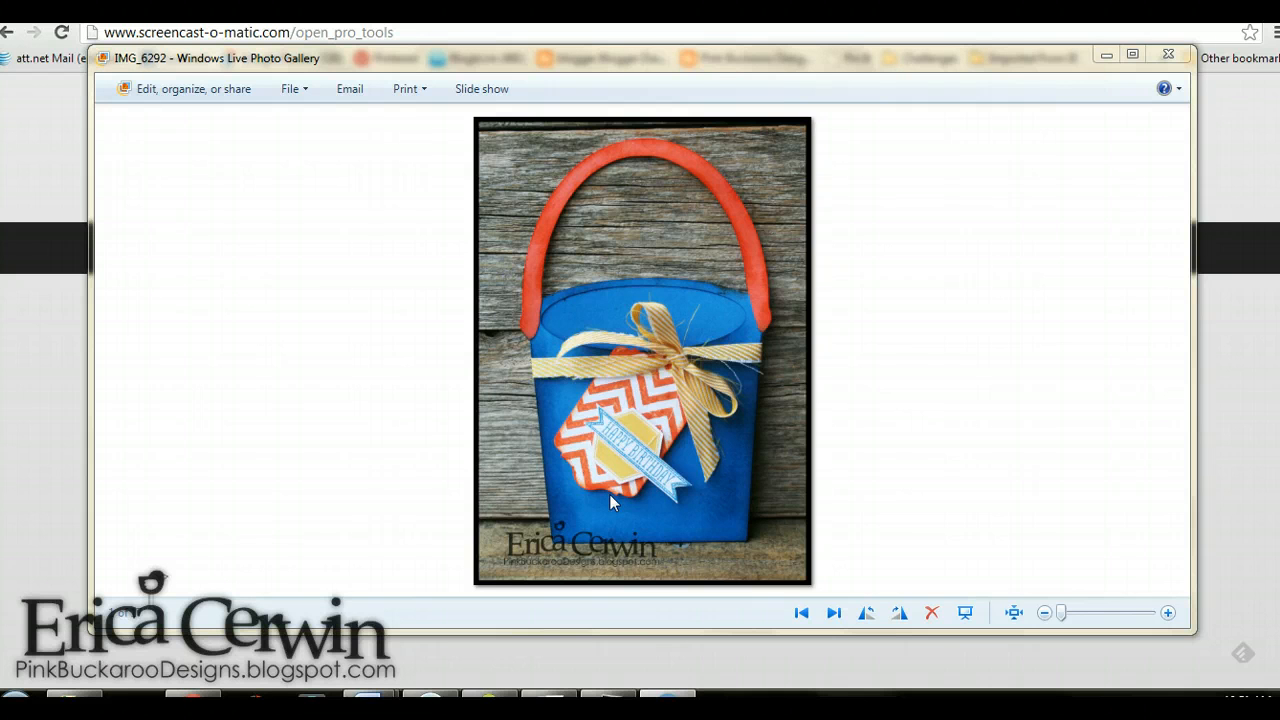
# Browse Photo Gallery to the photo of the blue bucket holding the gift card.
pyautogui.click(802, 612)
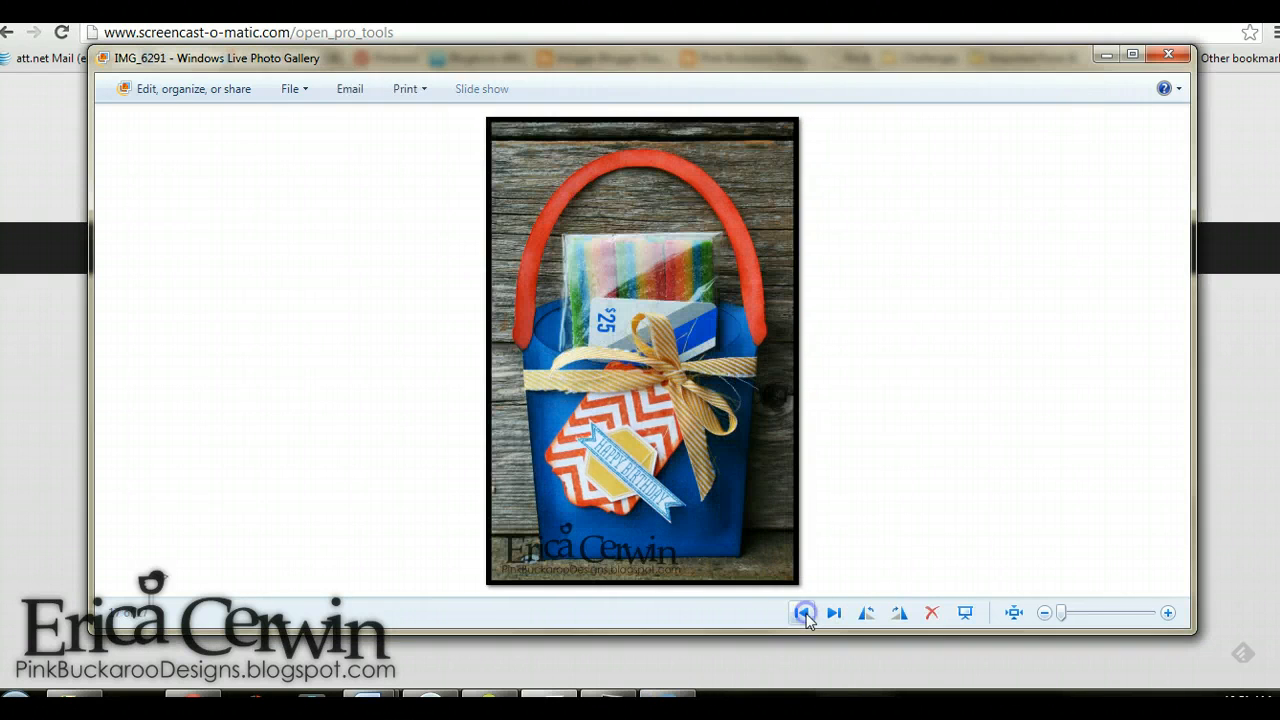
pyautogui.click(804, 612)
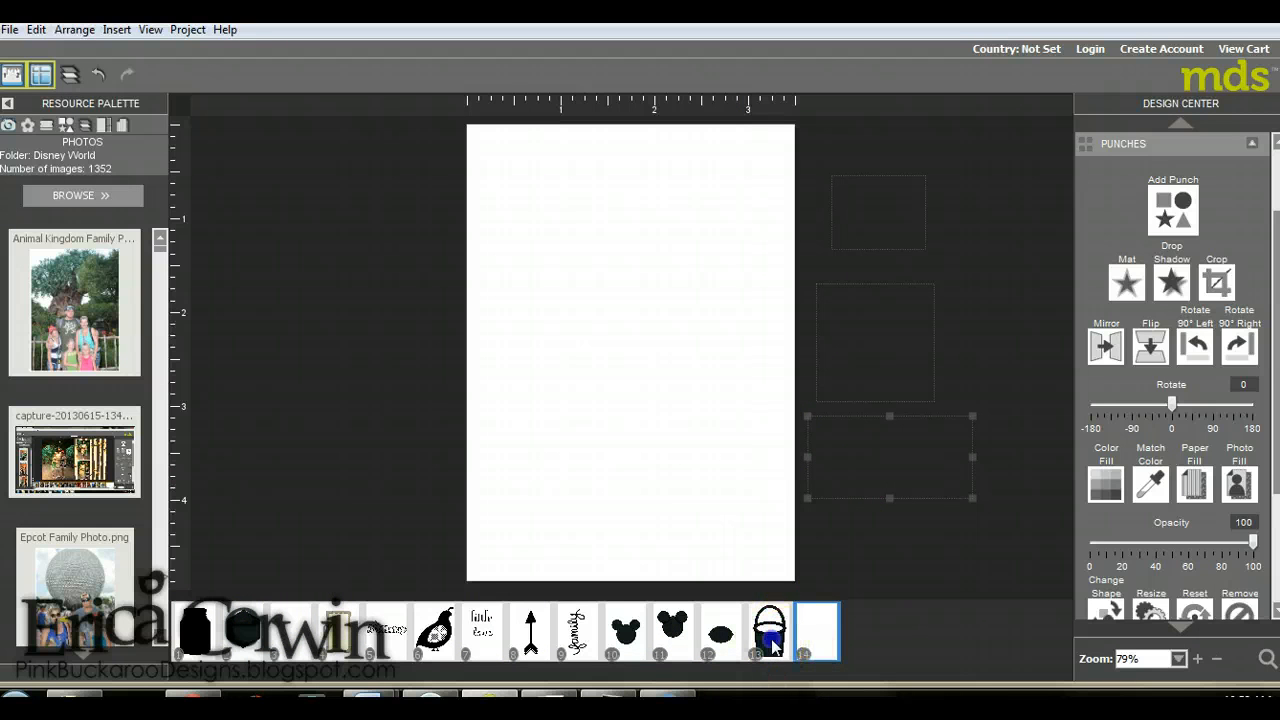
# Place the scalloped bucket punch on the page and enlarge it.
pyautogui.click(768, 630)
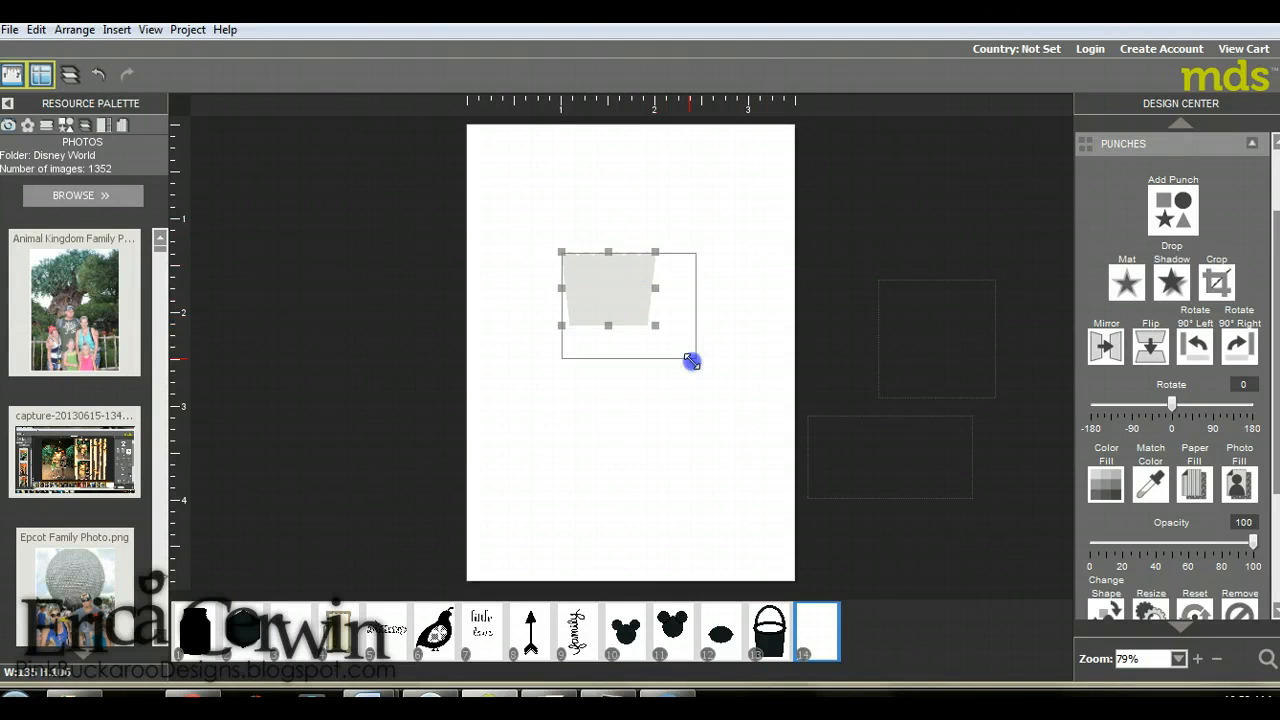
pyautogui.moveTo(692, 360); pyautogui.dragTo(686, 460)
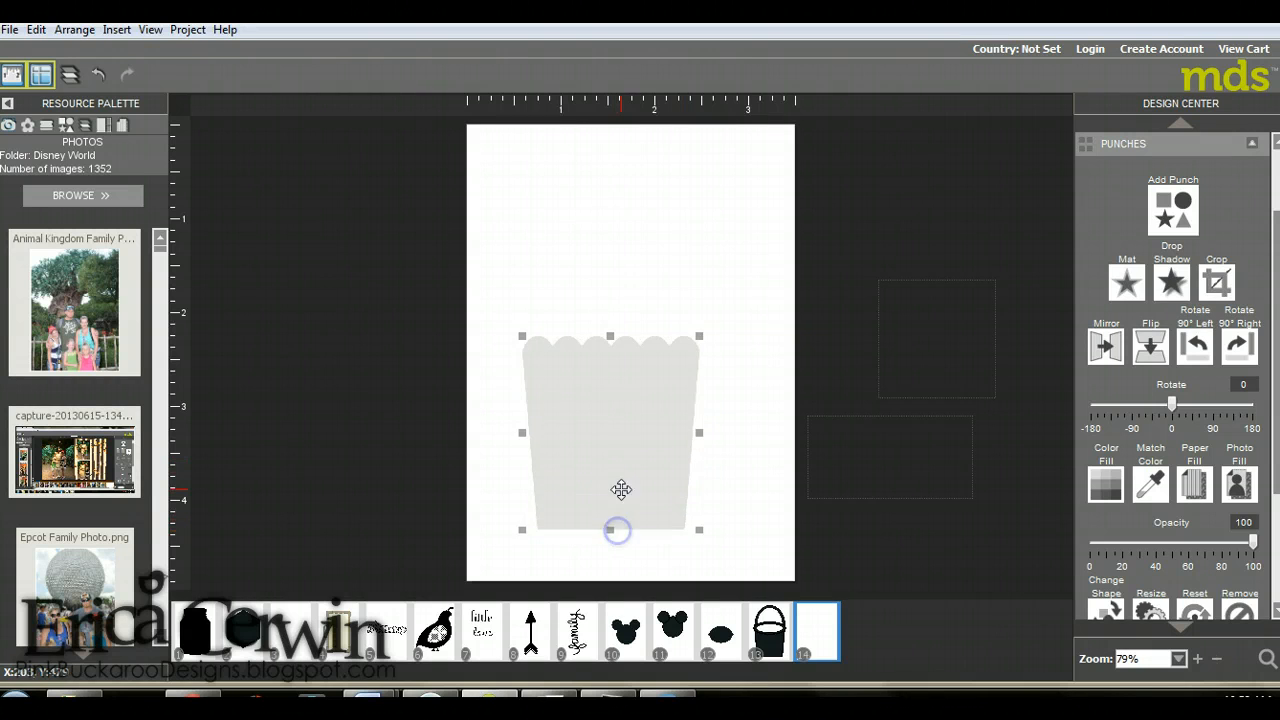
pyautogui.moveTo(698, 530); pyautogui.dragTo(720, 512)
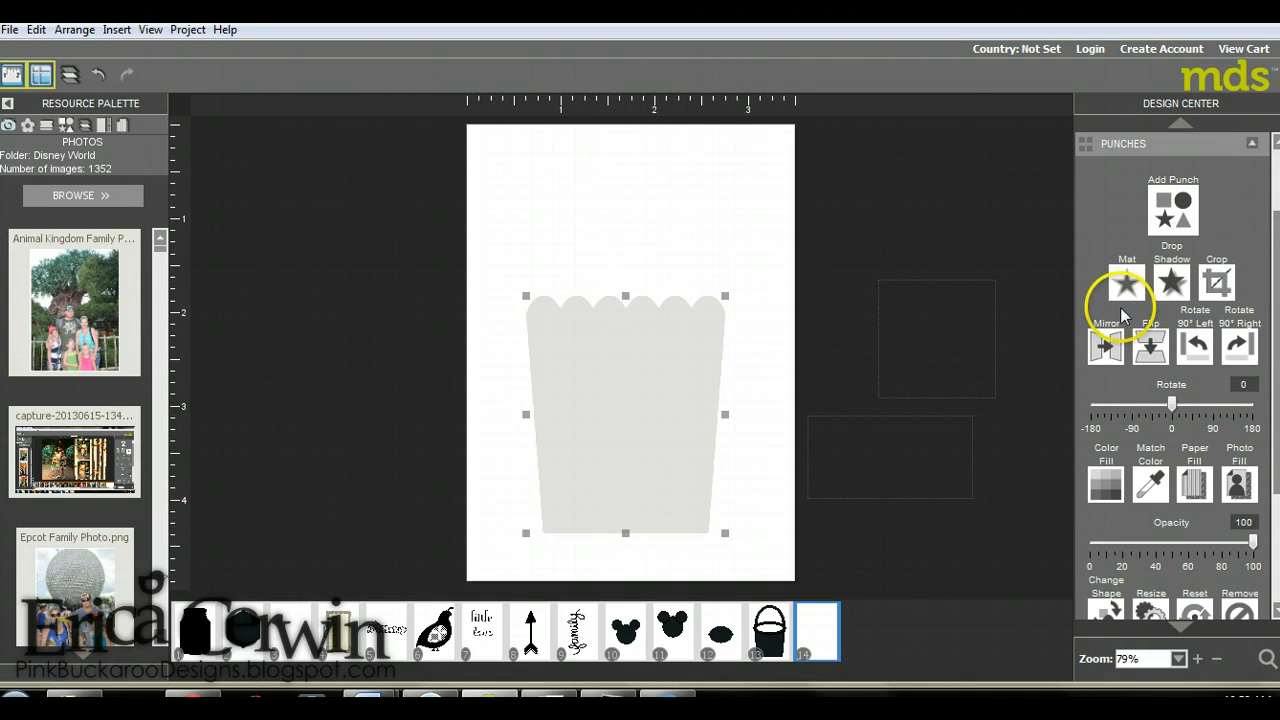
# Apply a black mat to the bucket shape in the Shape Outline dialog.
pyautogui.click(1106, 486)
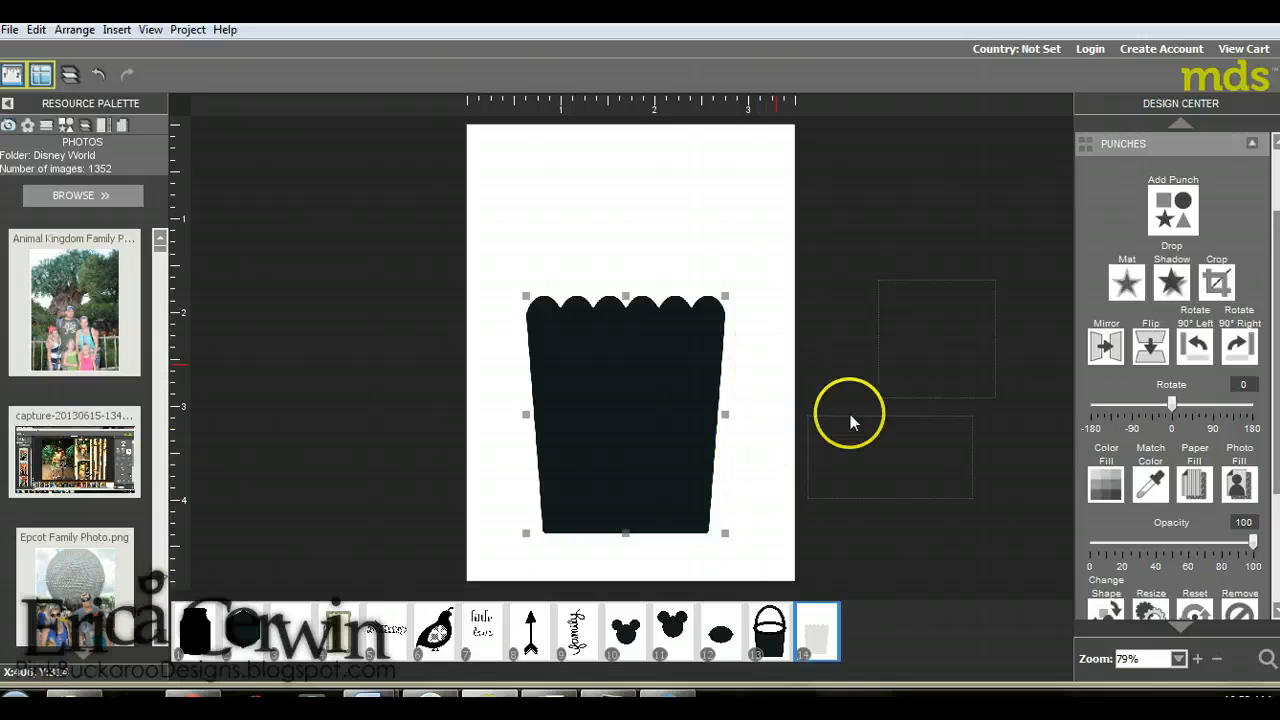
pyautogui.click(1126, 282)
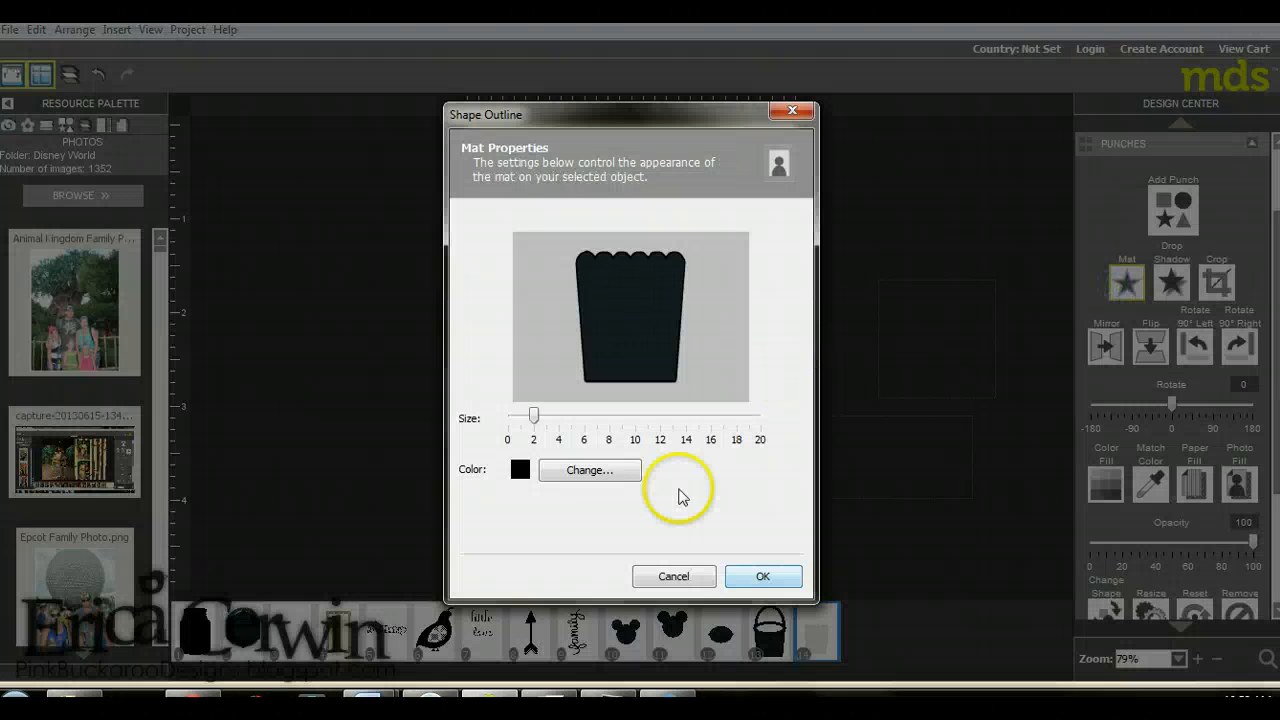
pyautogui.click(762, 576)
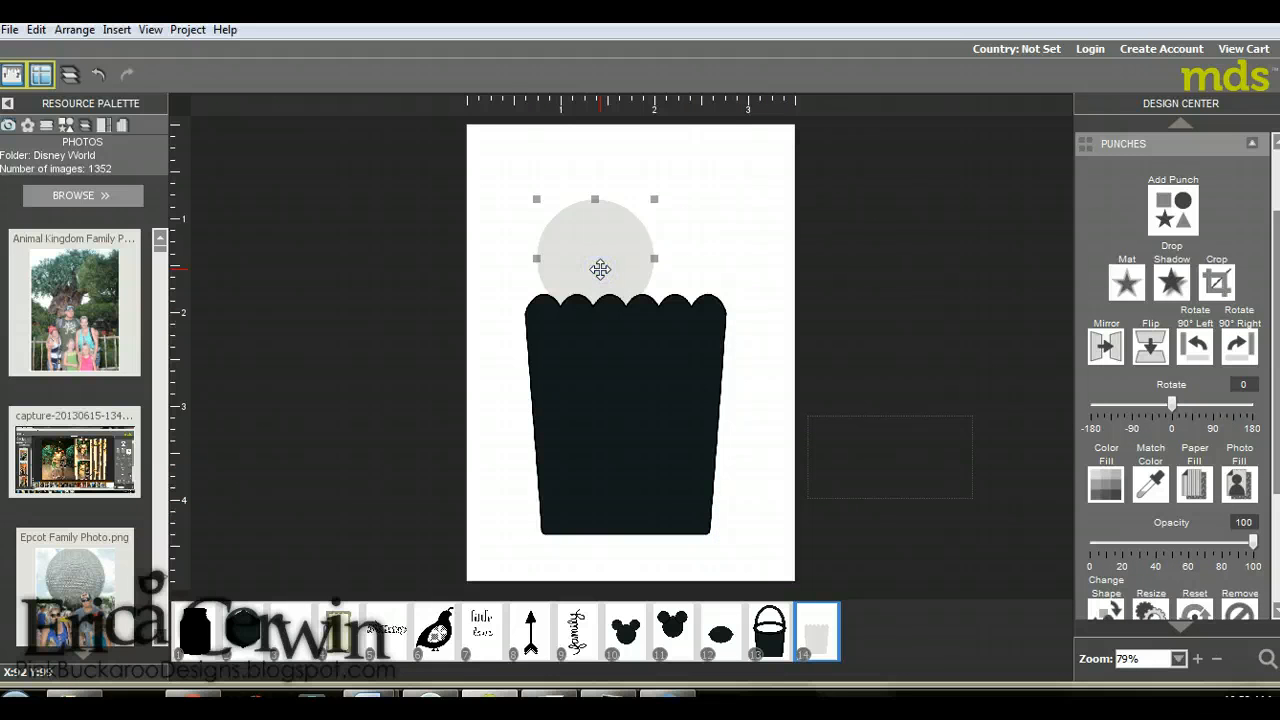
# Position the circle above the bucket and crop it to its top half.
pyautogui.moveTo(600, 270); pyautogui.dragTo(596, 240)
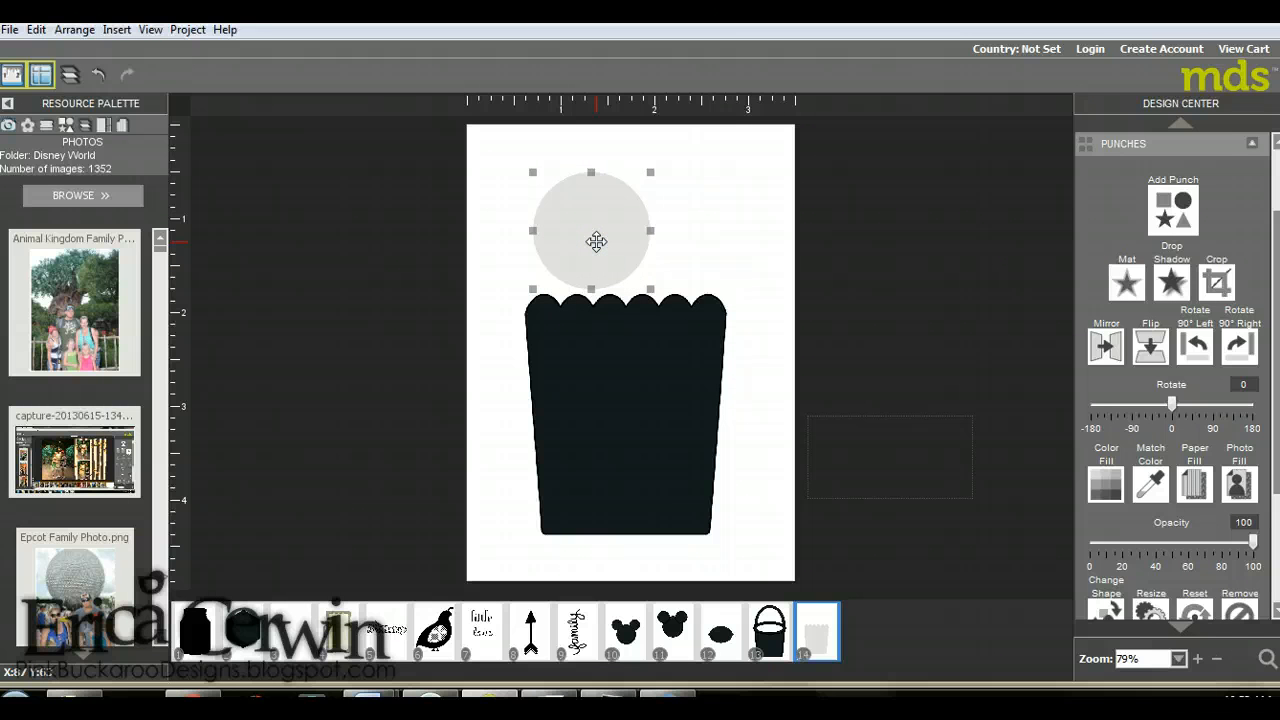
pyautogui.click(1172, 204)
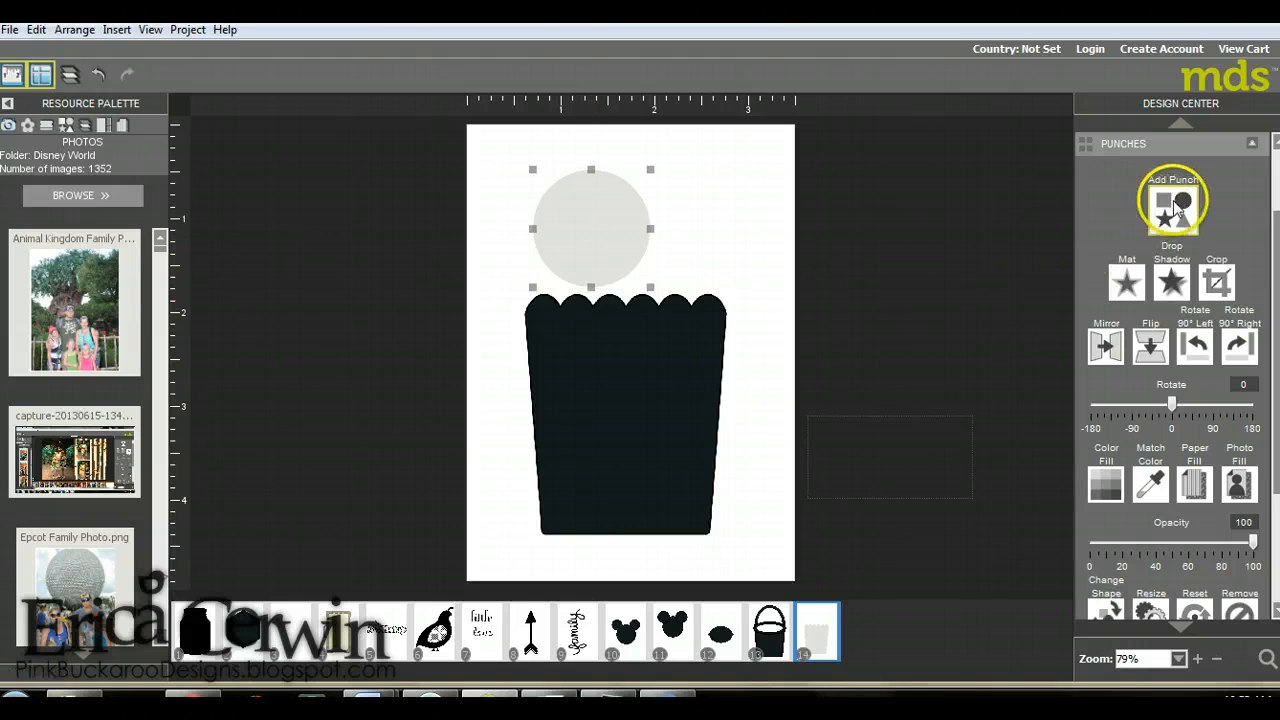
pyautogui.click(1216, 280)
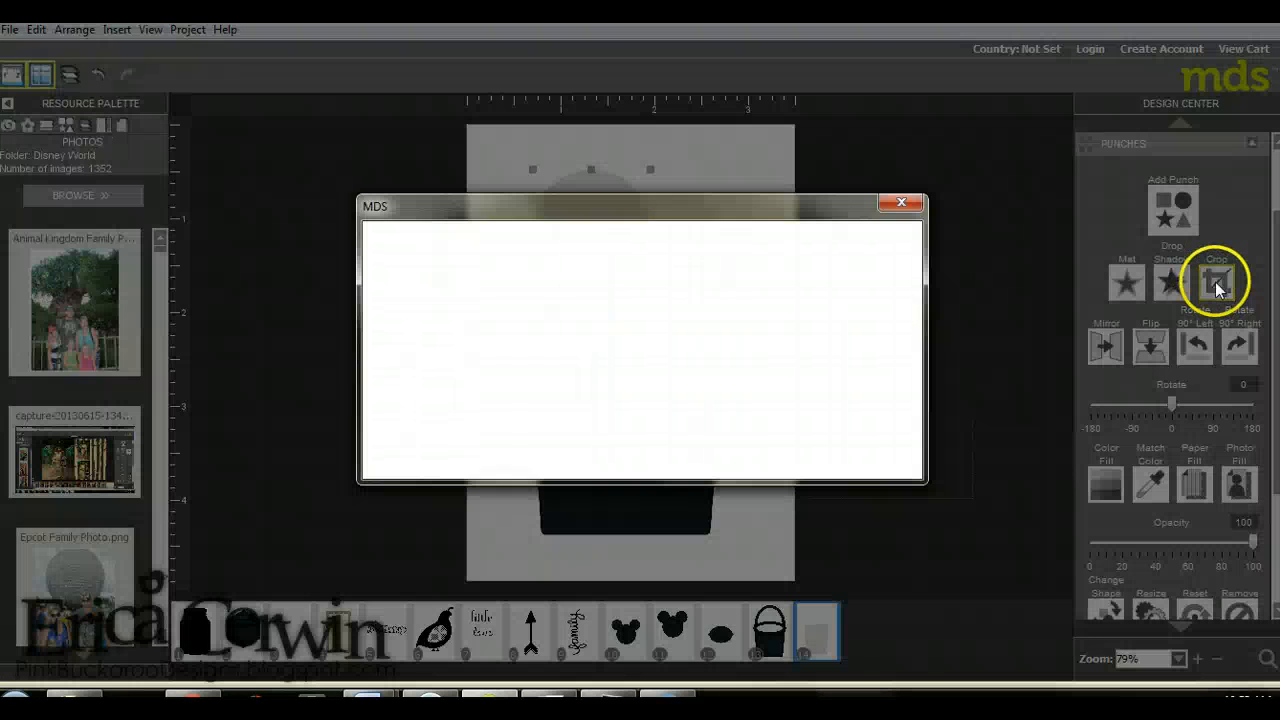
pyautogui.click(1216, 280)
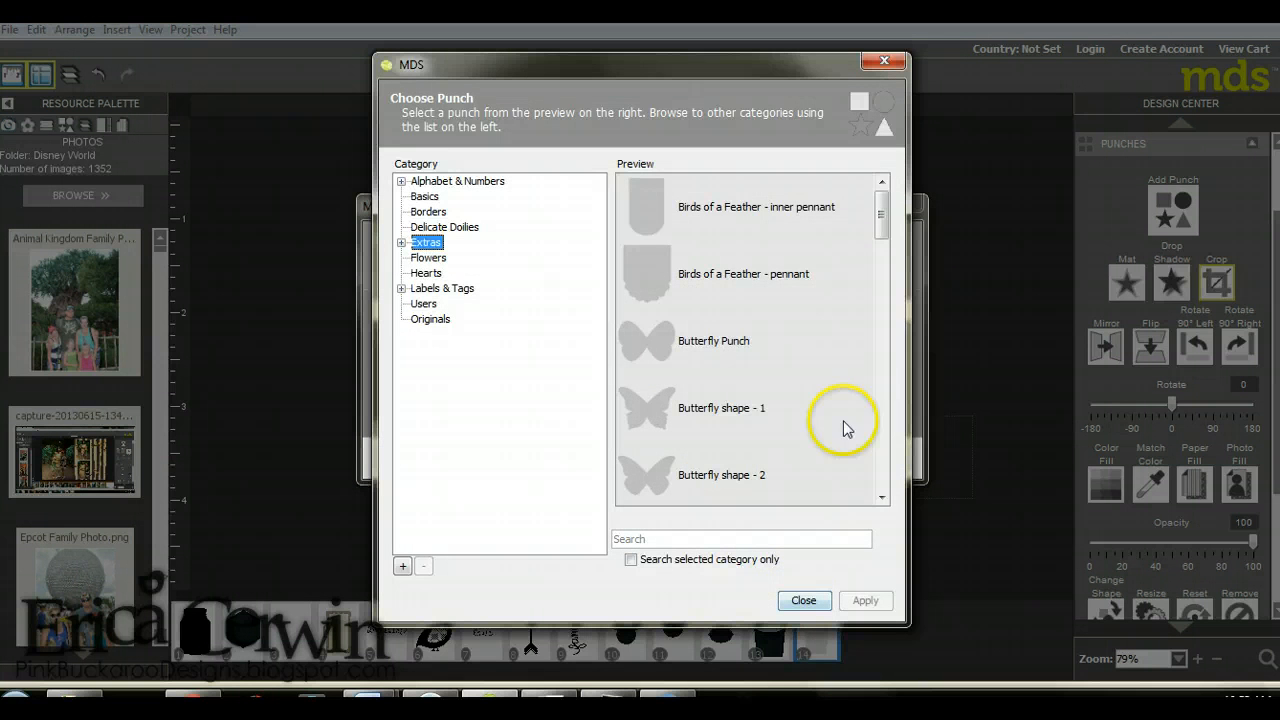
pyautogui.moveTo(804, 600)
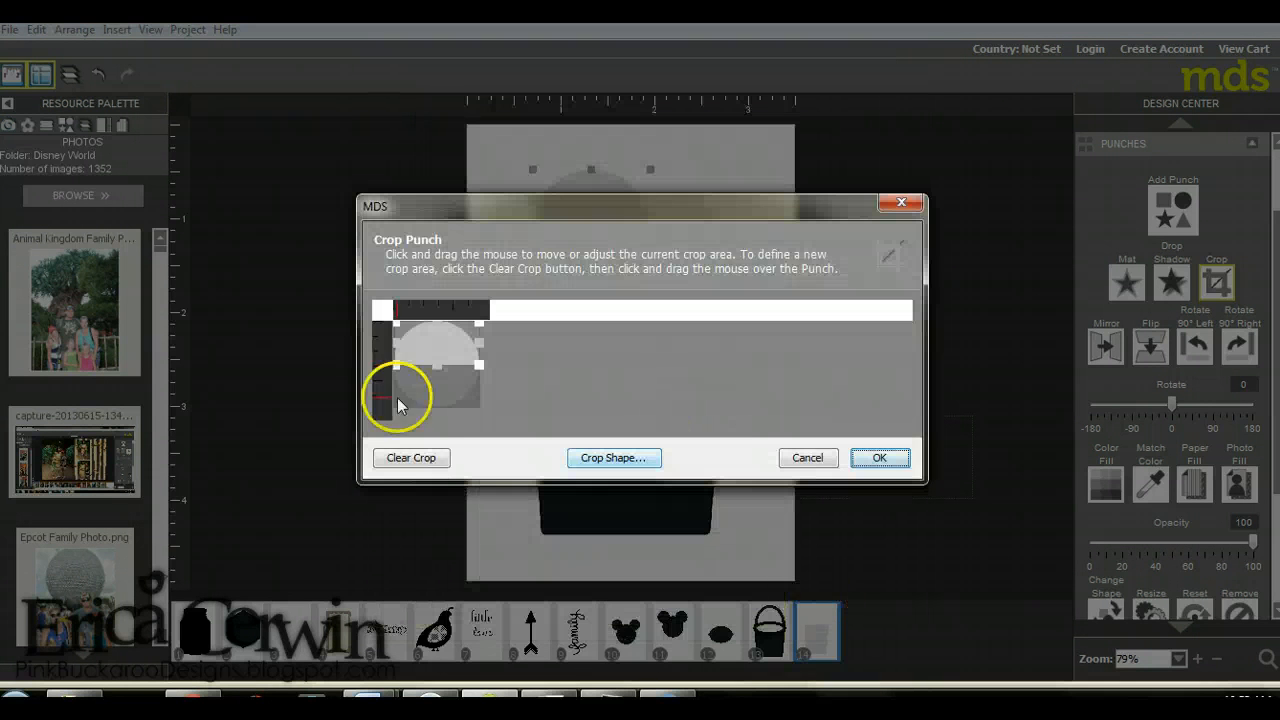
pyautogui.click(880, 456)
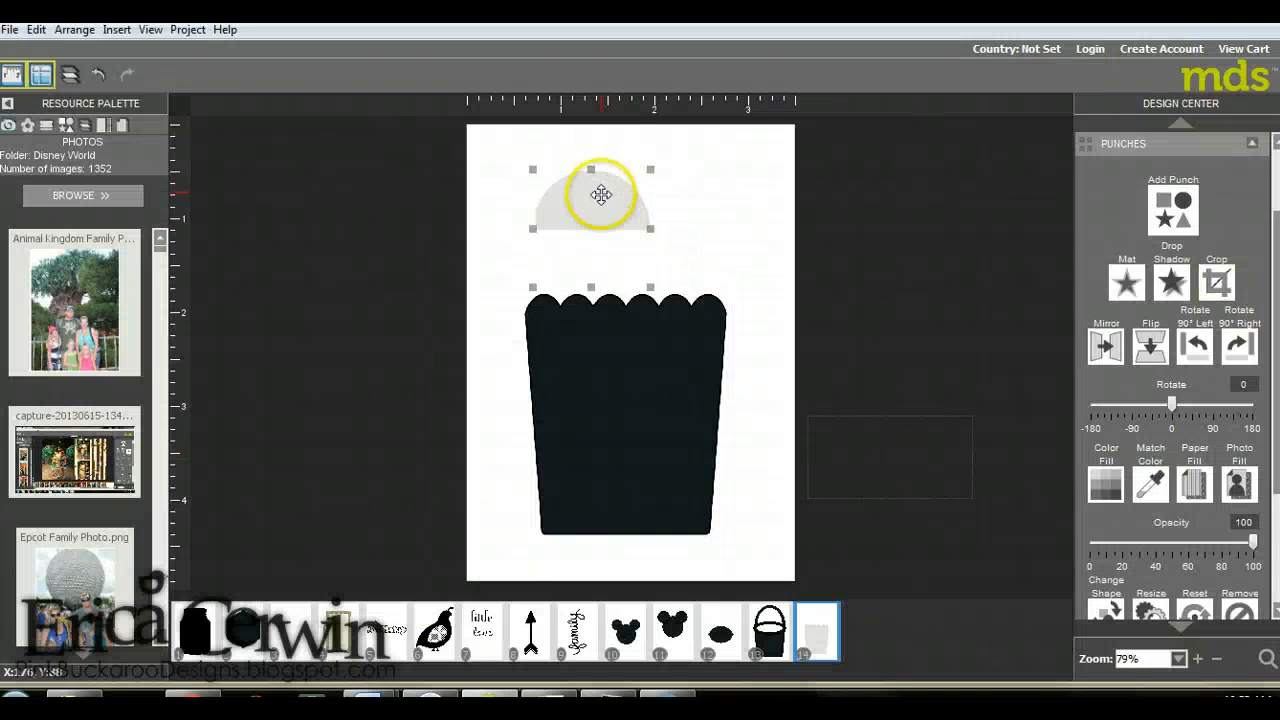
# Shift the half-circle left and confirm its crop again.
pyautogui.moveTo(604, 196); pyautogui.dragTo(536, 220)
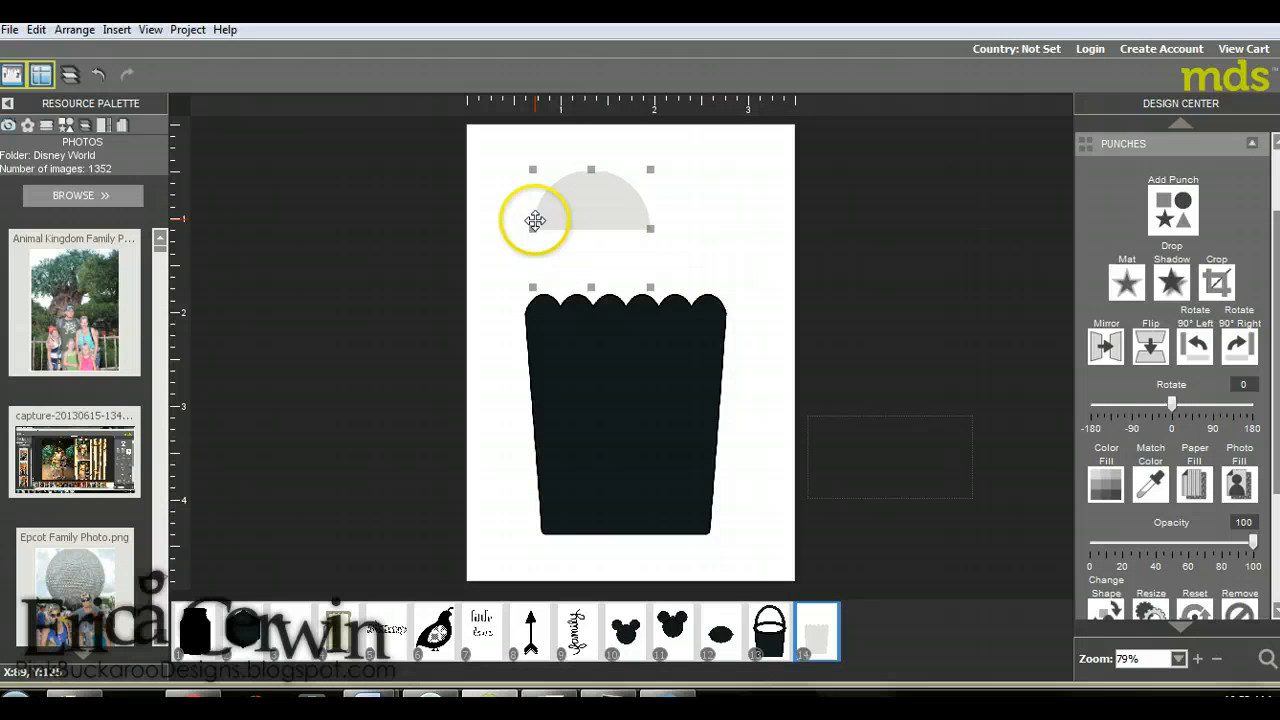
pyautogui.click(1216, 284)
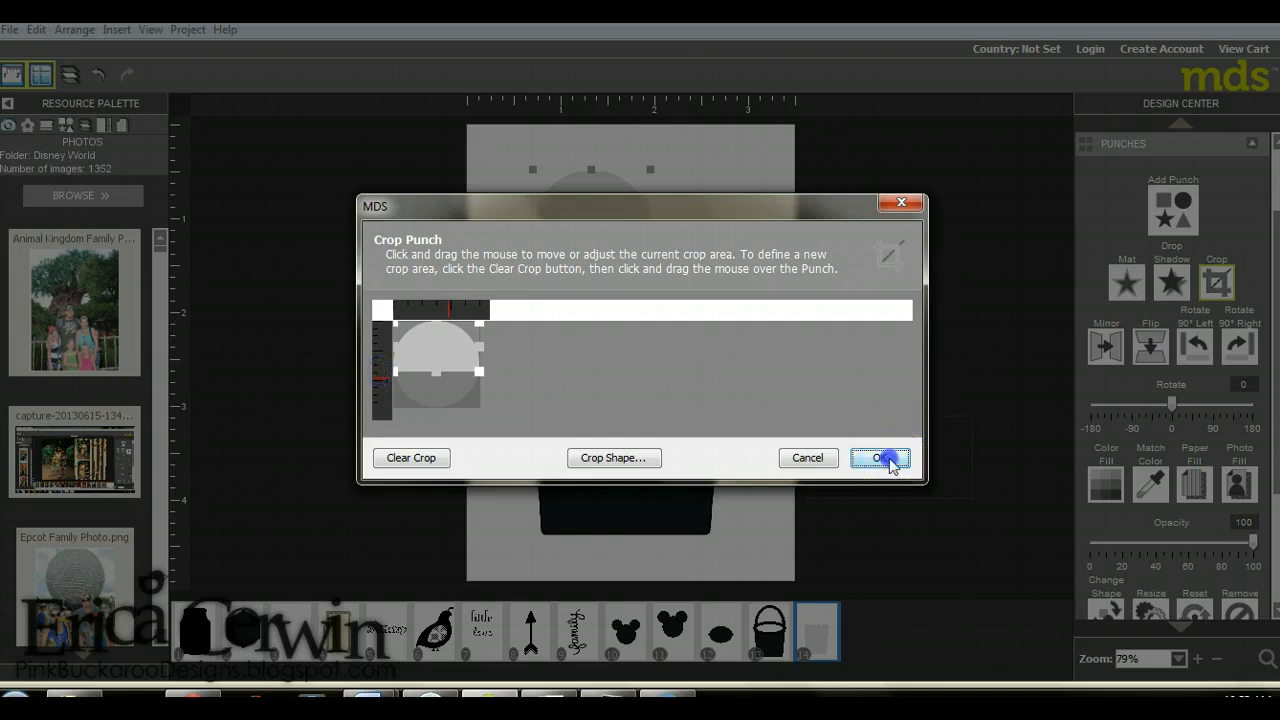
pyautogui.click(880, 458)
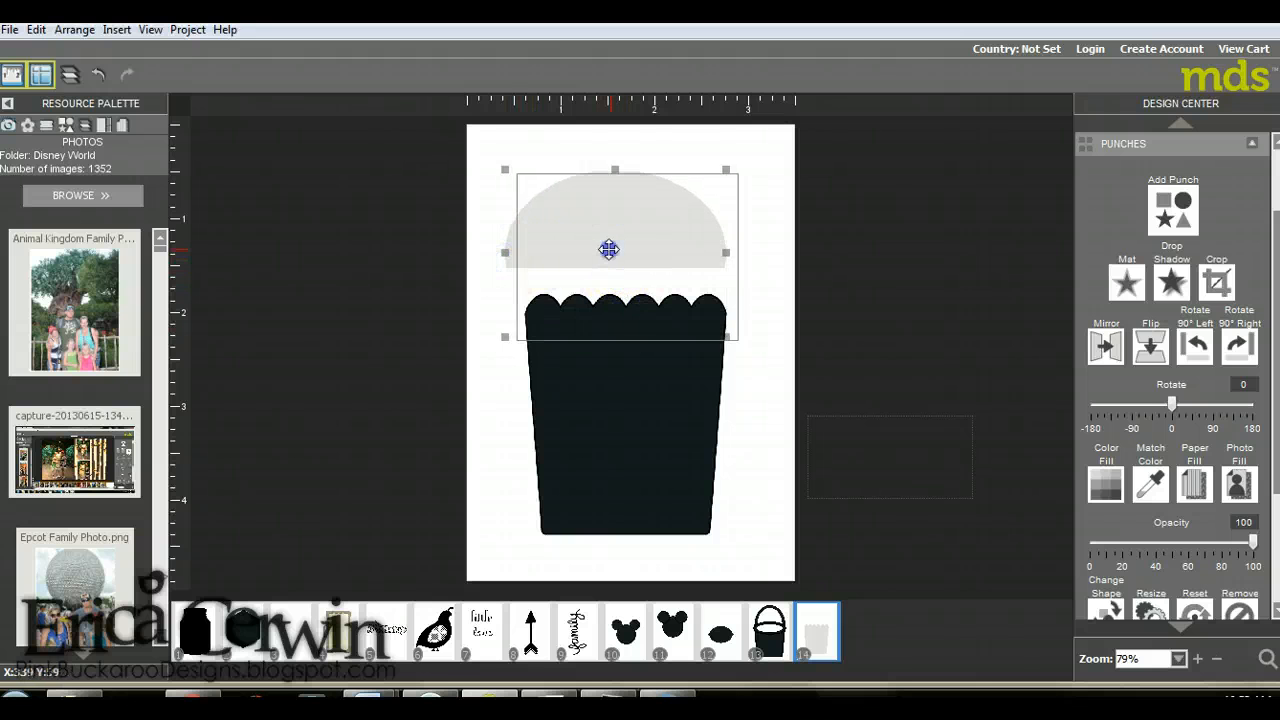
# Widen and reposition the half-circle over the bucket top, then reconfirm the crop.
pyautogui.moveTo(610, 250); pyautogui.dragTo(610, 260)
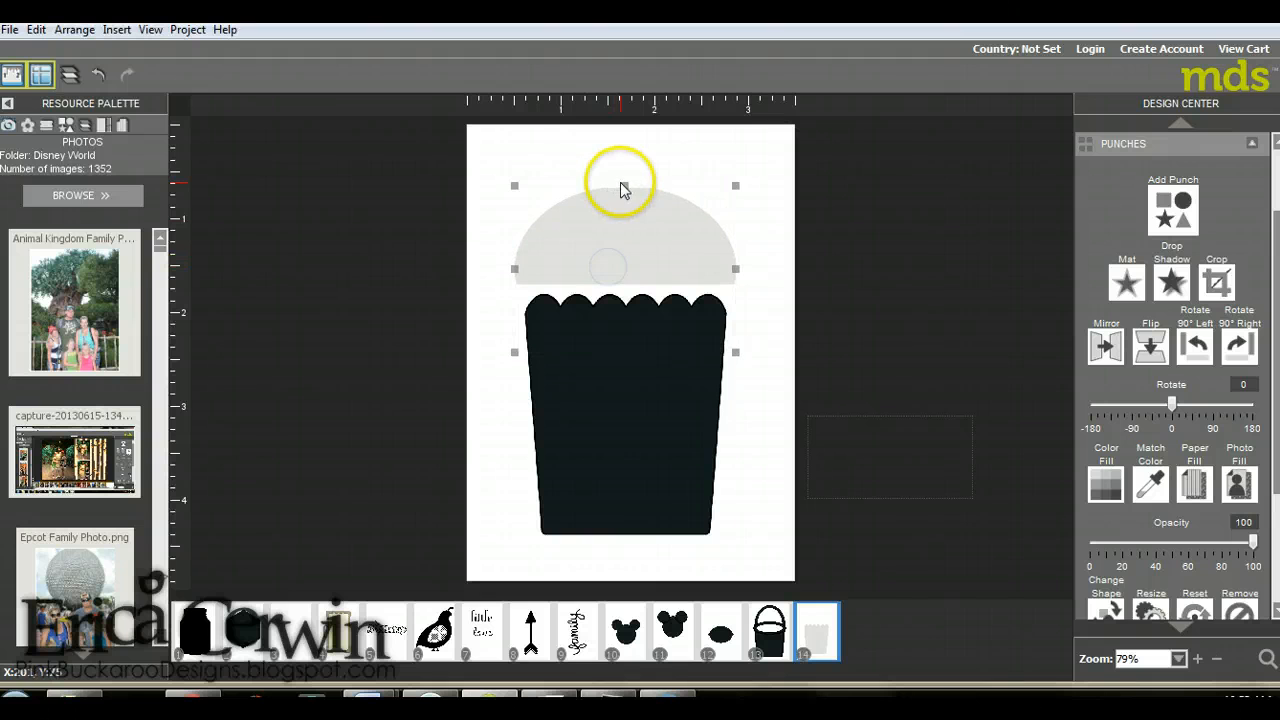
pyautogui.moveTo(620, 190); pyautogui.dragTo(624, 164)
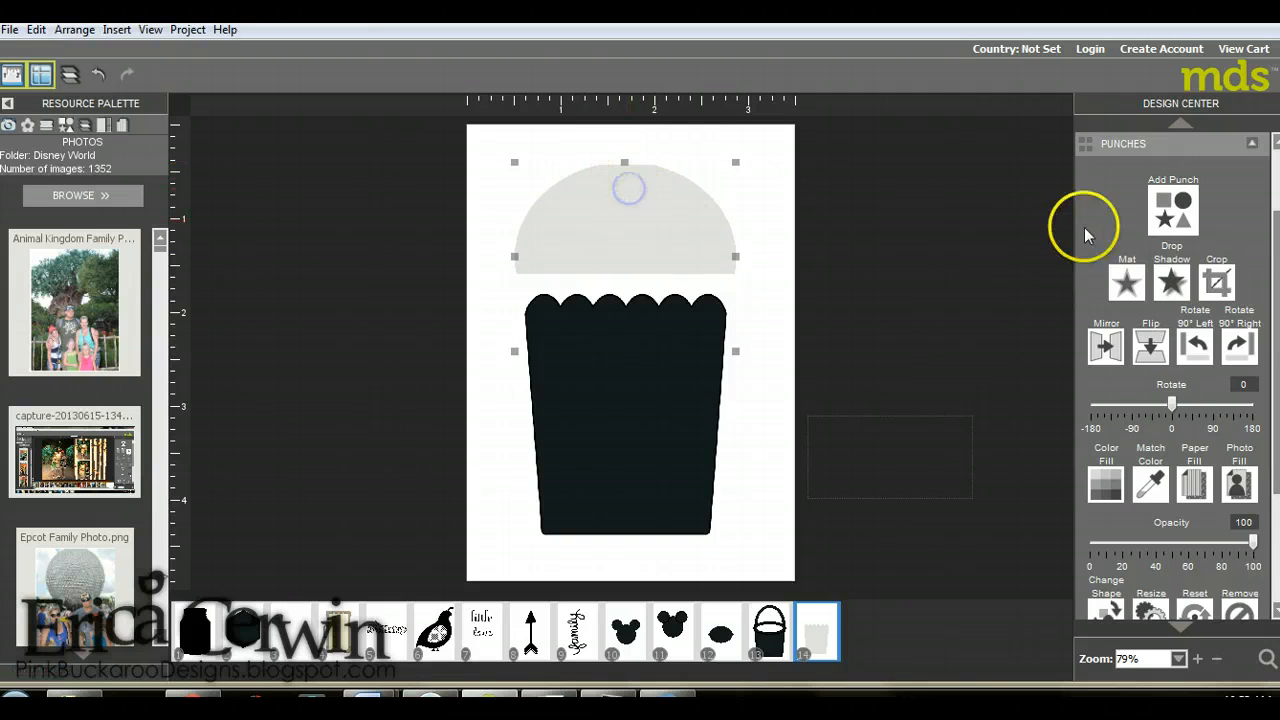
pyautogui.click(1216, 282)
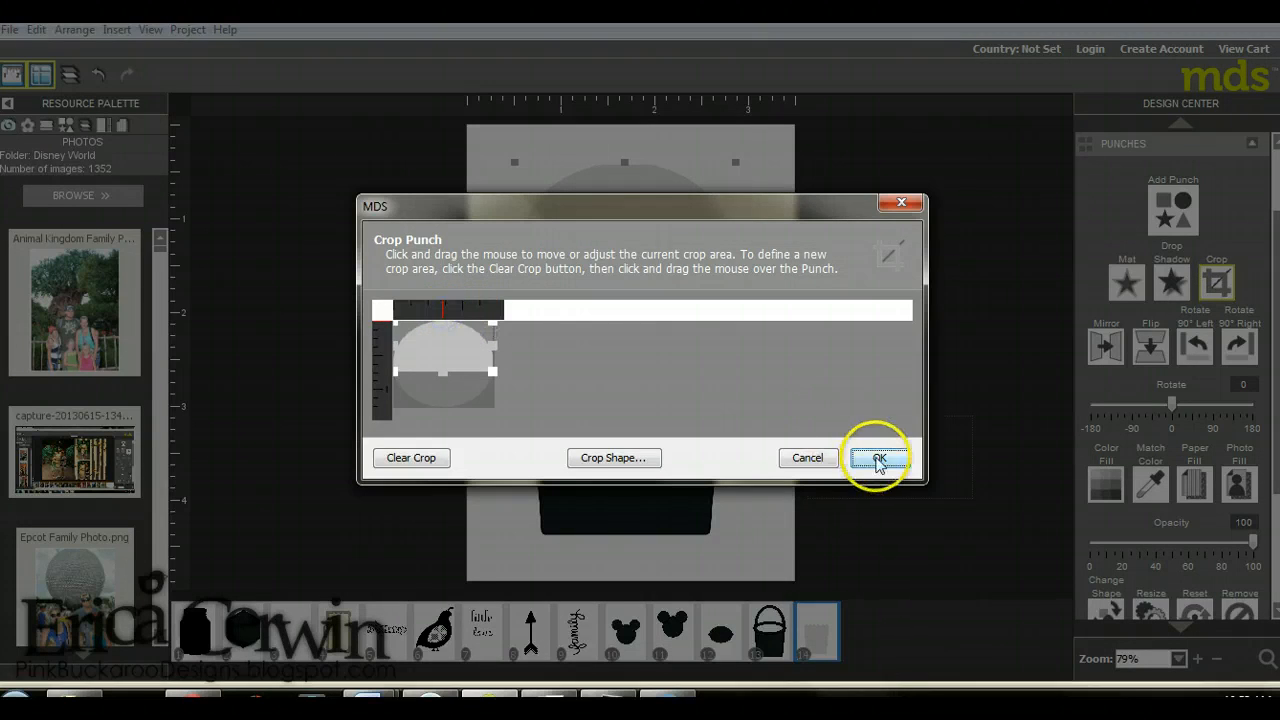
pyautogui.click(878, 456)
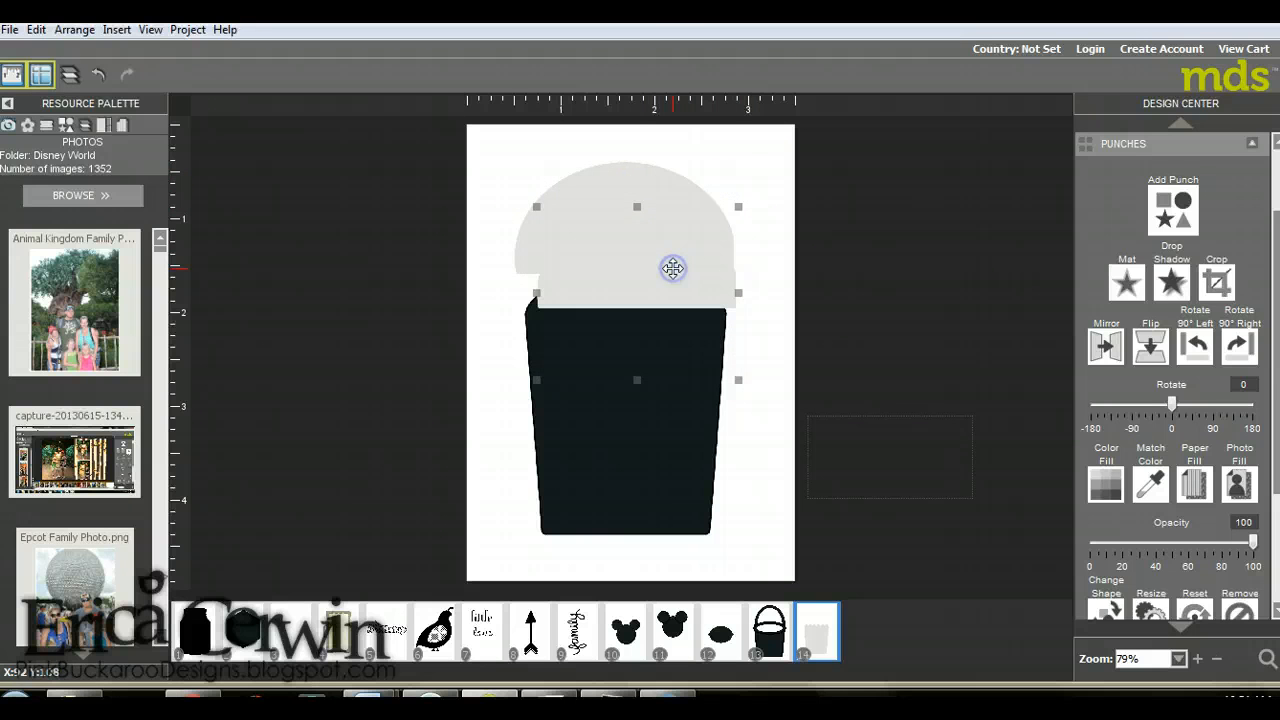
# Outline the dome and fill it black so it becomes a thin arched handle.
pyautogui.click(1106, 484)
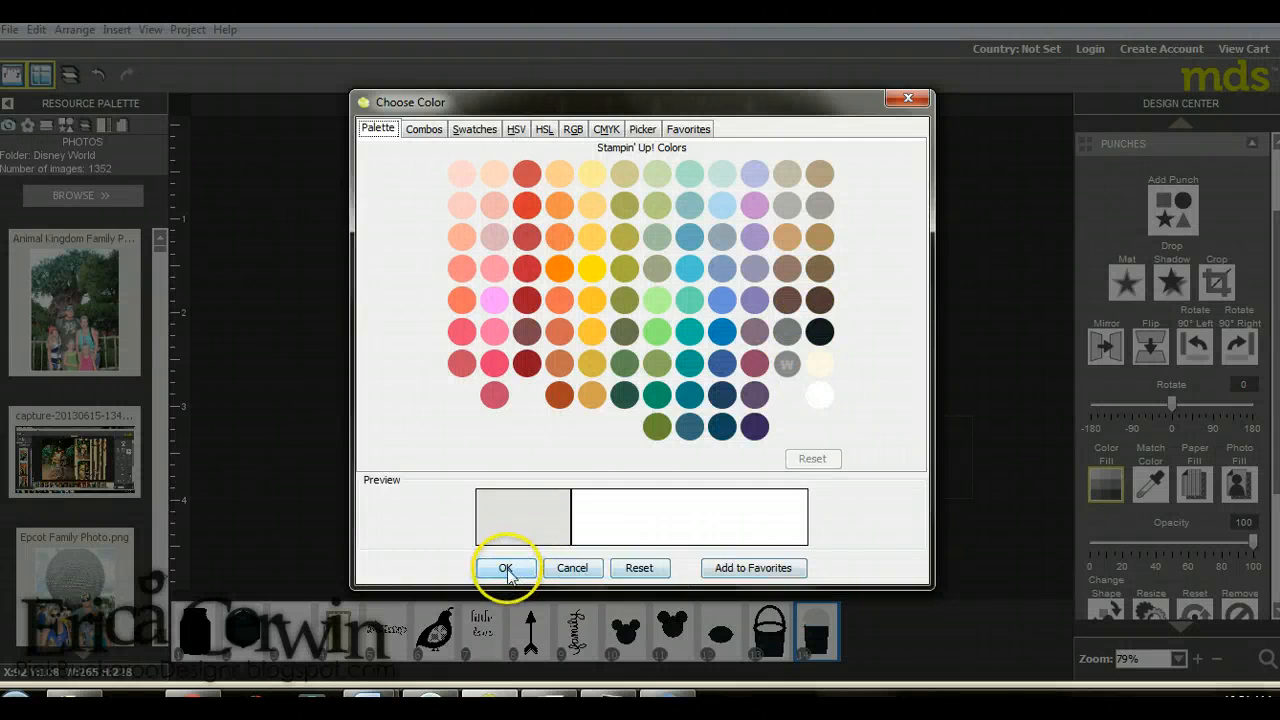
pyautogui.click(504, 568)
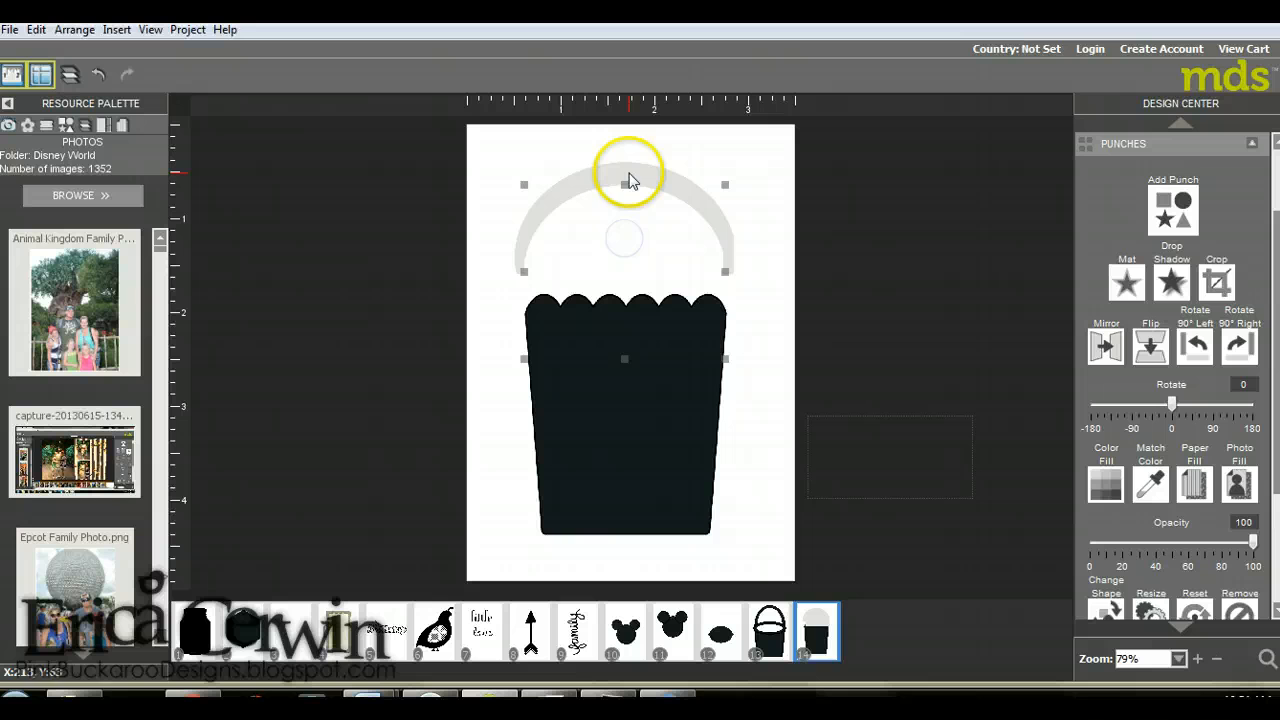
pyautogui.click(1106, 486)
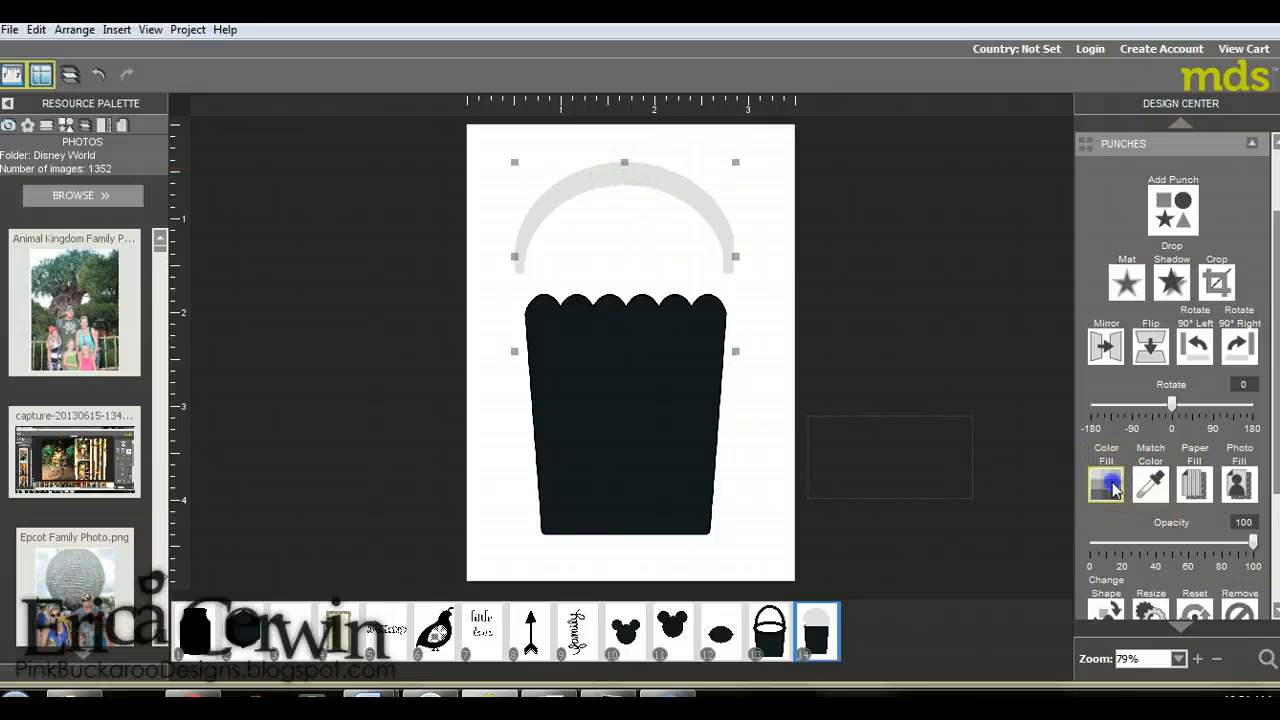
pyautogui.click(1104, 486)
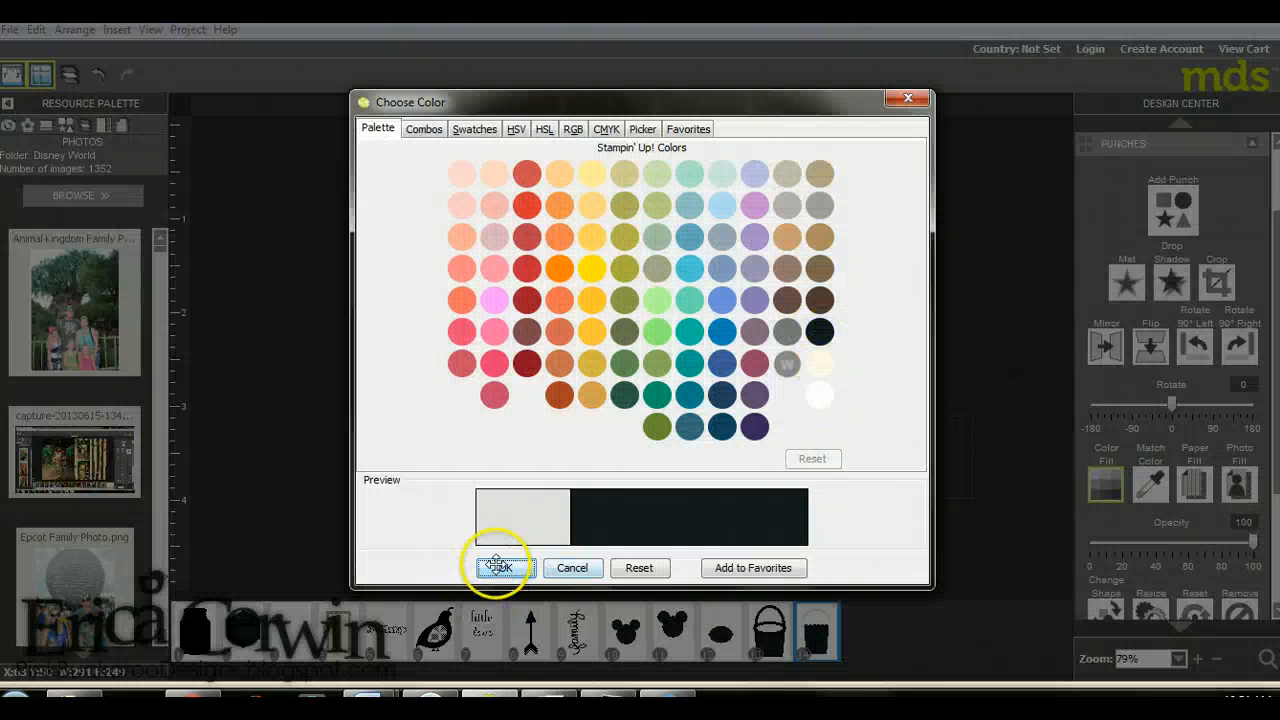
pyautogui.click(498, 568)
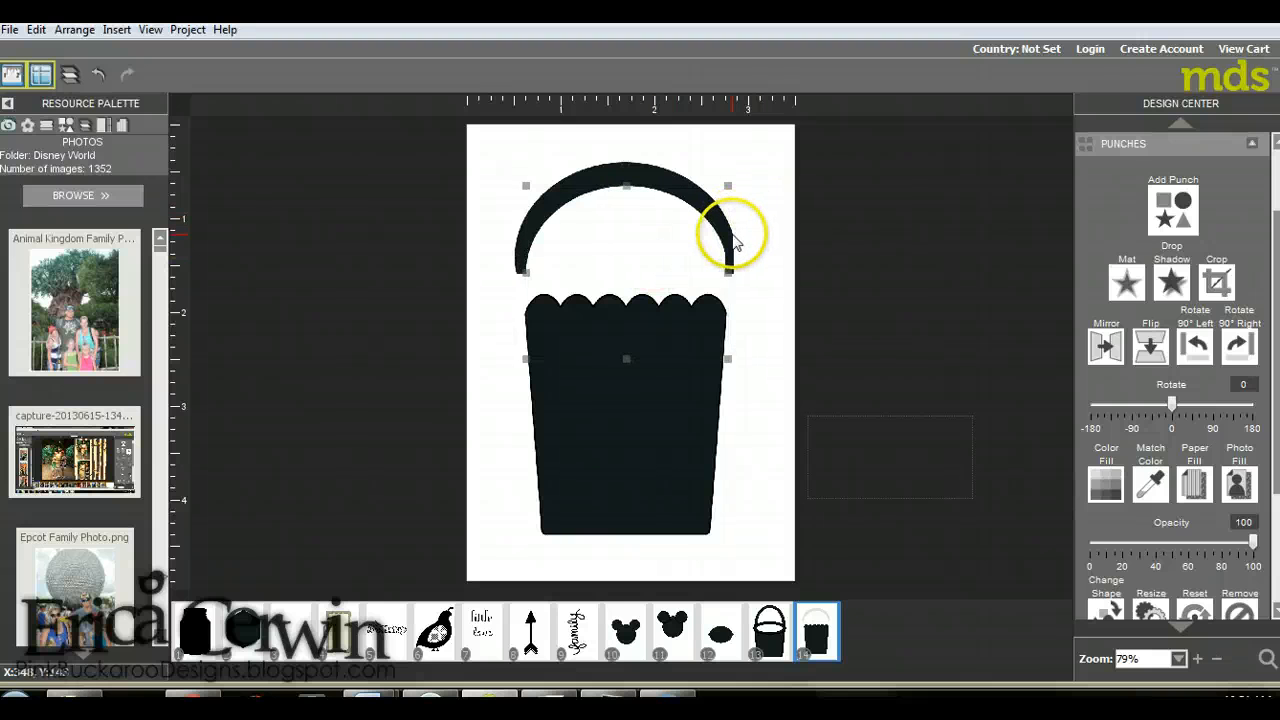
pyautogui.click(728, 236)
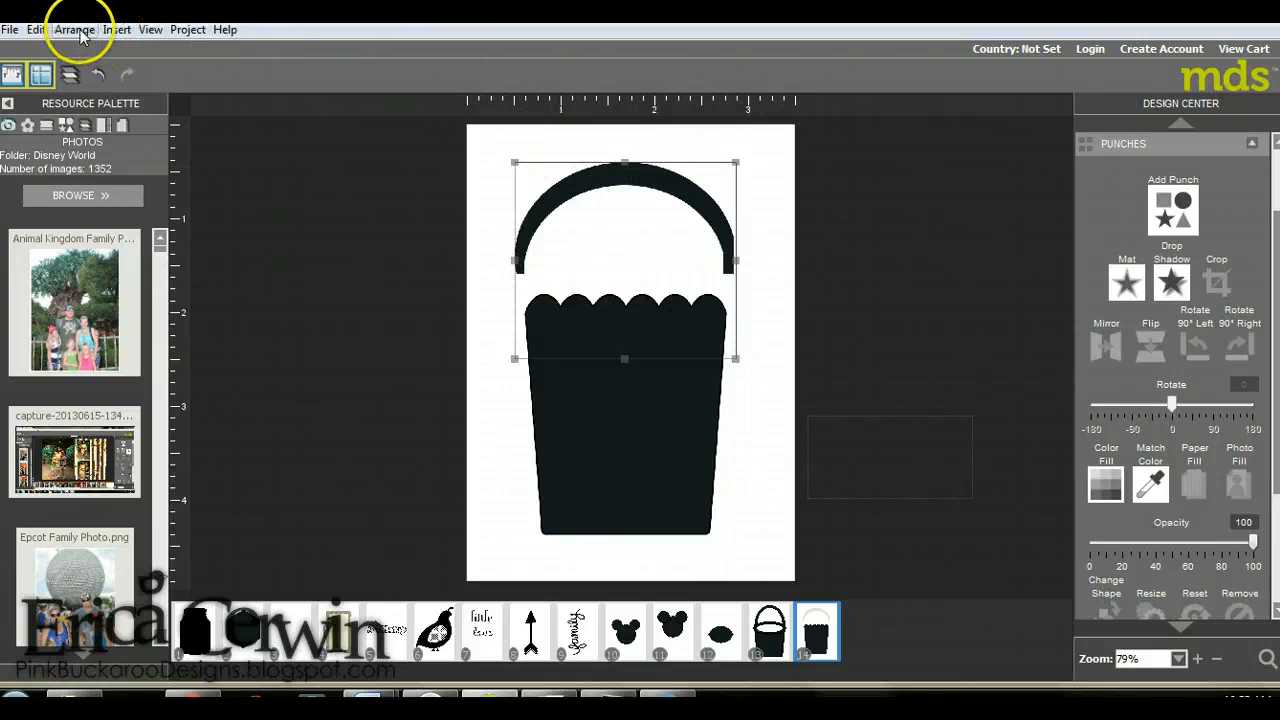
# Select the handle punch to set it above the bucket body.
pyautogui.click(74, 30)
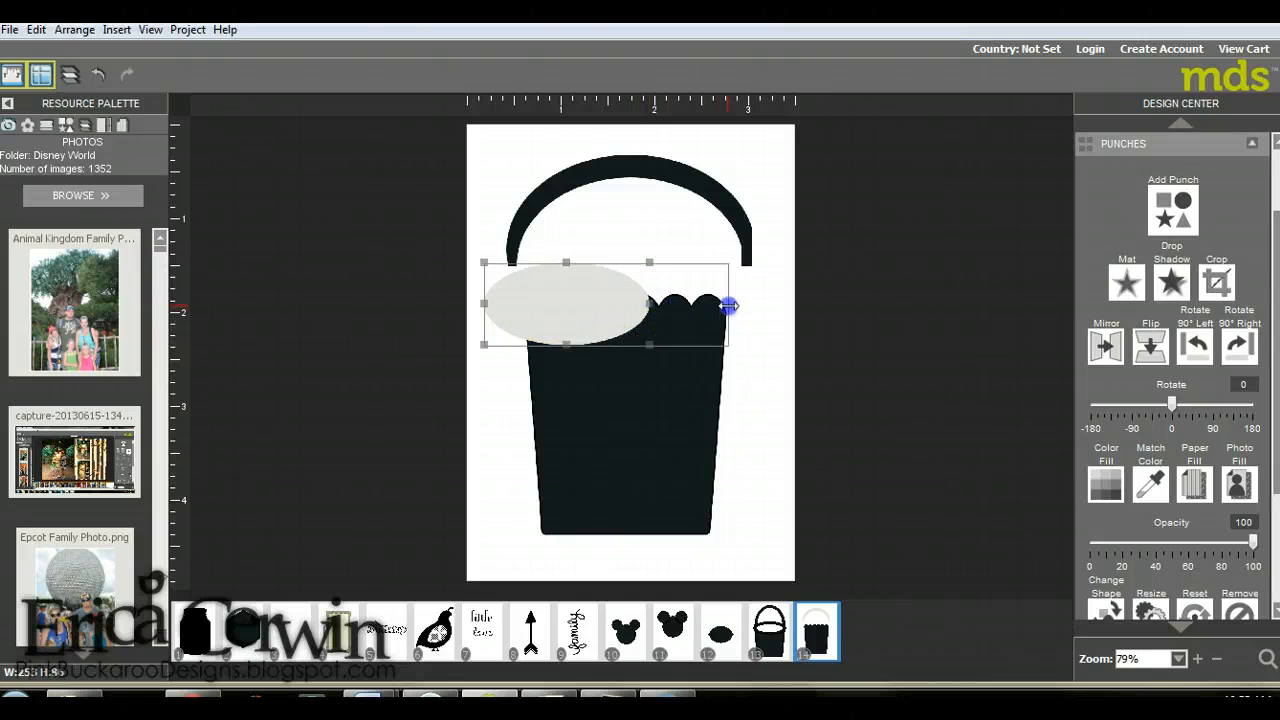
# Stretch the grey oval across the bucket's rim and bring up its colour choices.
pyautogui.moveTo(730, 304); pyautogui.dragTo(620, 248)
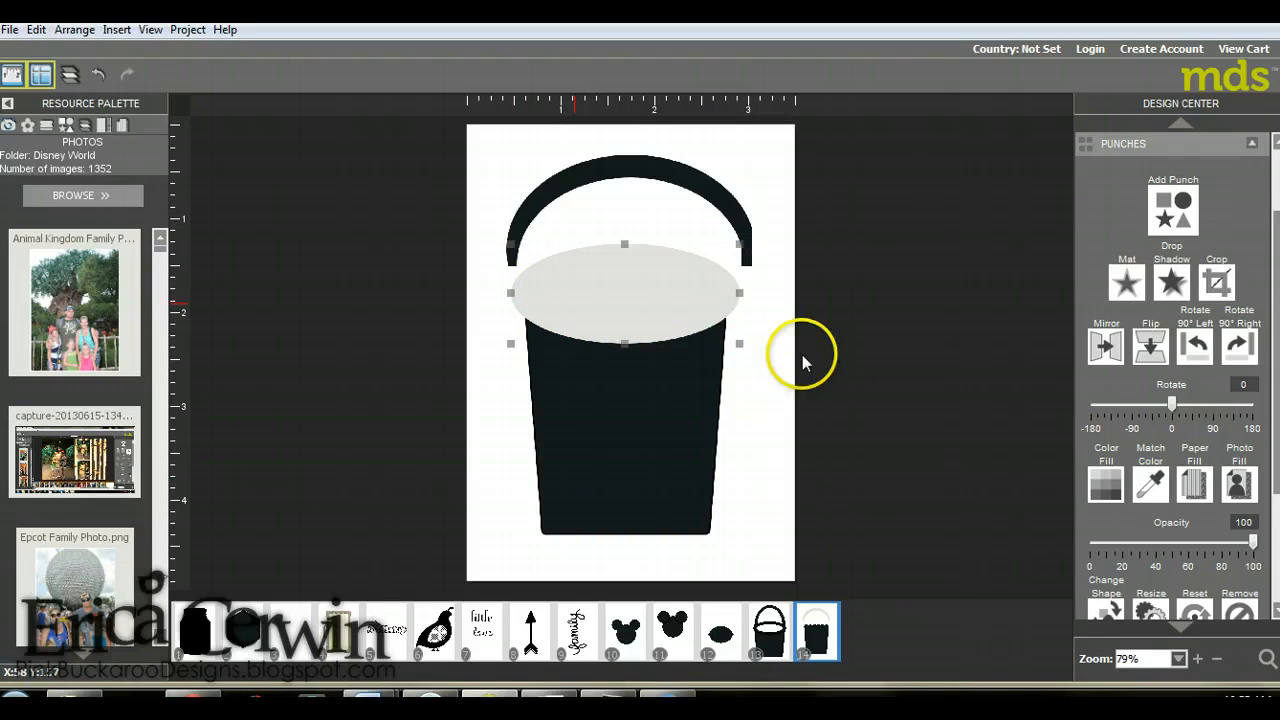
pyautogui.click(1106, 484)
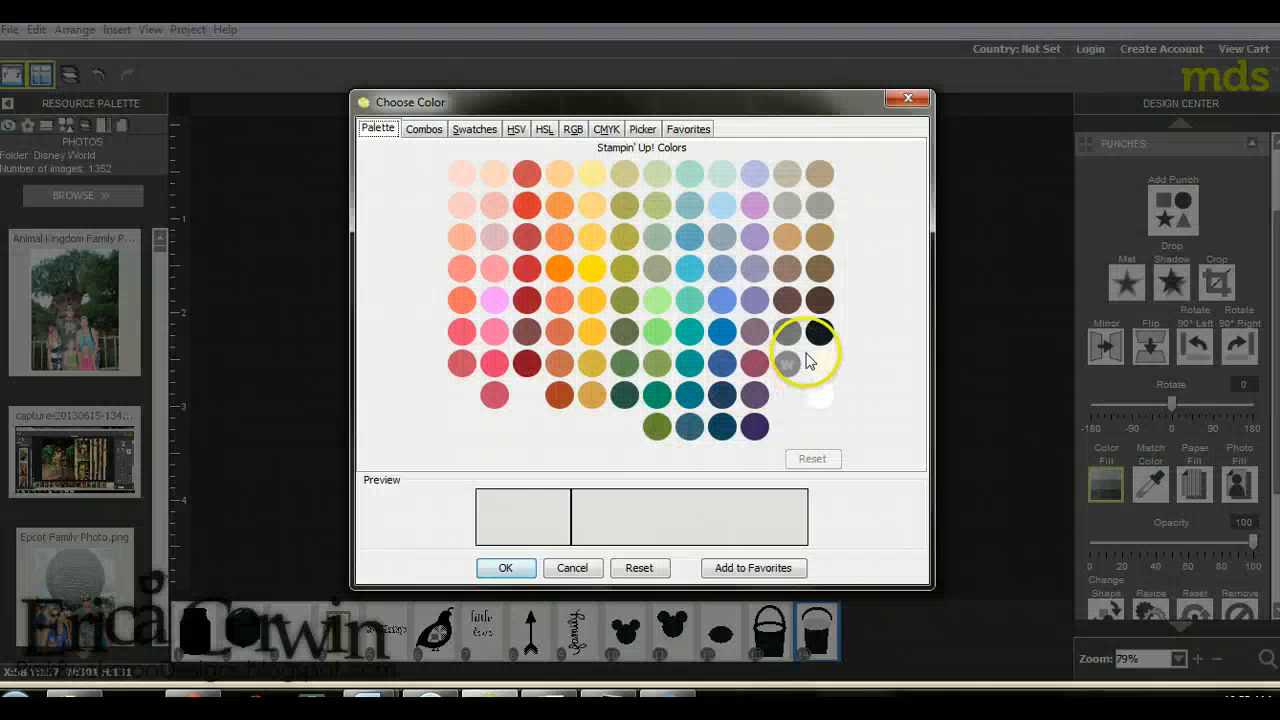
# Colour the rim oval black and the inner oval white so the top looks open.
pyautogui.click(506, 568)
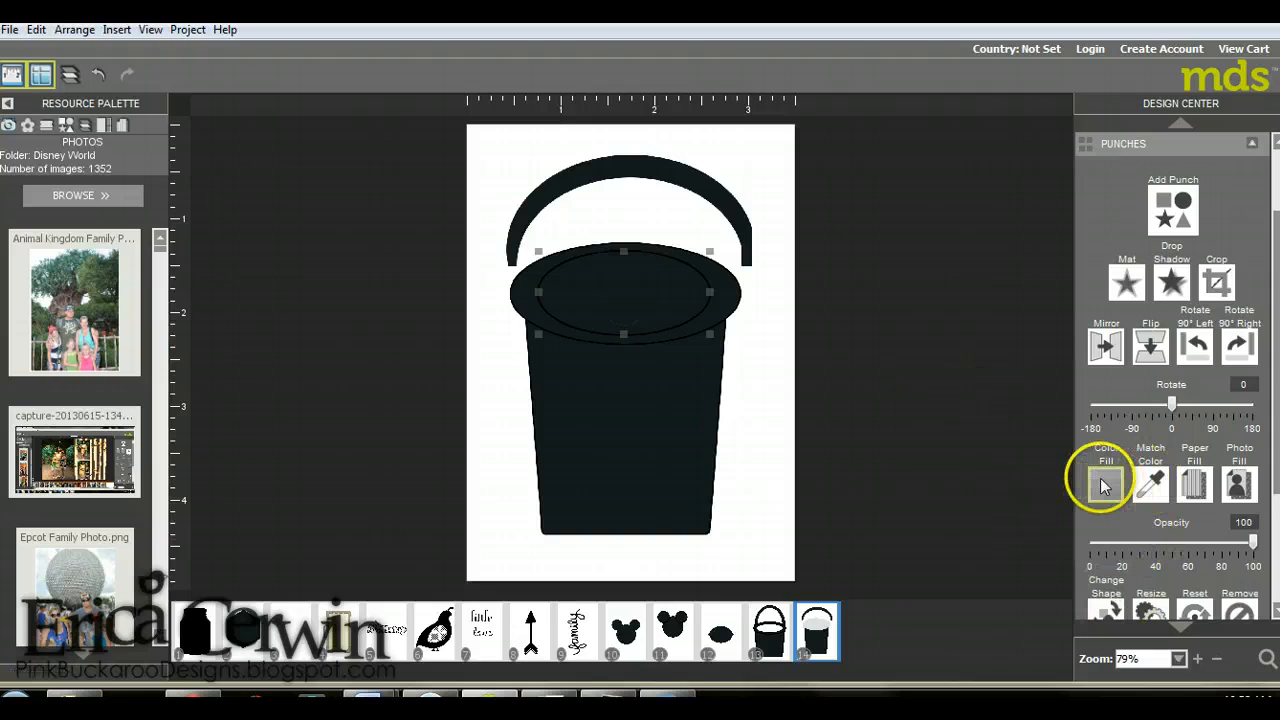
pyautogui.click(1106, 486)
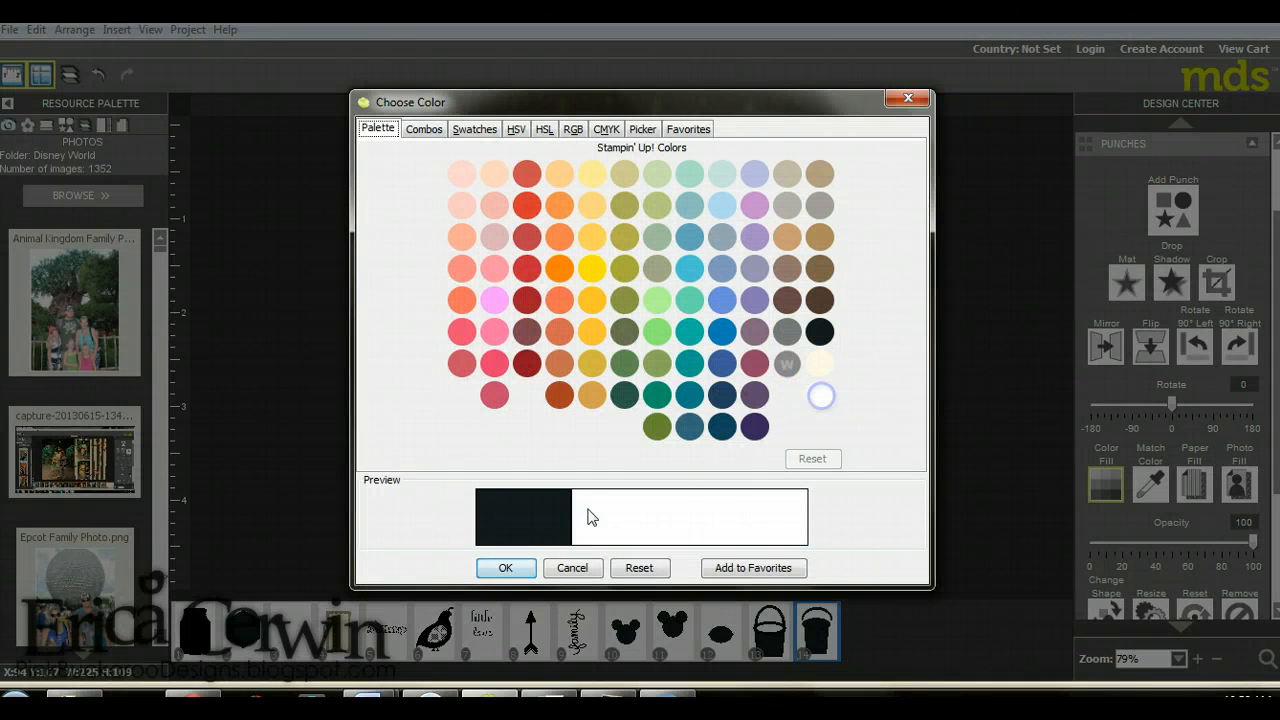
pyautogui.click(506, 568)
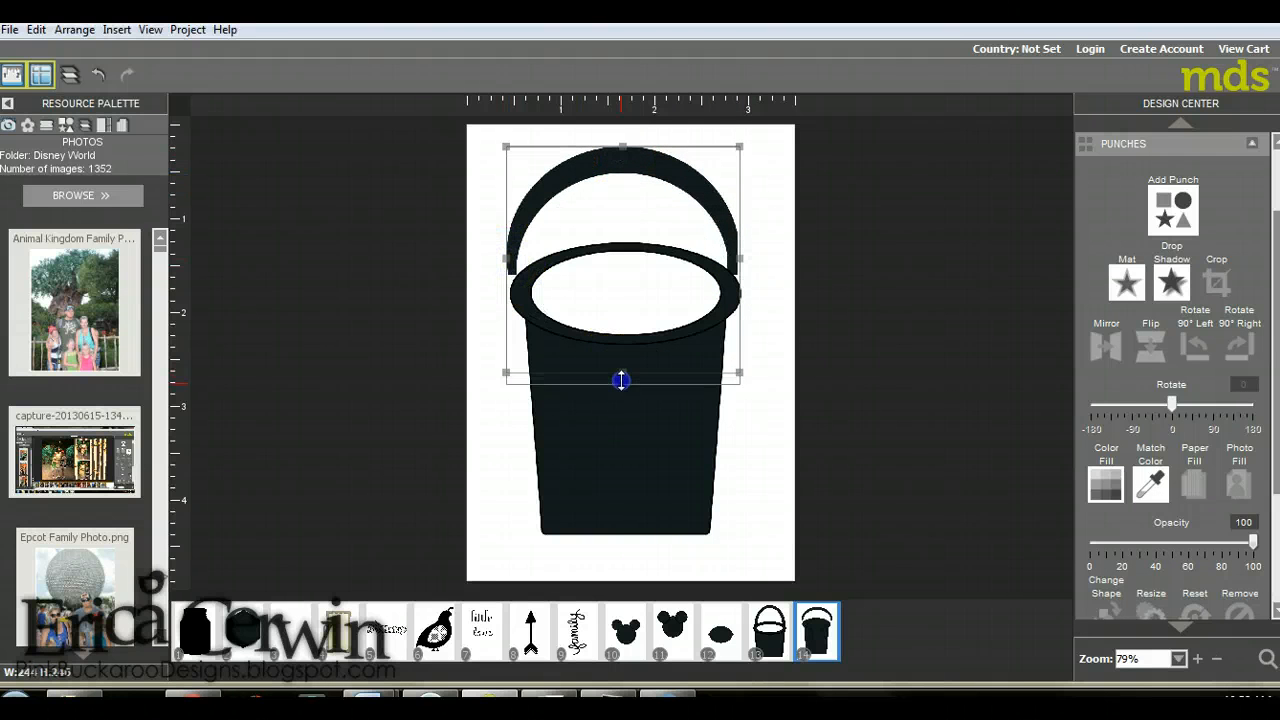
# Enlarge the handle to arch higher around the rim, then bring up the punch shape choices.
pyautogui.moveTo(620, 380); pyautogui.dragTo(624, 144)
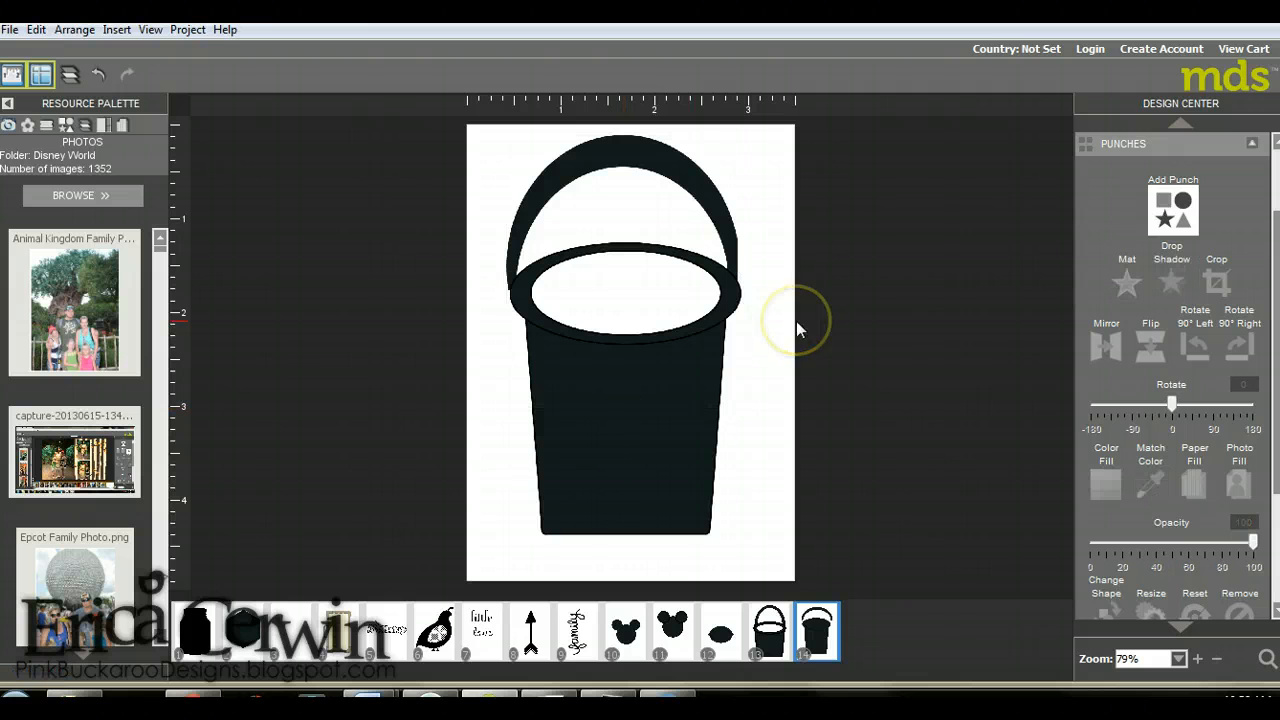
pyautogui.moveTo(544, 190)
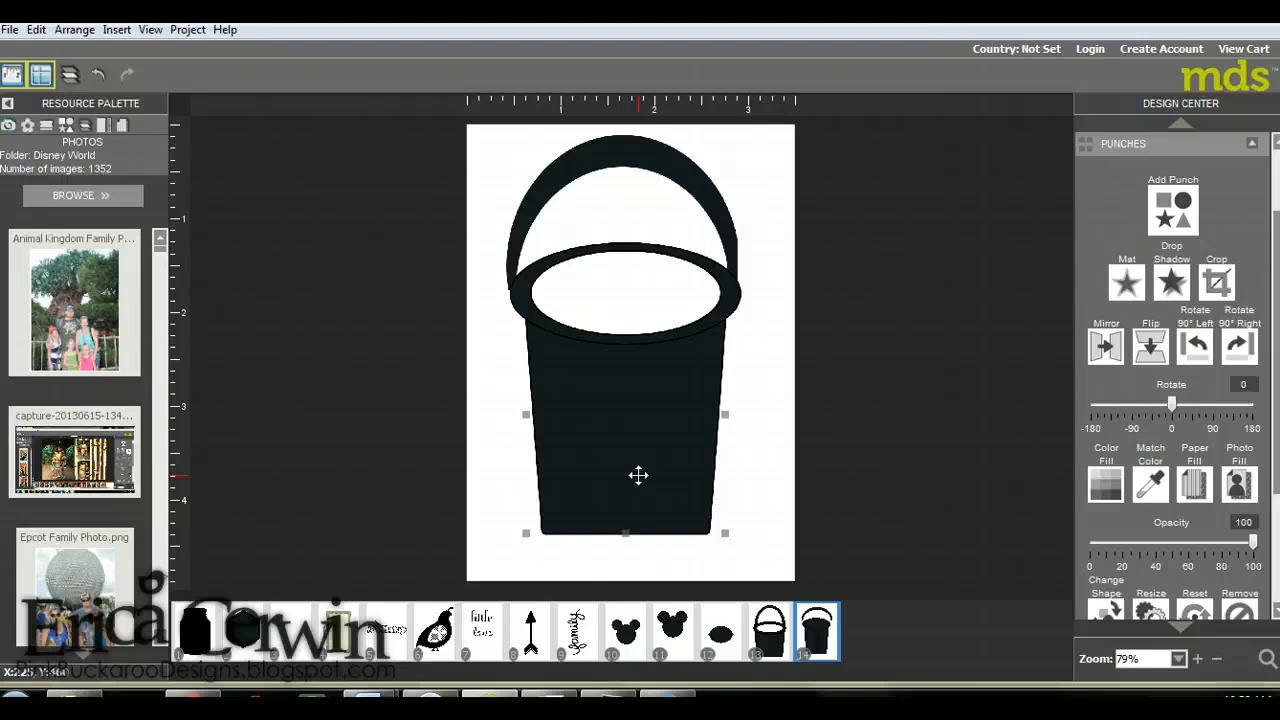
pyautogui.click(1172, 210)
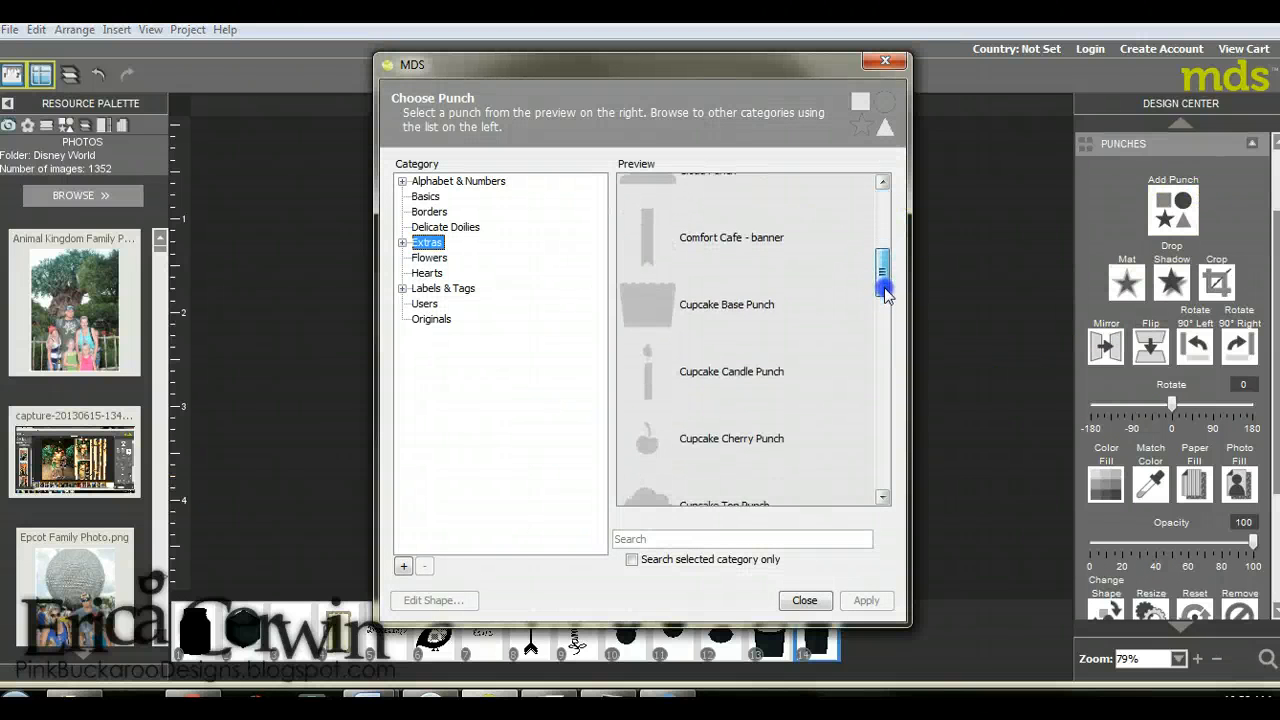
# Edit the Cupcake Base Punch, pulling both bottom corners inward to taper it.
pyautogui.click(726, 304)
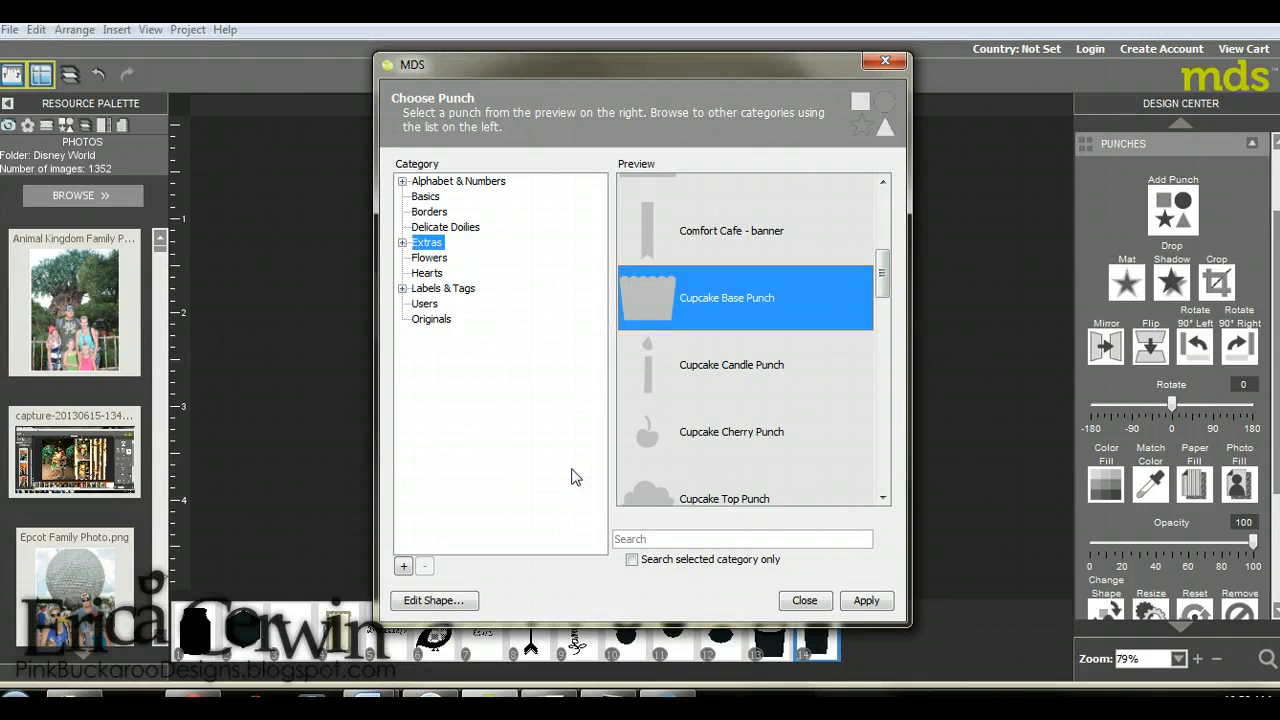
pyautogui.click(434, 600)
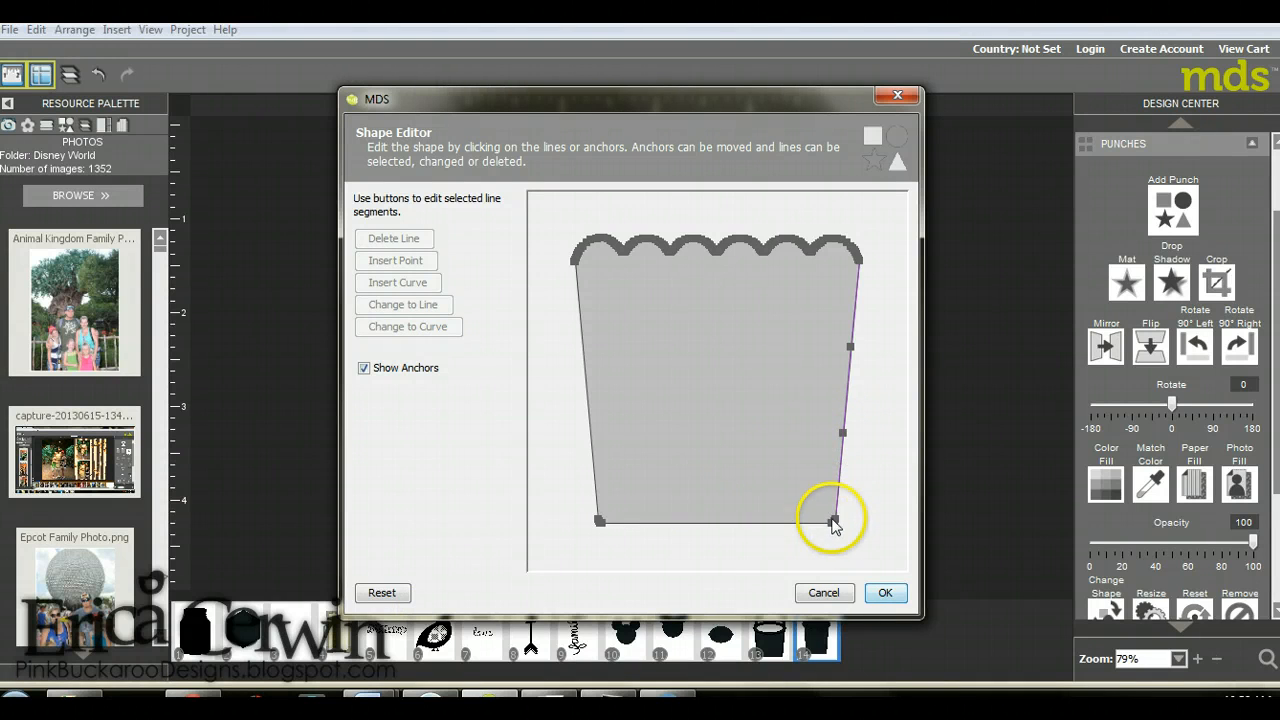
pyautogui.moveTo(832, 520); pyautogui.dragTo(812, 524)
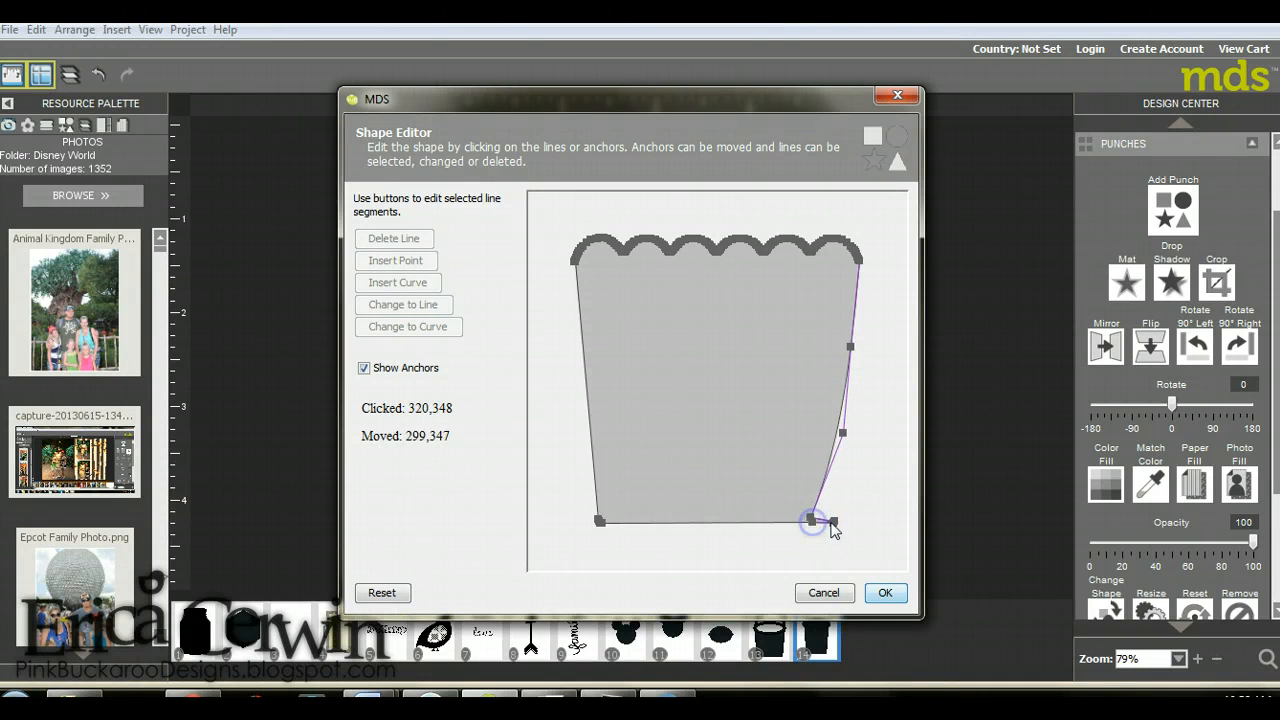
pyautogui.moveTo(832, 524); pyautogui.dragTo(810, 520)
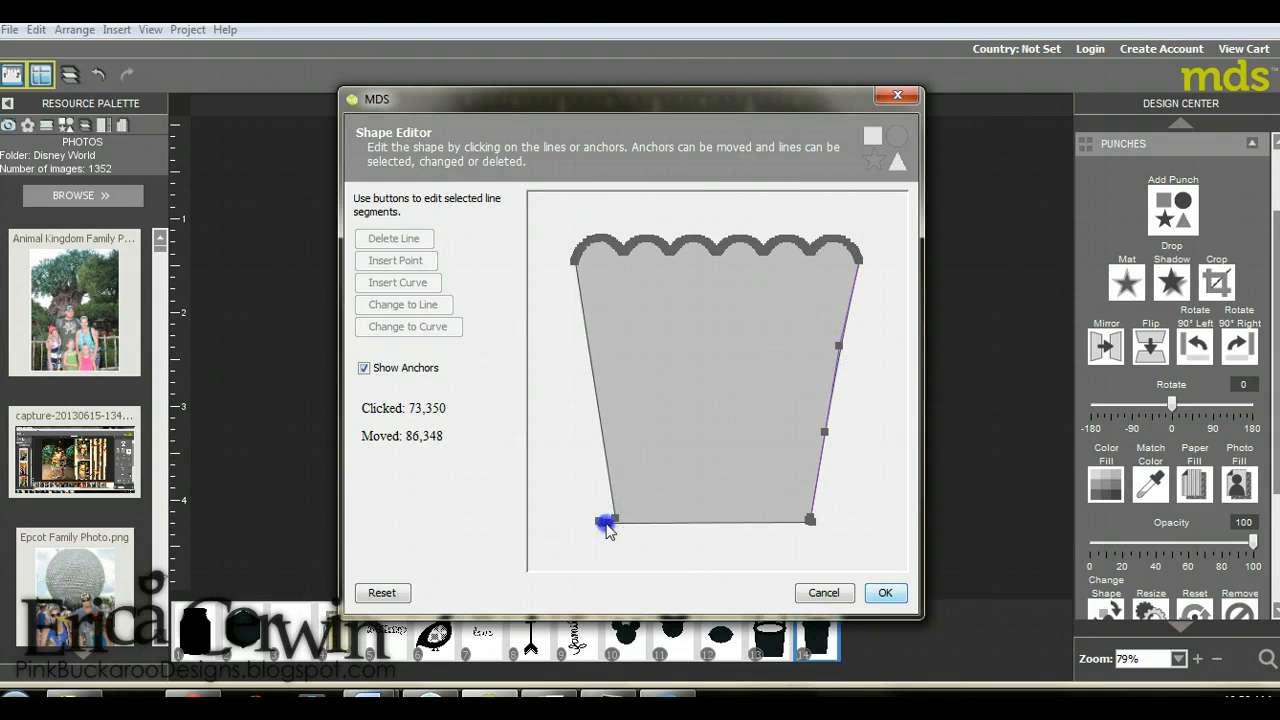
pyautogui.moveTo(608, 520); pyautogui.dragTo(616, 520)
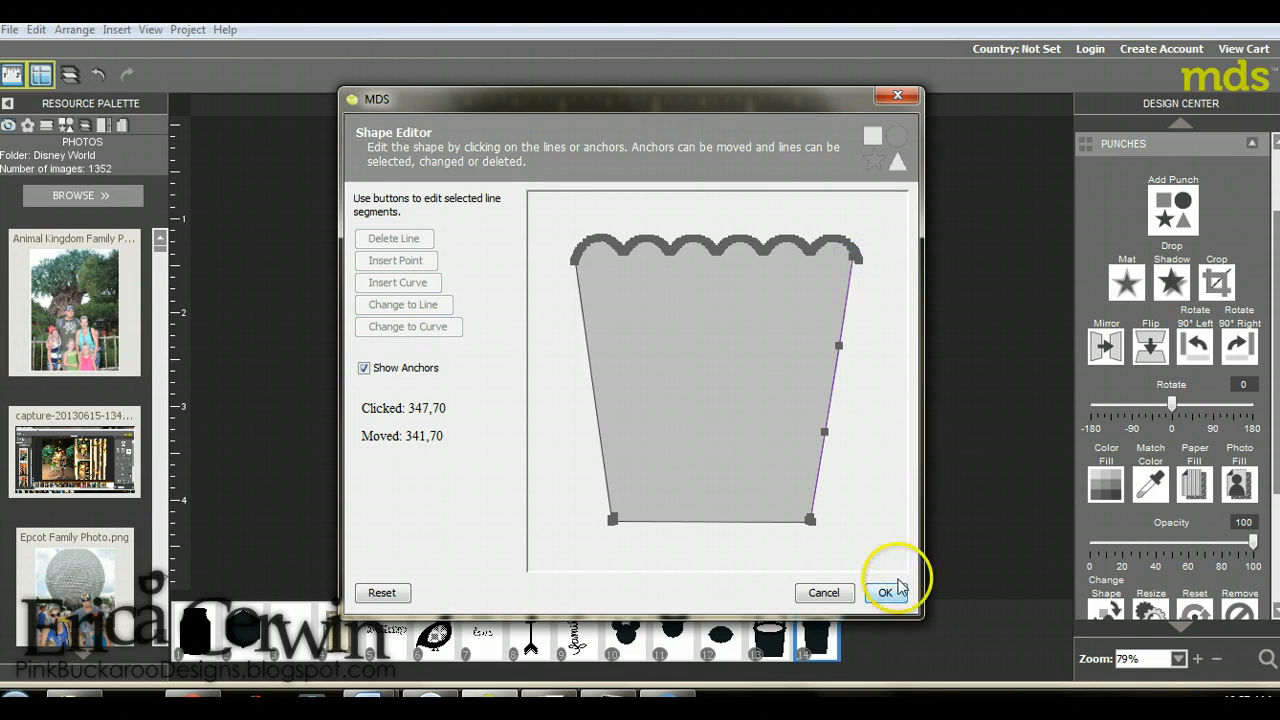
pyautogui.click(884, 592)
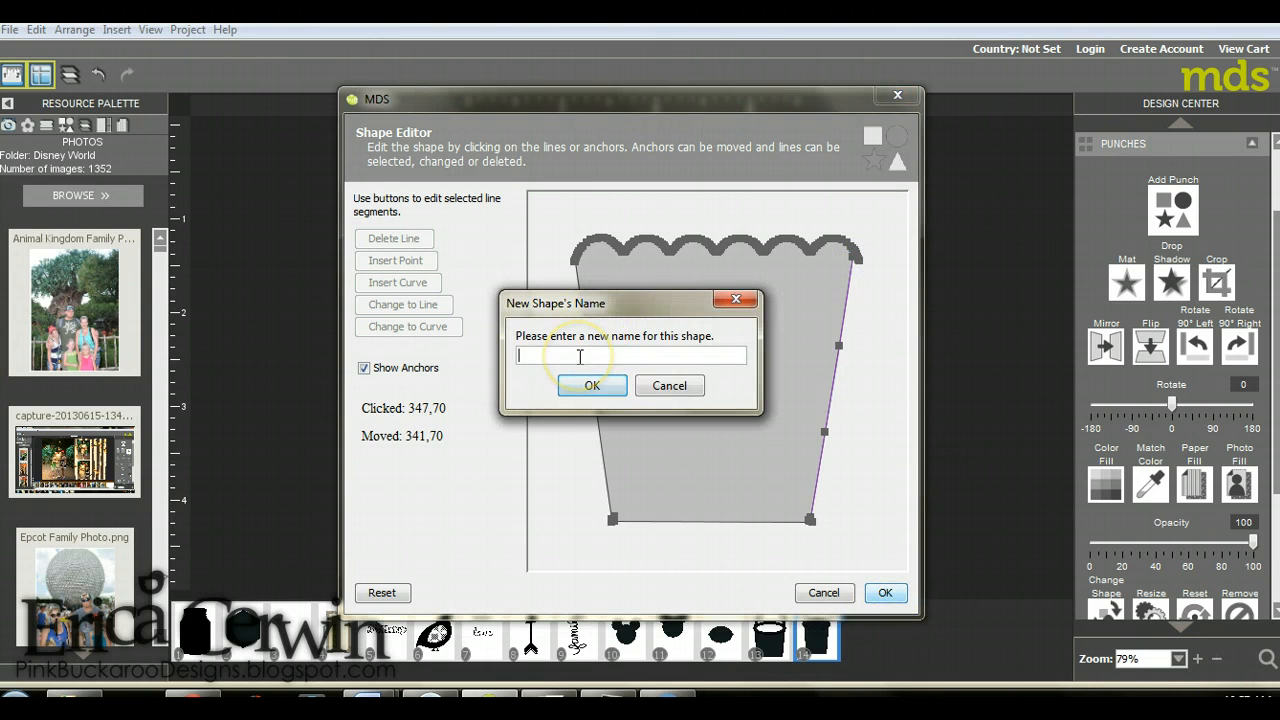
# Save the edited shape under the name Bucket and close the punch window.
pyautogui.write('Bucket')
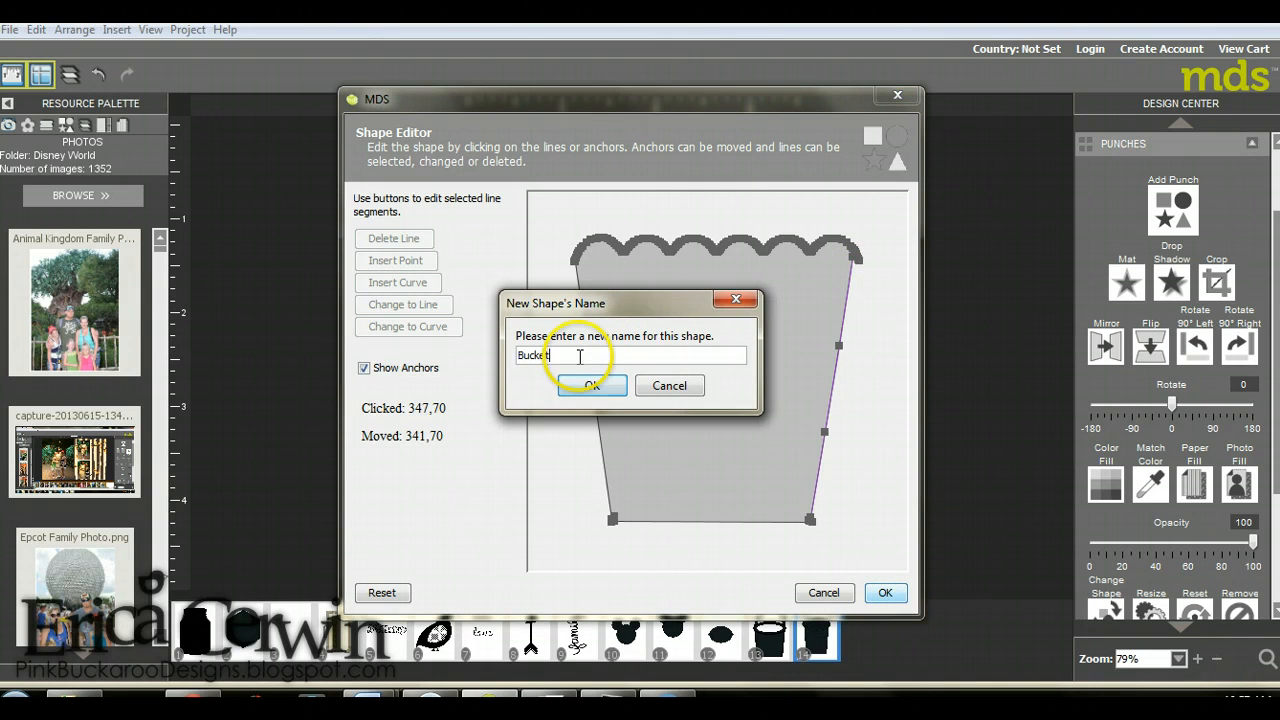
pyautogui.click(592, 384)
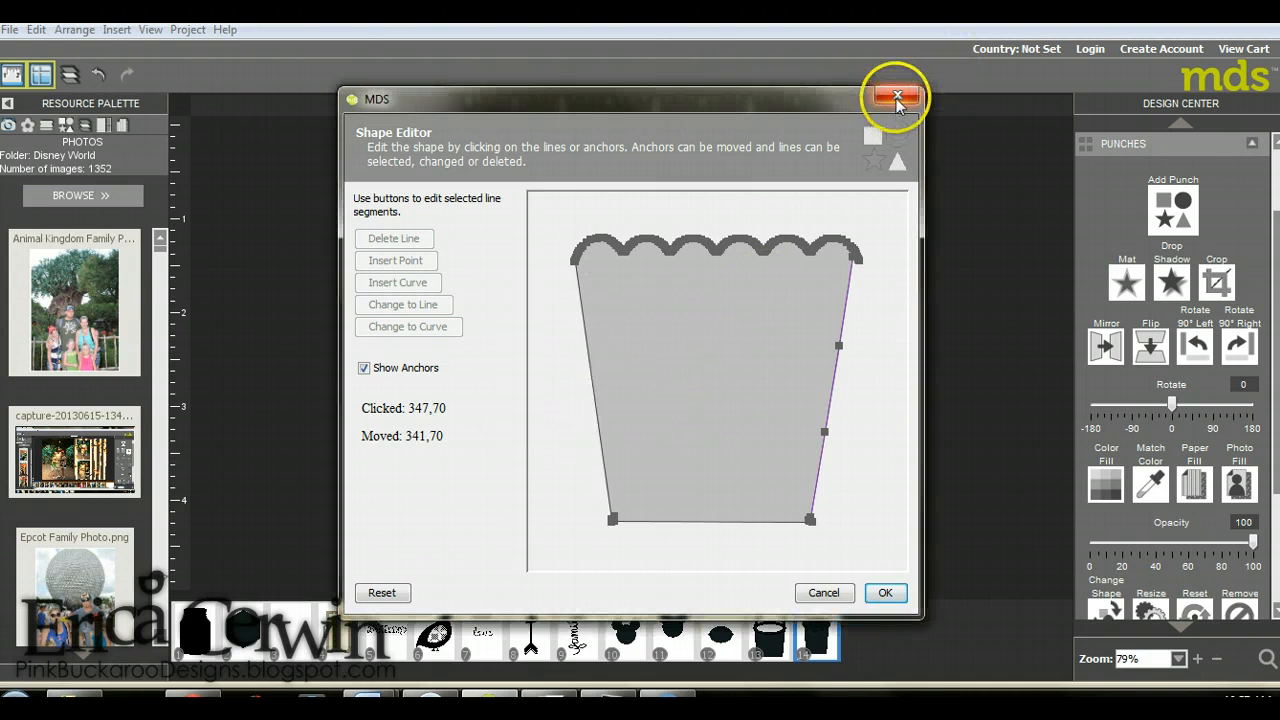
pyautogui.click(896, 96)
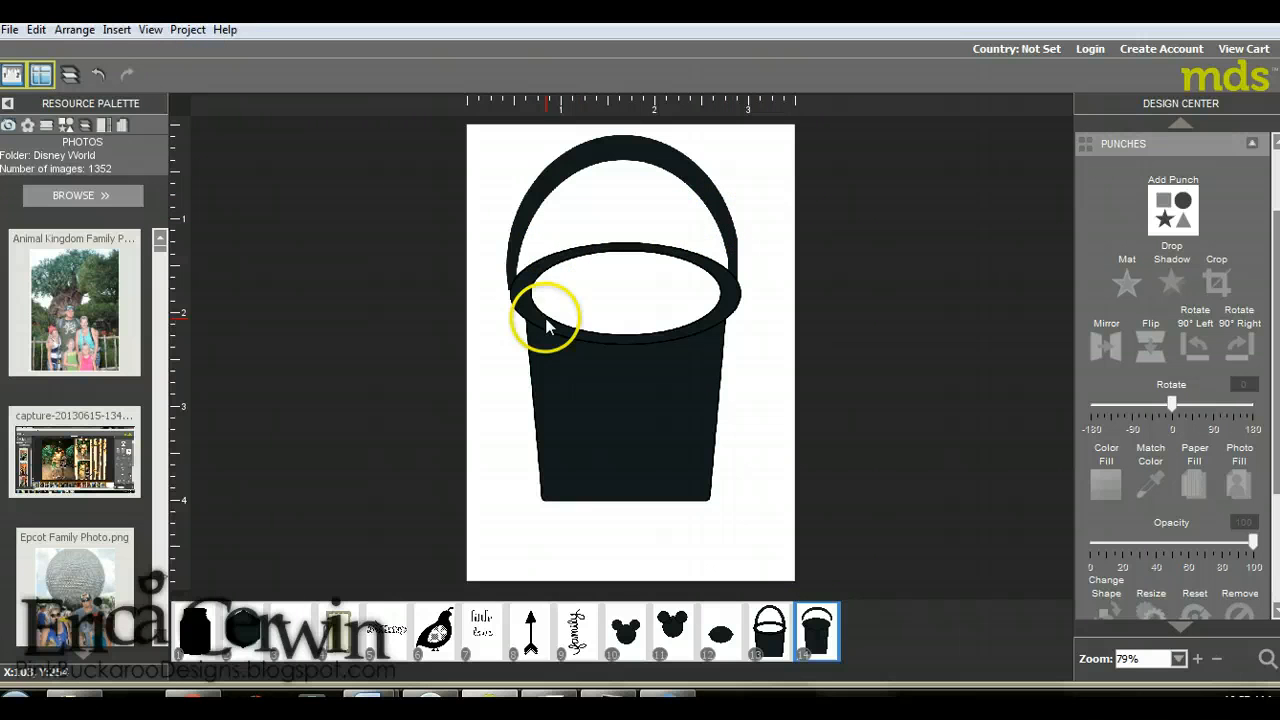
# Bring up the Project menu for the finished bucket design.
pyautogui.click(188, 30)
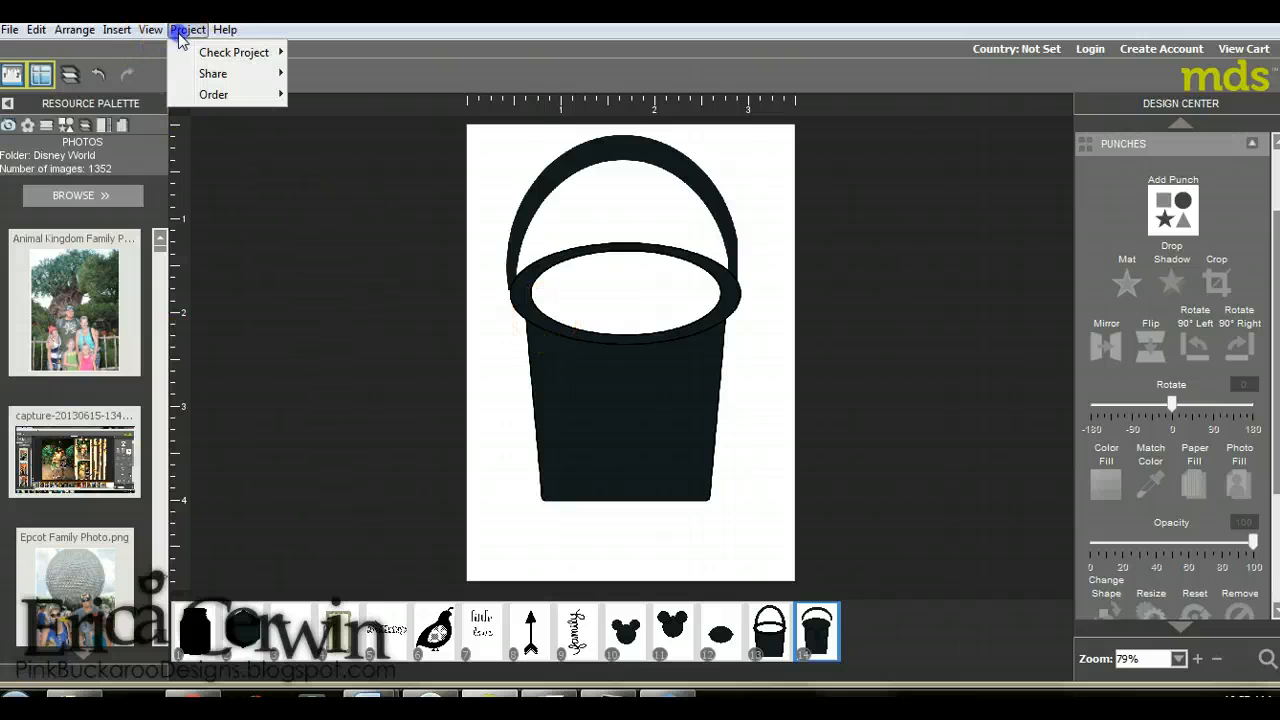
# Start the Photo Export Wizard from the Project menu's share and export options.
pyautogui.click(10, 30)
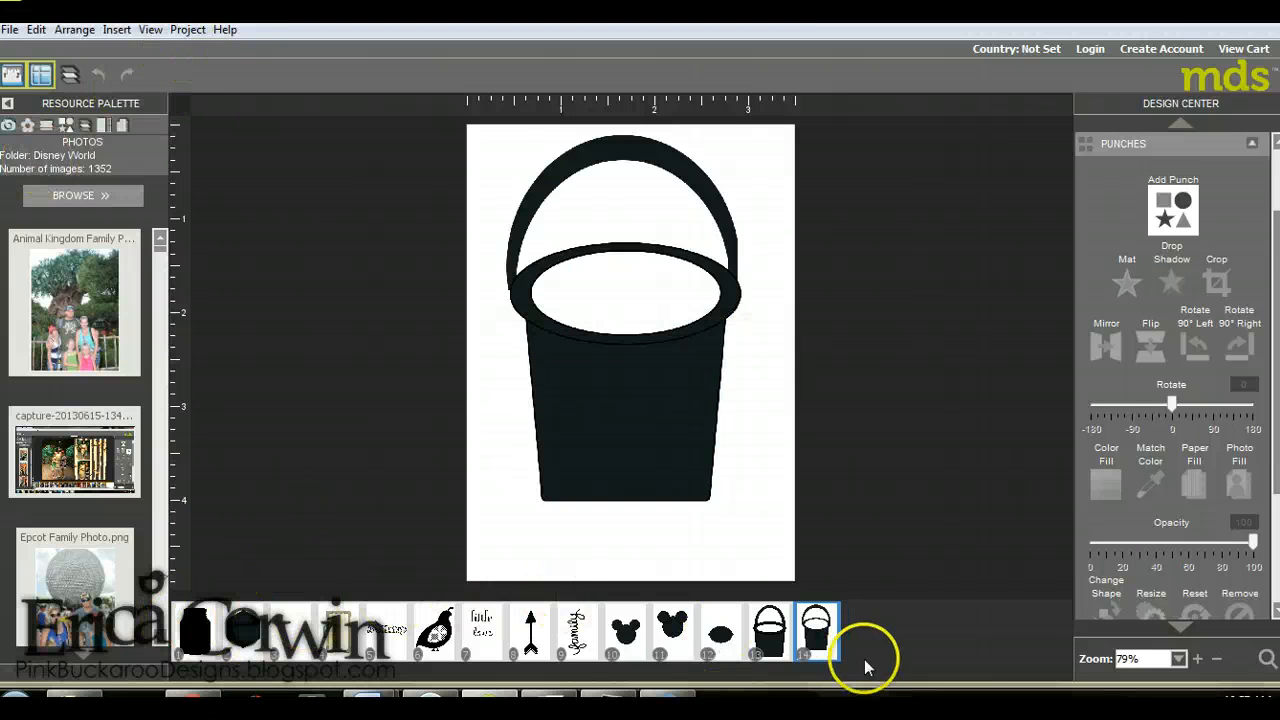
pyautogui.click(816, 632)
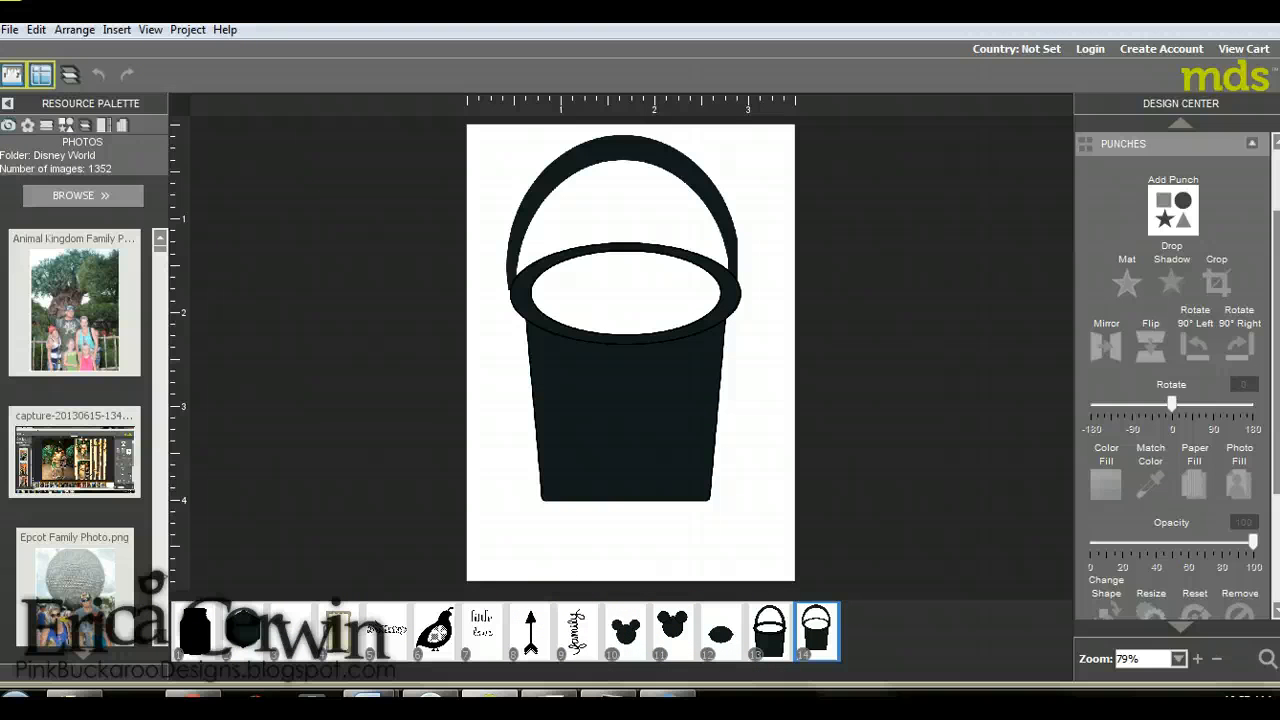
pyautogui.click(188, 30)
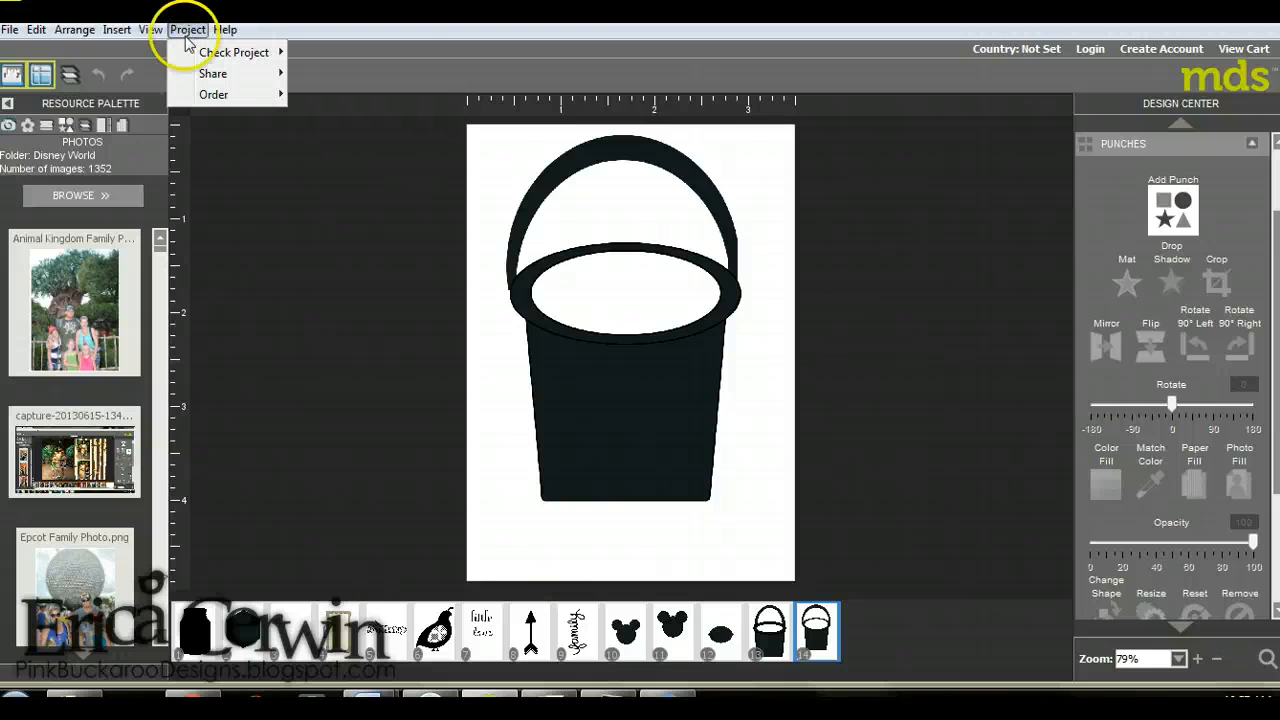
pyautogui.click(212, 72)
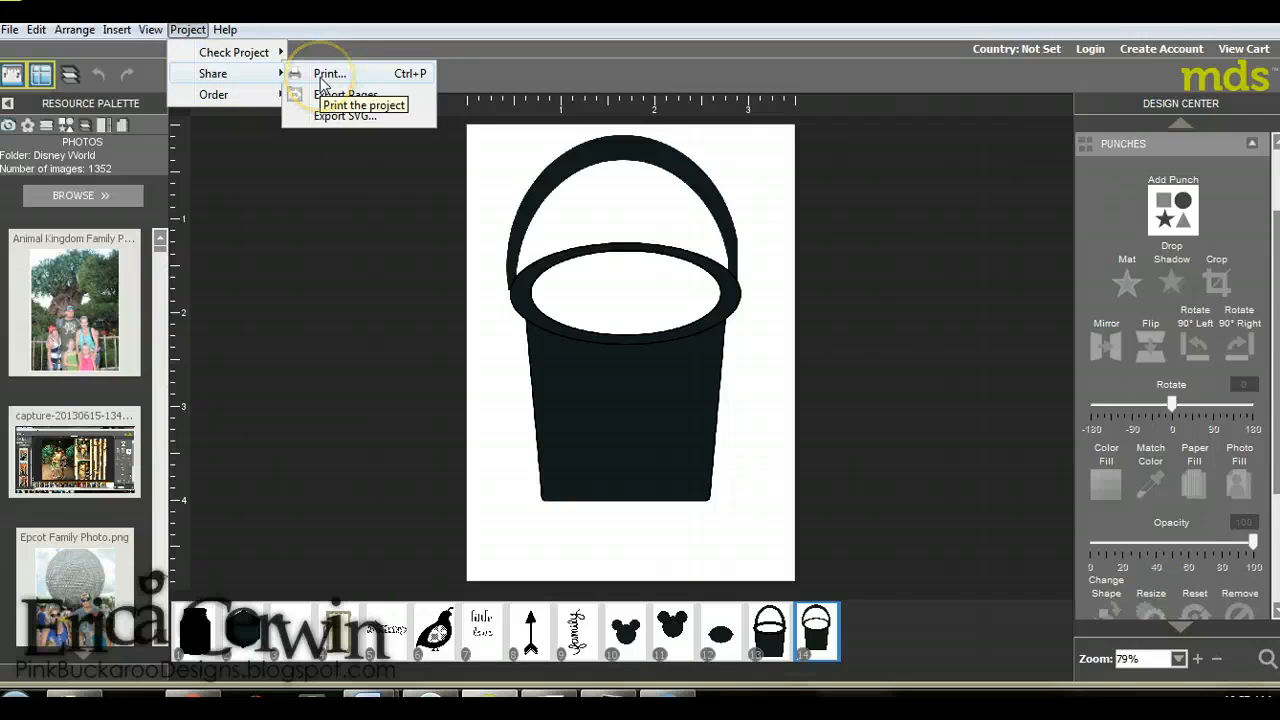
pyautogui.click(536, 376)
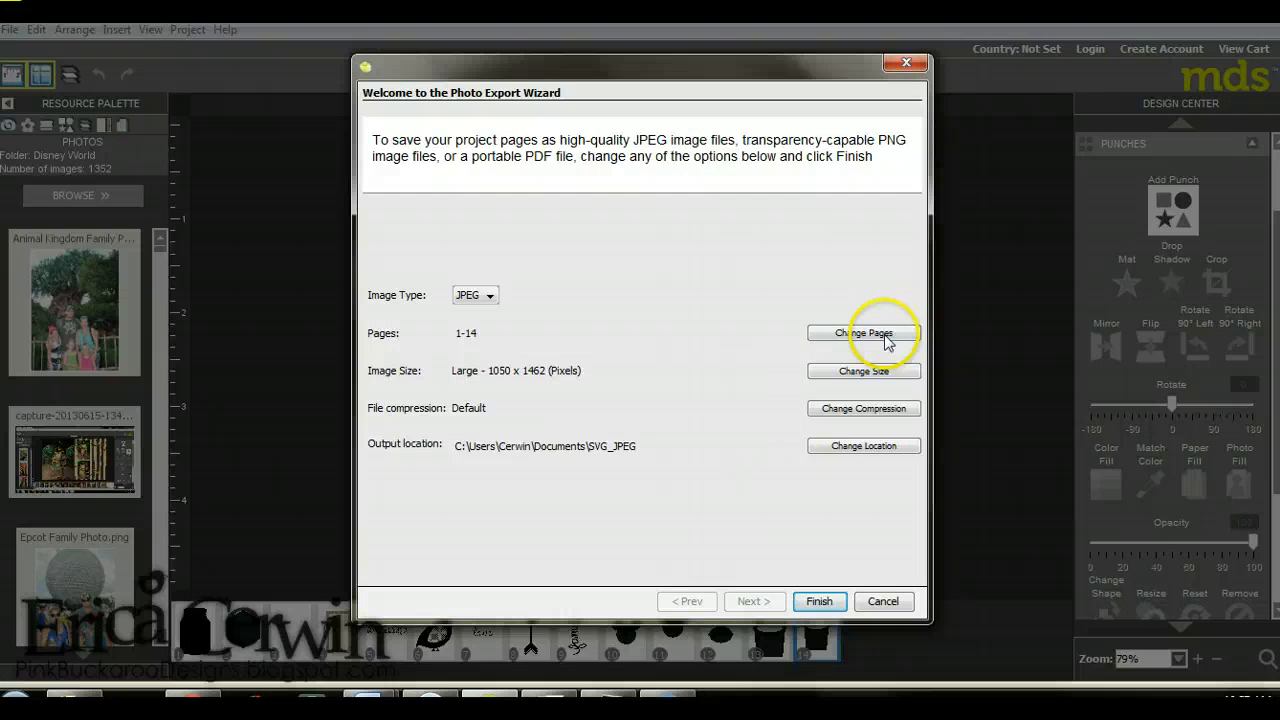
# Select only page 13, the bucket, for export and continue to the export options.
pyautogui.click(864, 332)
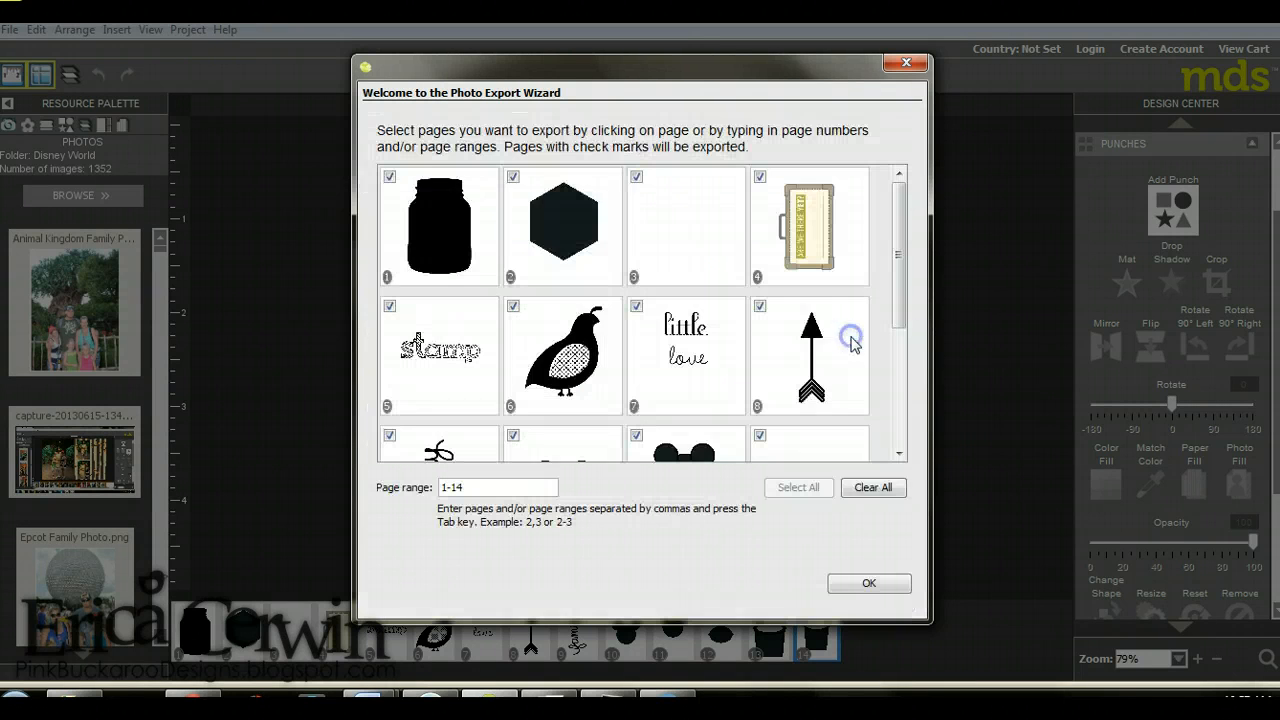
pyautogui.click(872, 488)
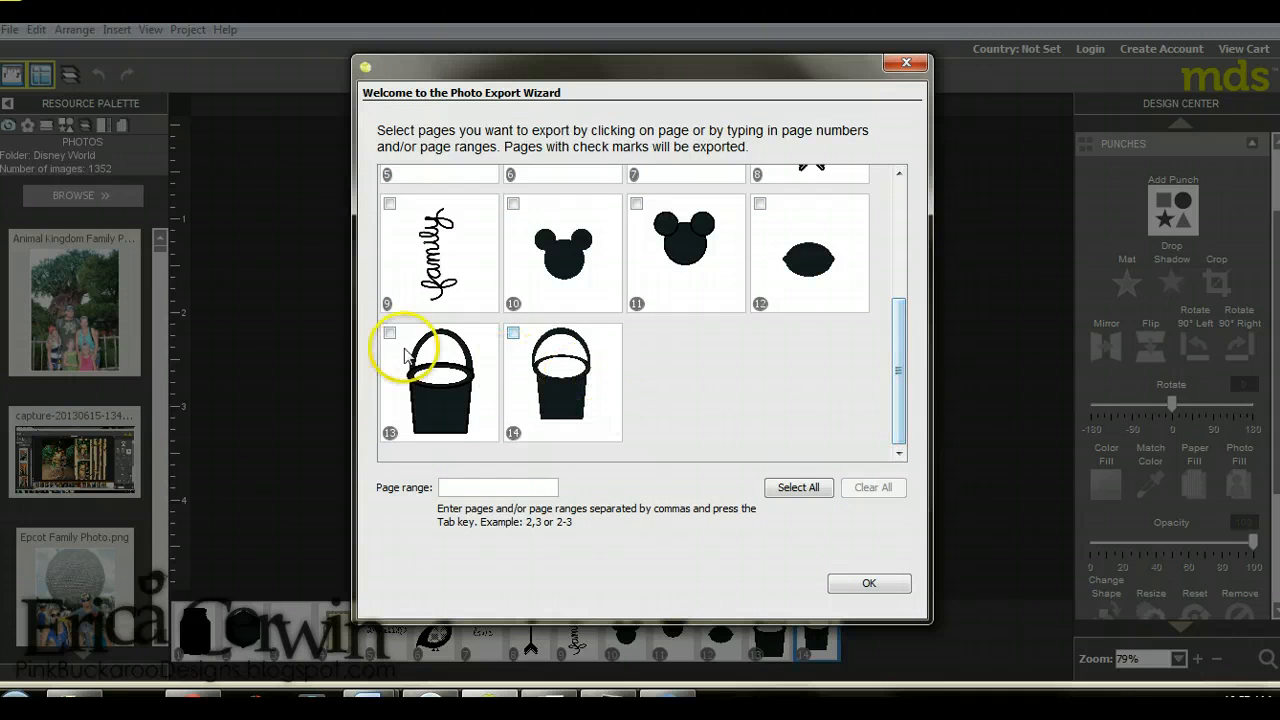
pyautogui.click(390, 332)
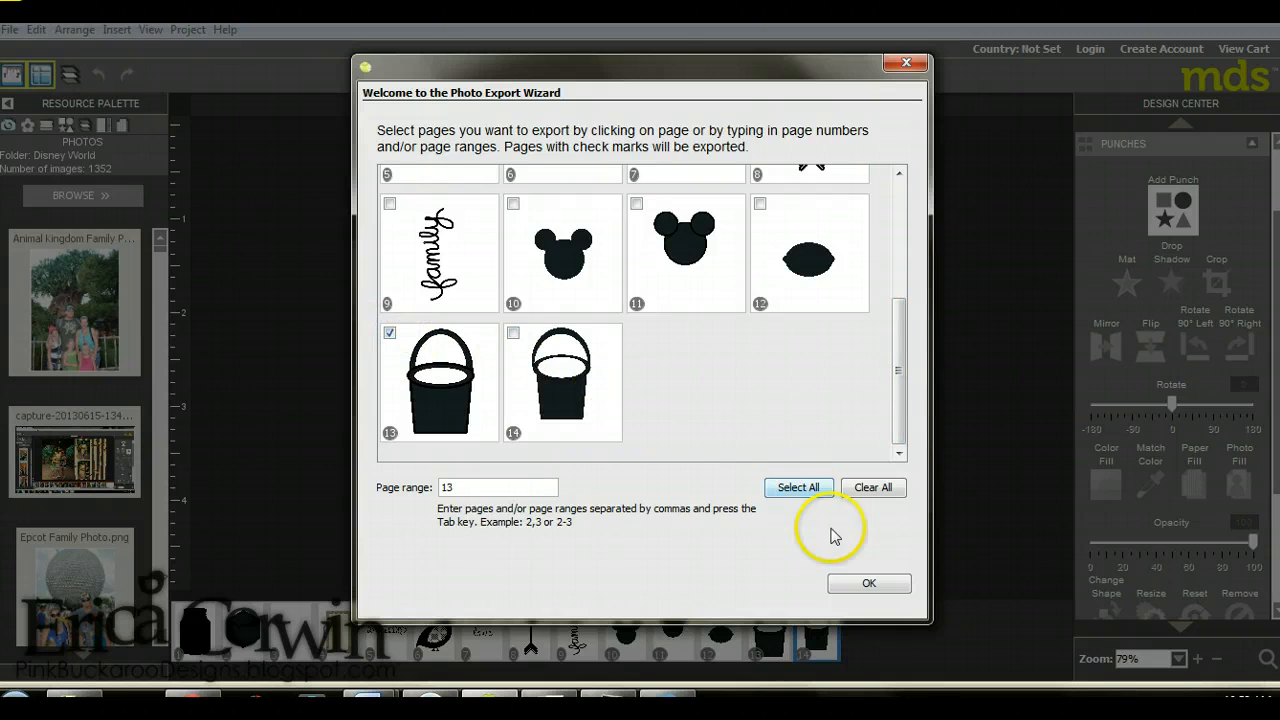
pyautogui.click(868, 584)
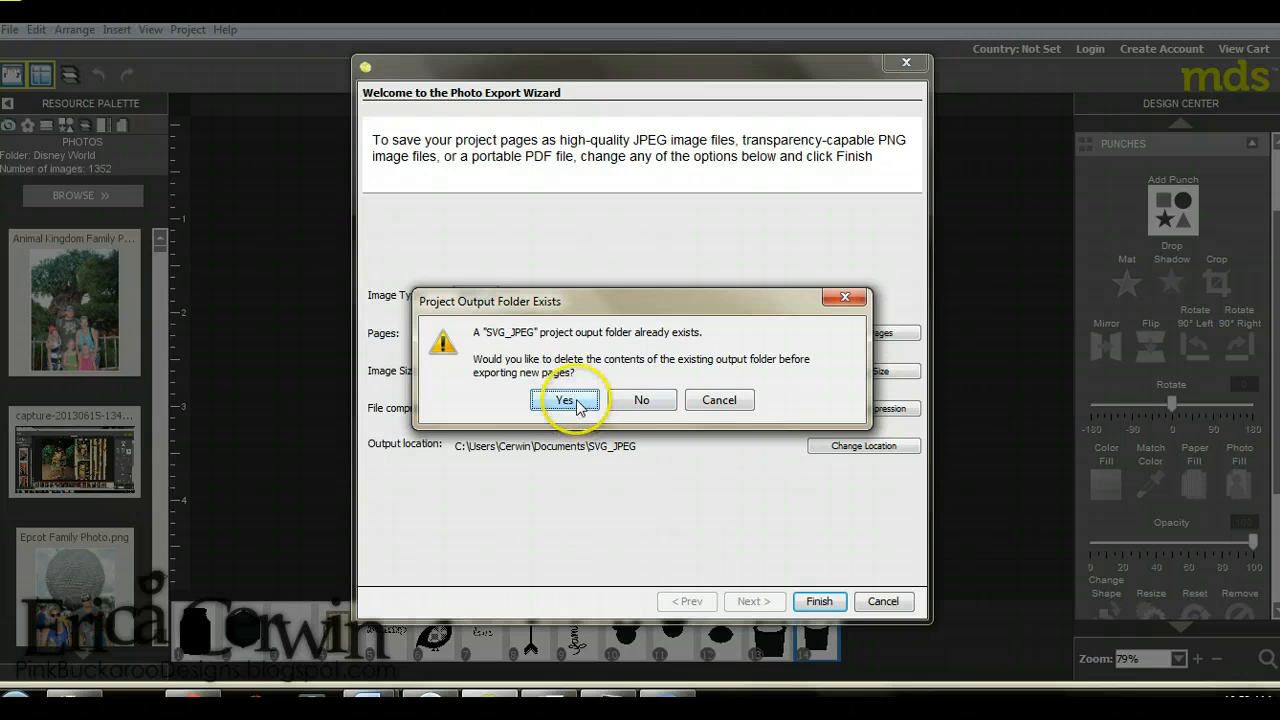
# Clear the SVG_JPEG output folder and export the bucket page as a JPEG.
pyautogui.click(564, 400)
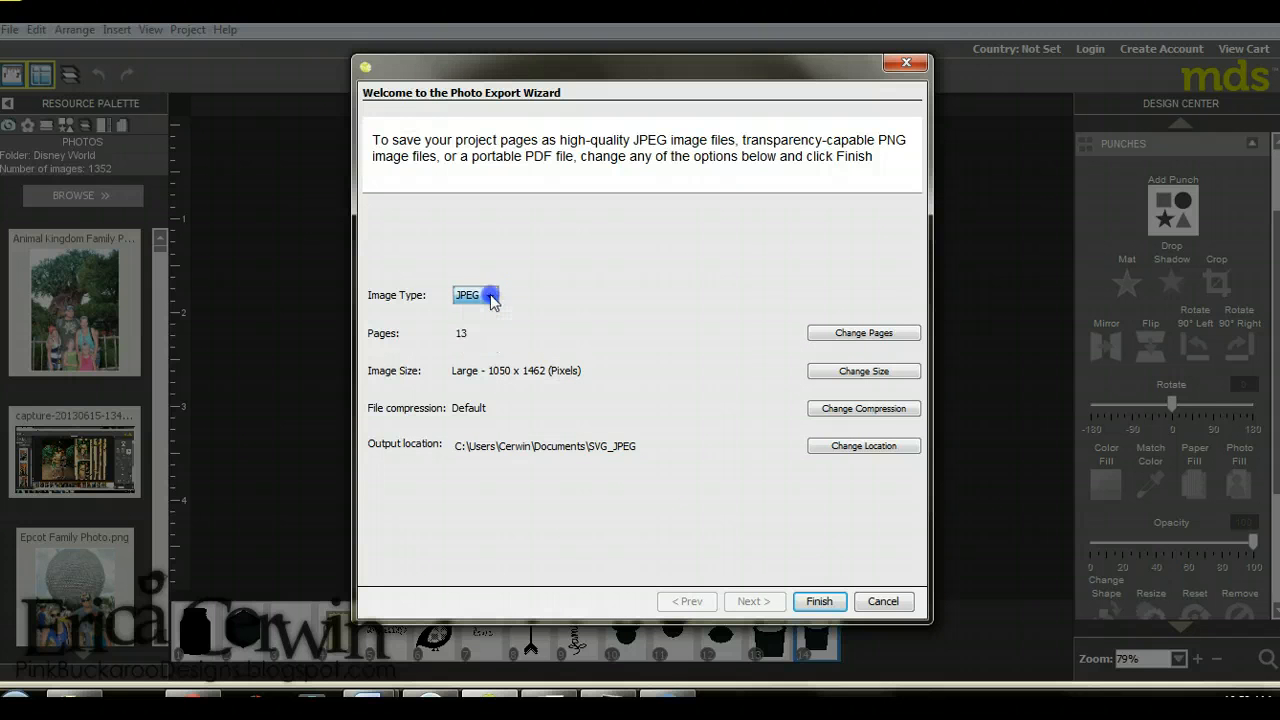
pyautogui.click(818, 600)
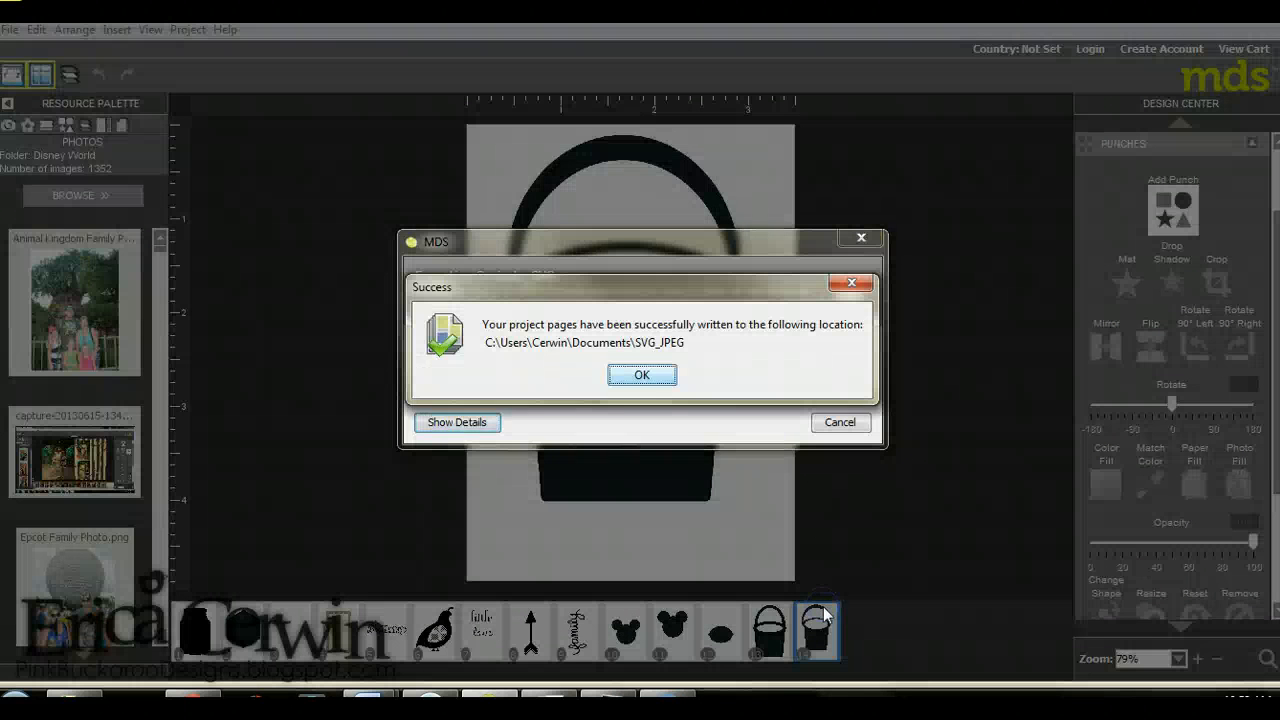
pyautogui.click(640, 374)
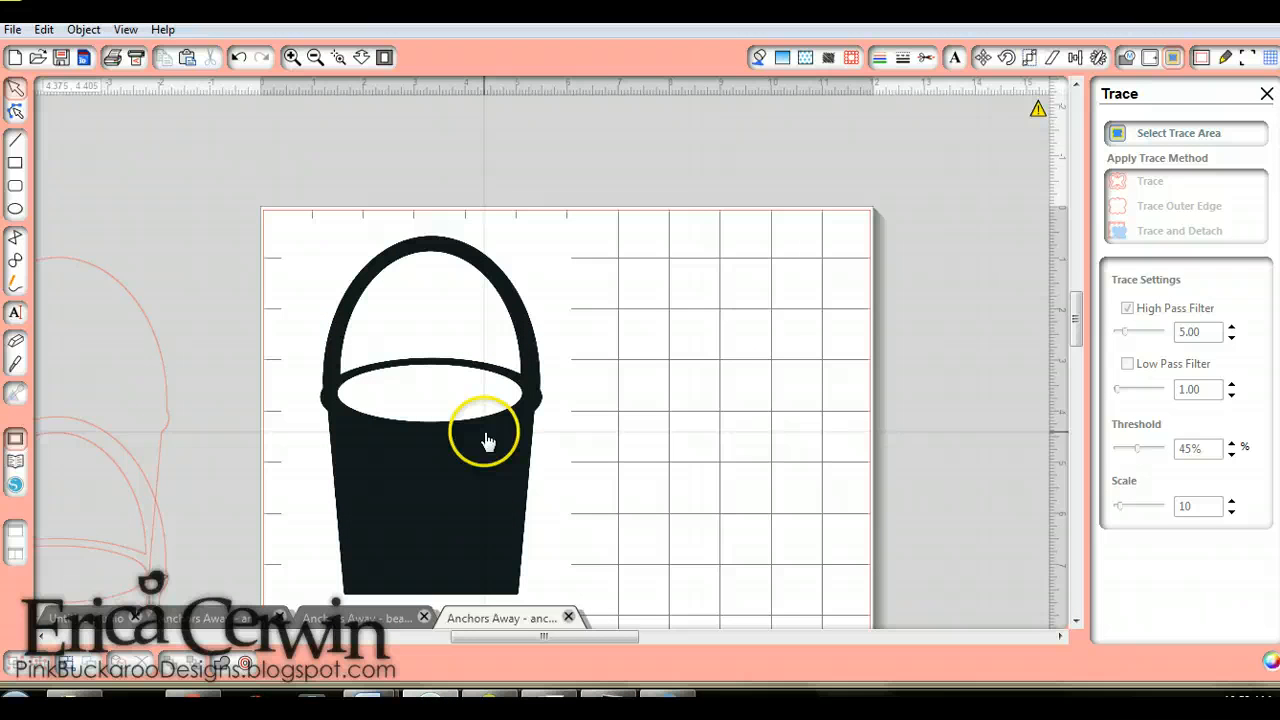
# Browse the SVG_JPEG folder listing image files so the bucket JPEG can be merged onto the page.
pyautogui.scroll(-3)
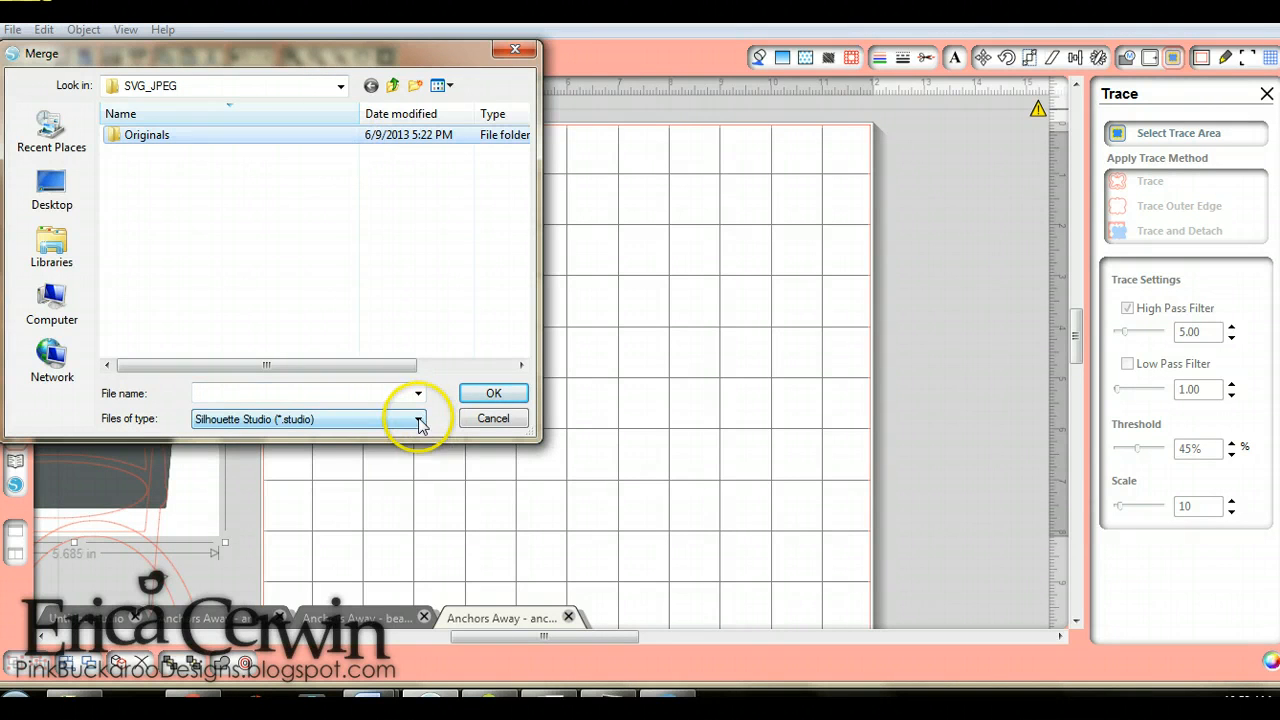
pyautogui.click(418, 420)
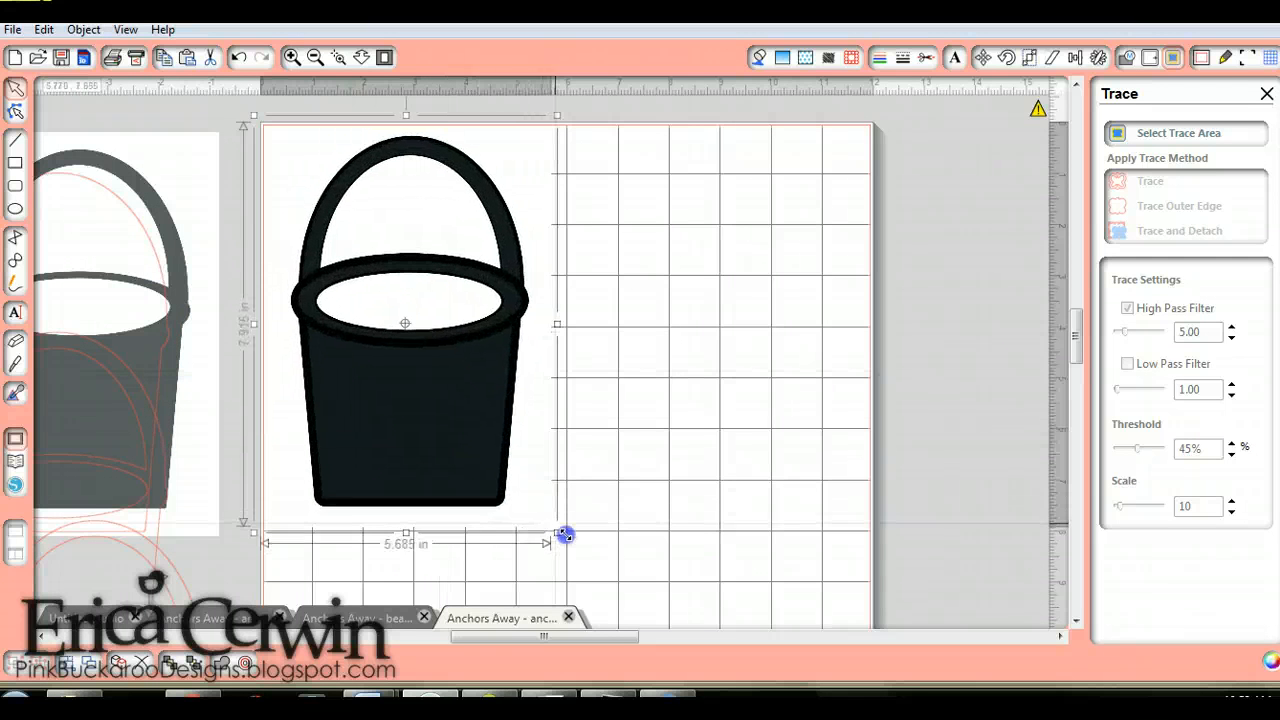
# Resize the bucket image to about 5.3 inches wide by dragging its scaling handles.
pyautogui.moveTo(568, 536); pyautogui.dragTo(564, 520)
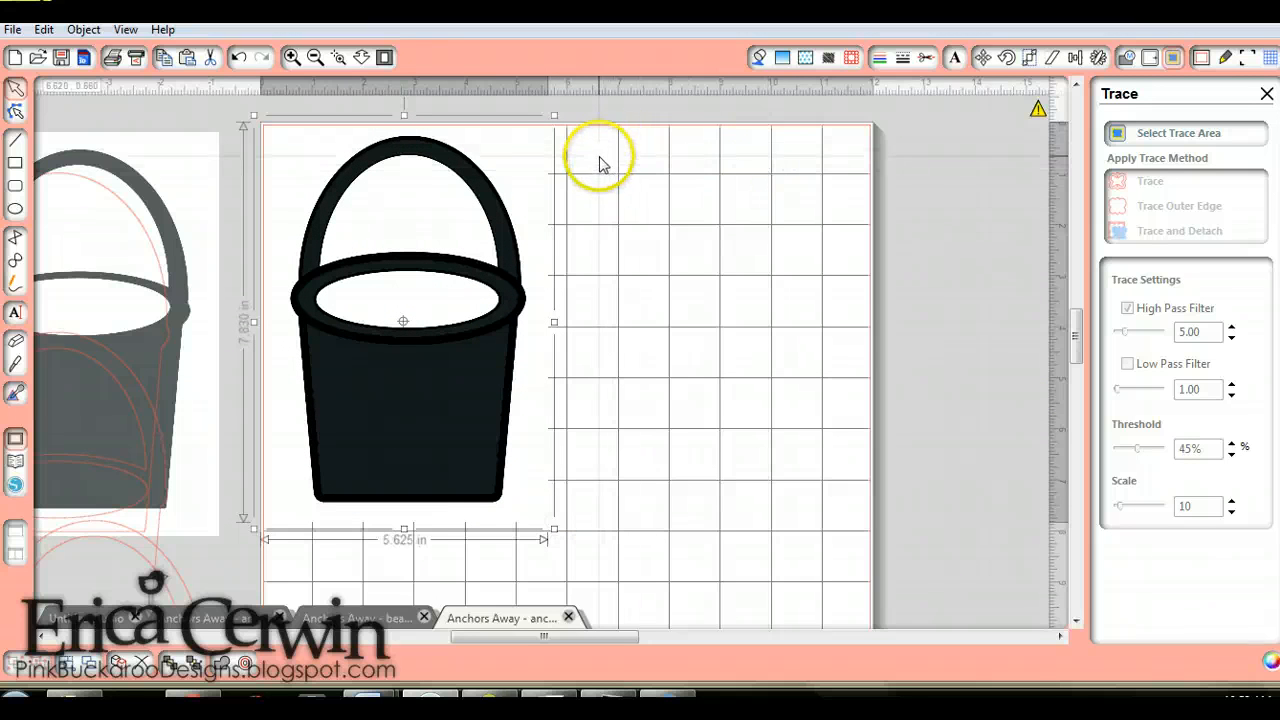
pyautogui.moveTo(592, 218)
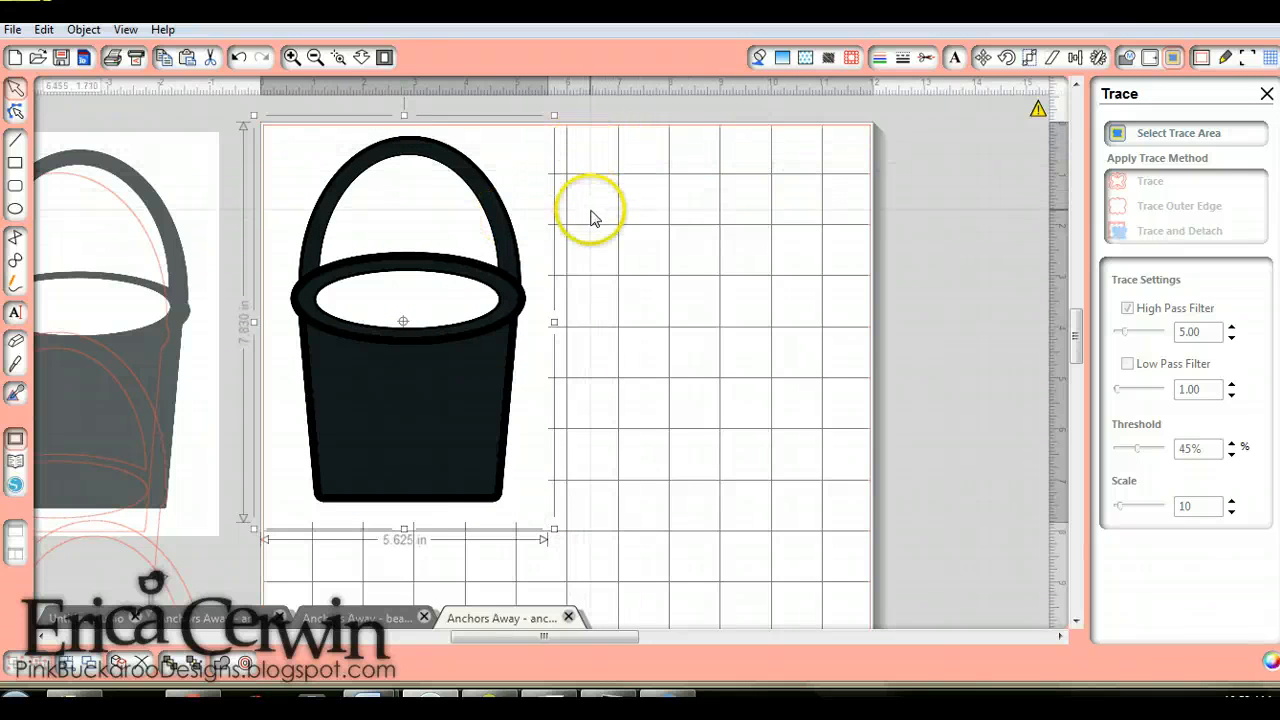
pyautogui.moveTo(604, 464)
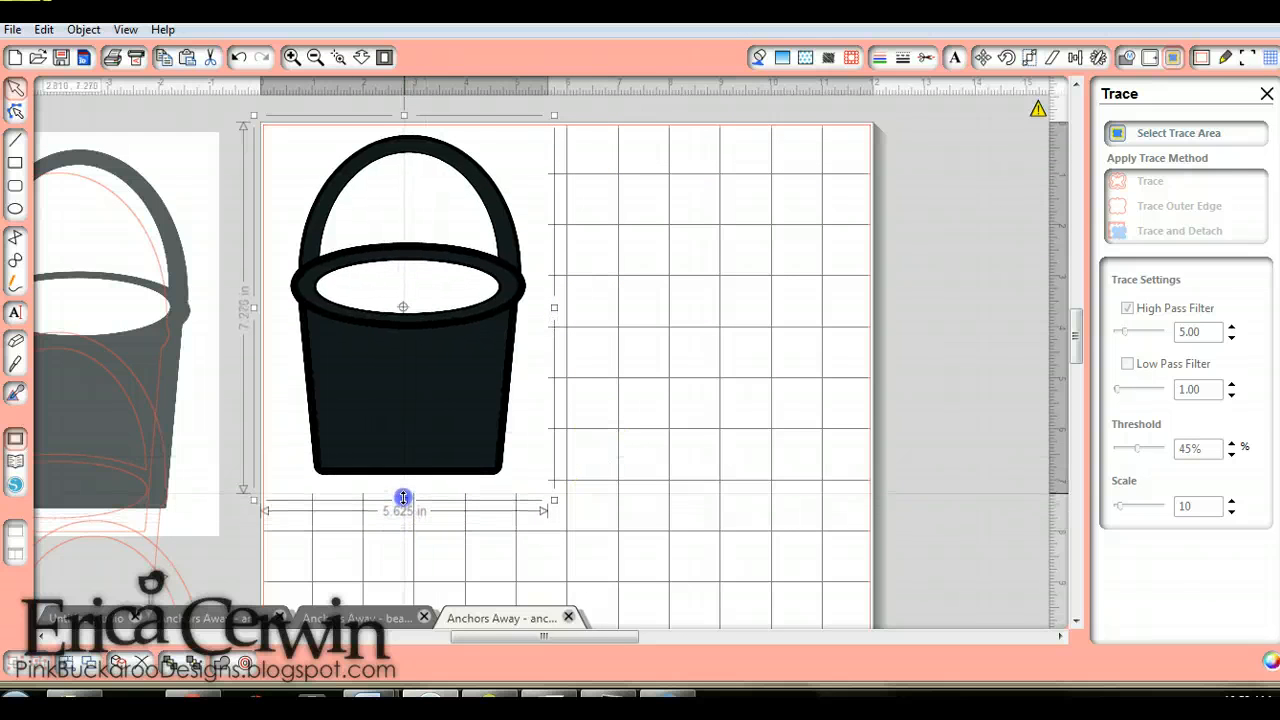
pyautogui.moveTo(404, 498); pyautogui.dragTo(406, 544)
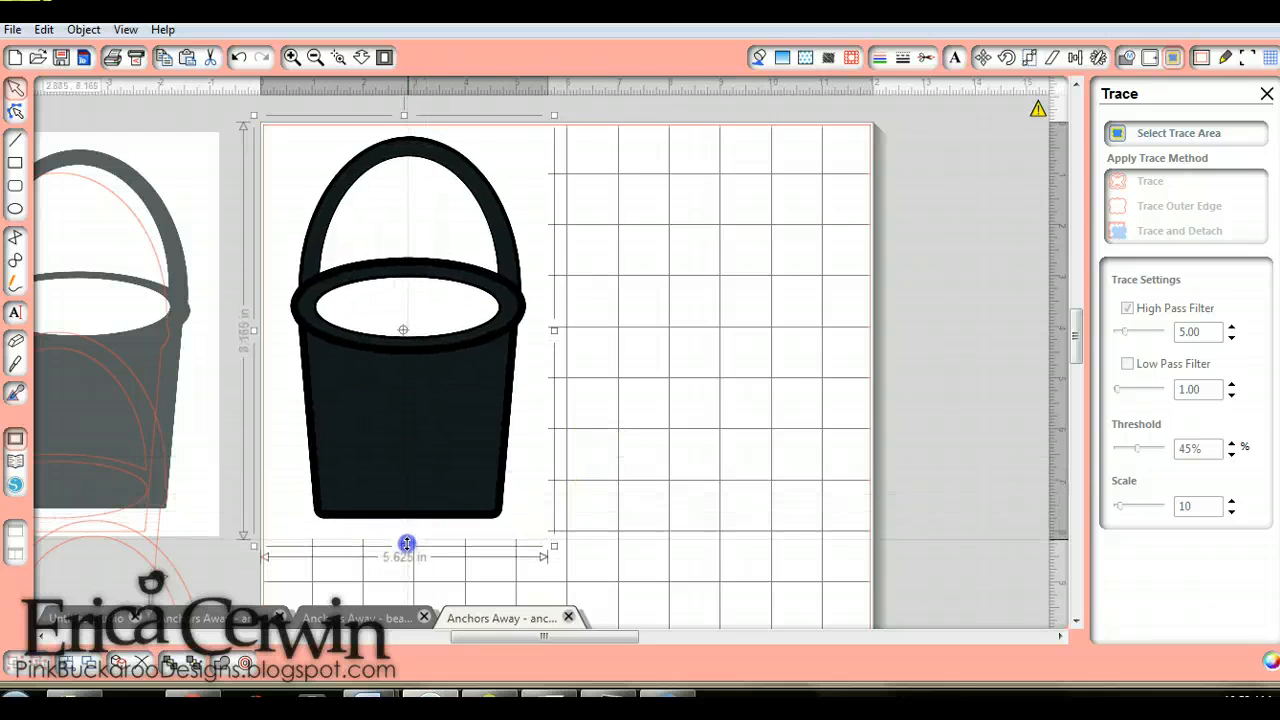
pyautogui.moveTo(408, 544); pyautogui.dragTo(510, 496)
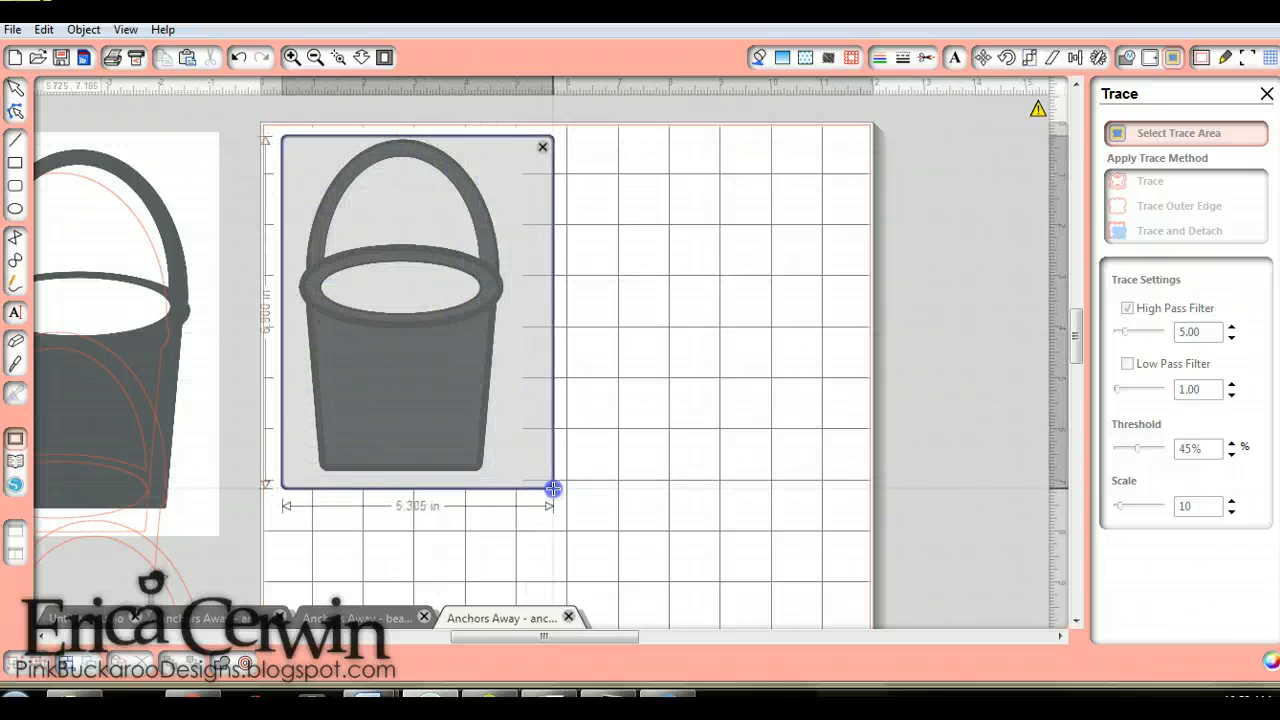
# Try tracing the outer edge and return to the full page view to check the result.
pyautogui.click(1150, 180)
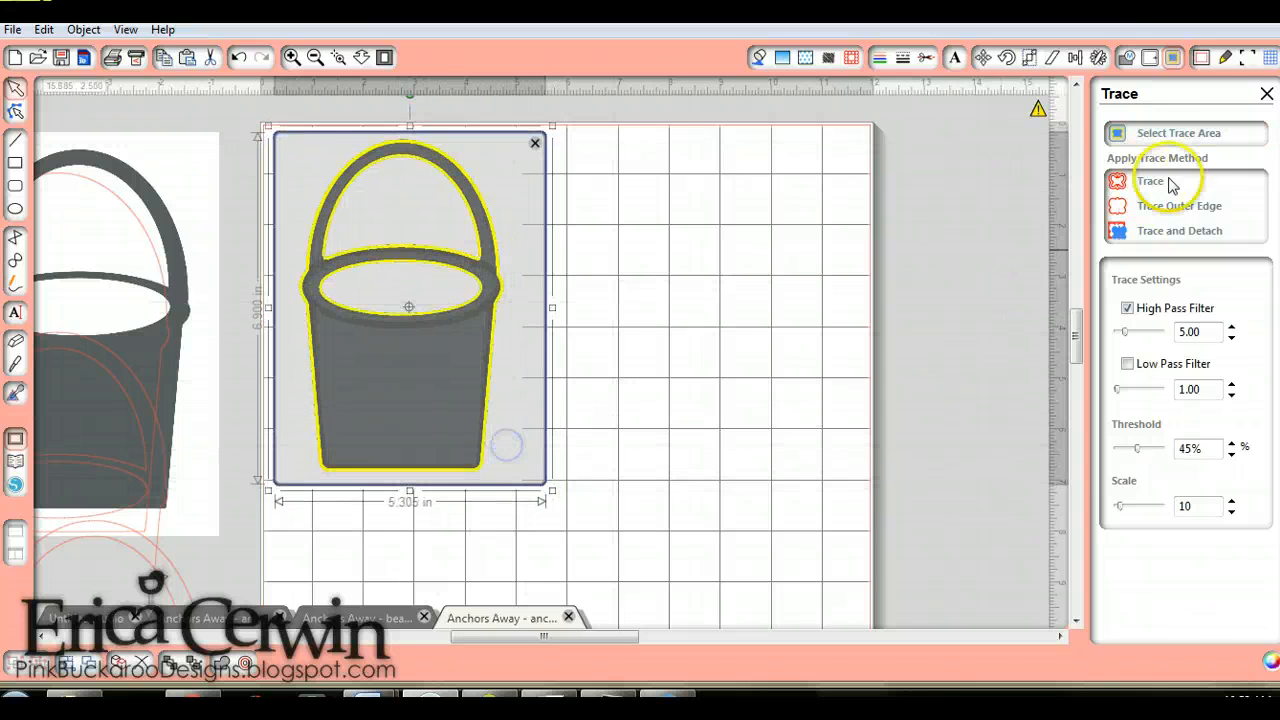
pyautogui.click(1150, 180)
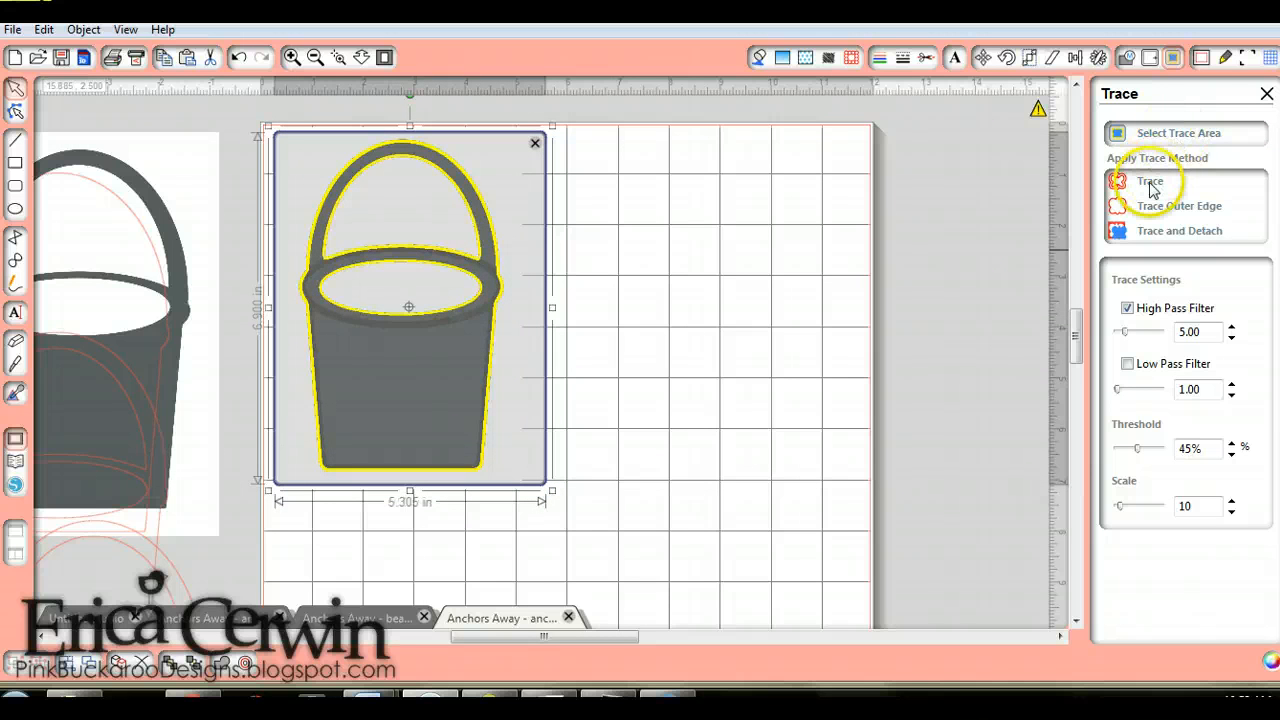
pyautogui.click(1148, 180)
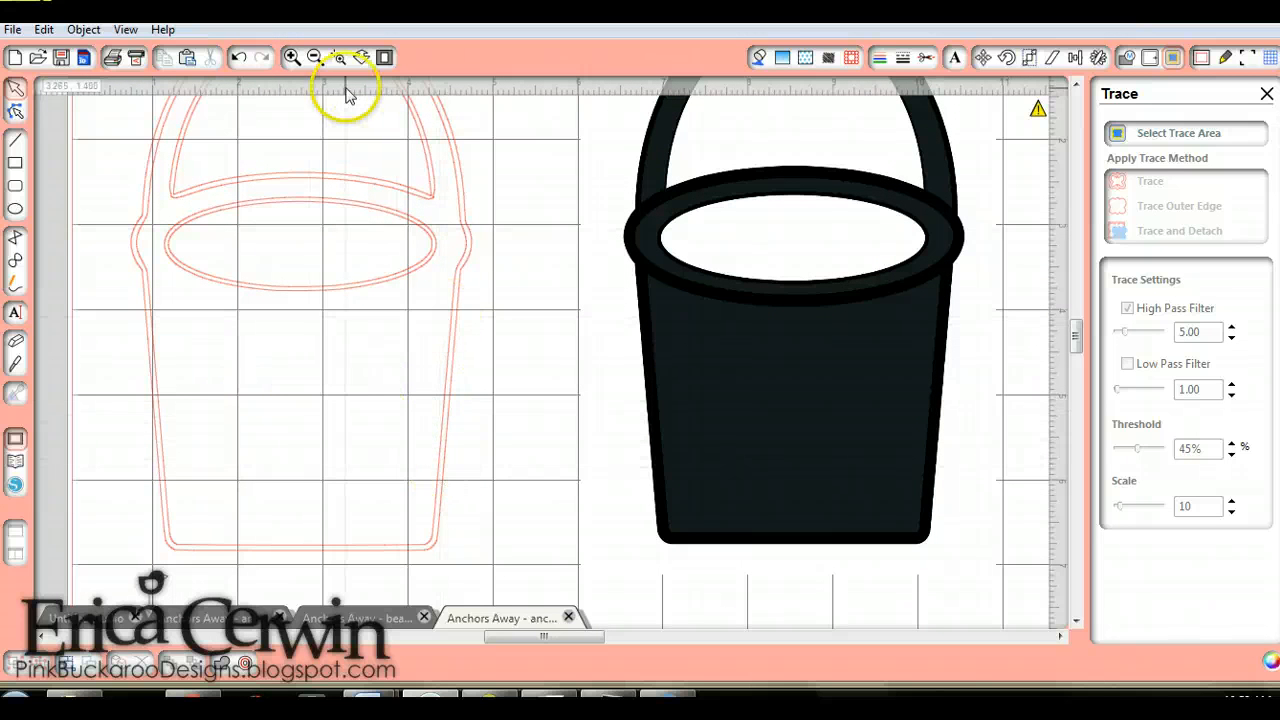
pyautogui.click(238, 56)
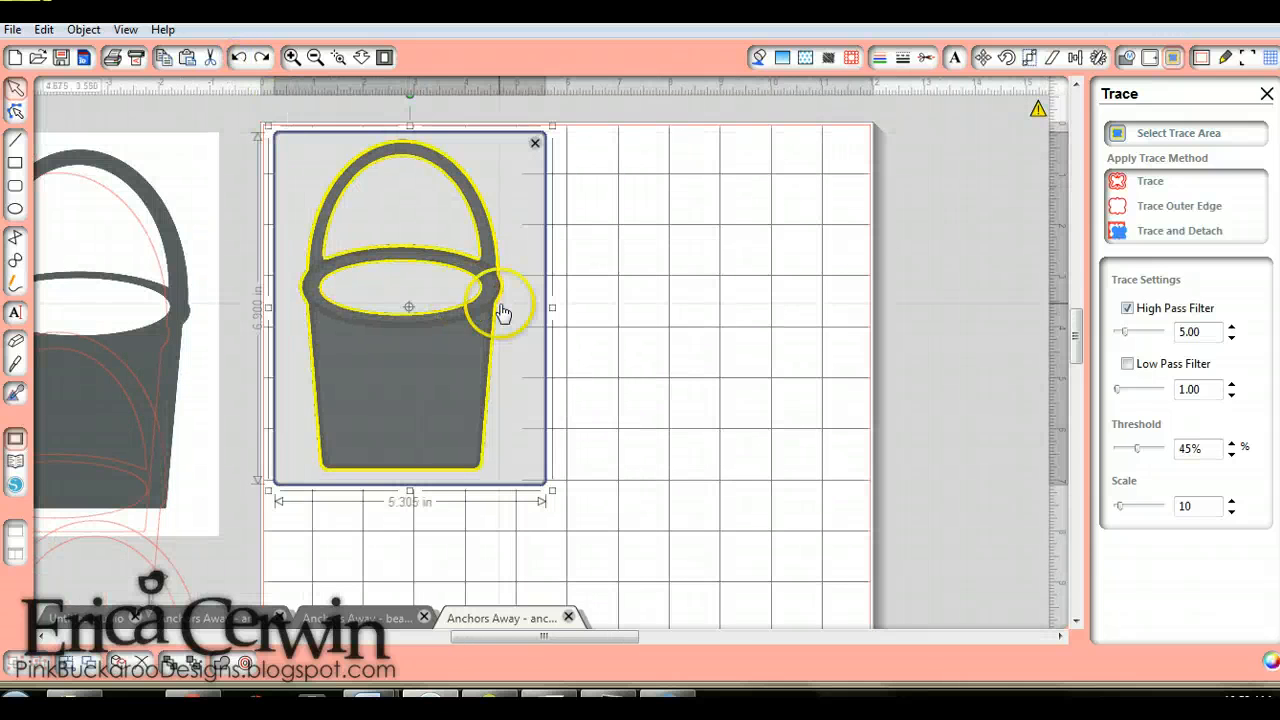
# Turn off High Pass Filter and raise its value to 13.50 so the preview fills the bucket solid.
pyautogui.click(1128, 308)
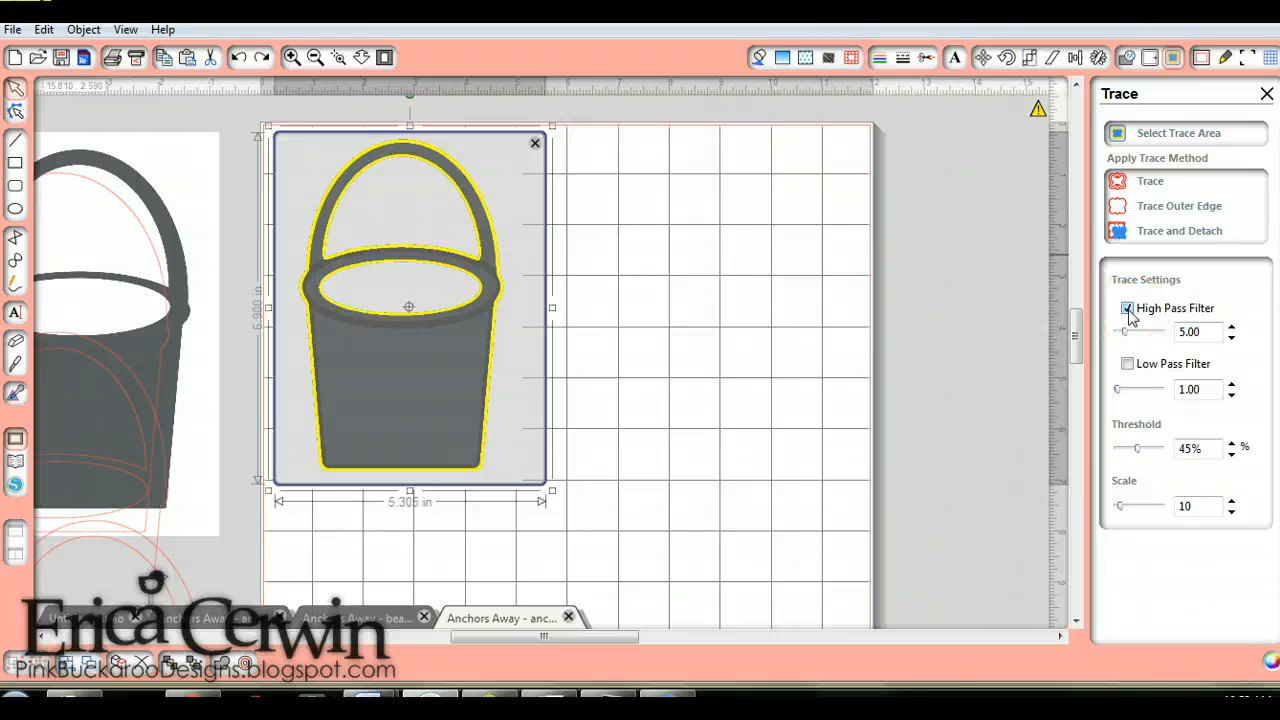
pyautogui.click(1128, 308)
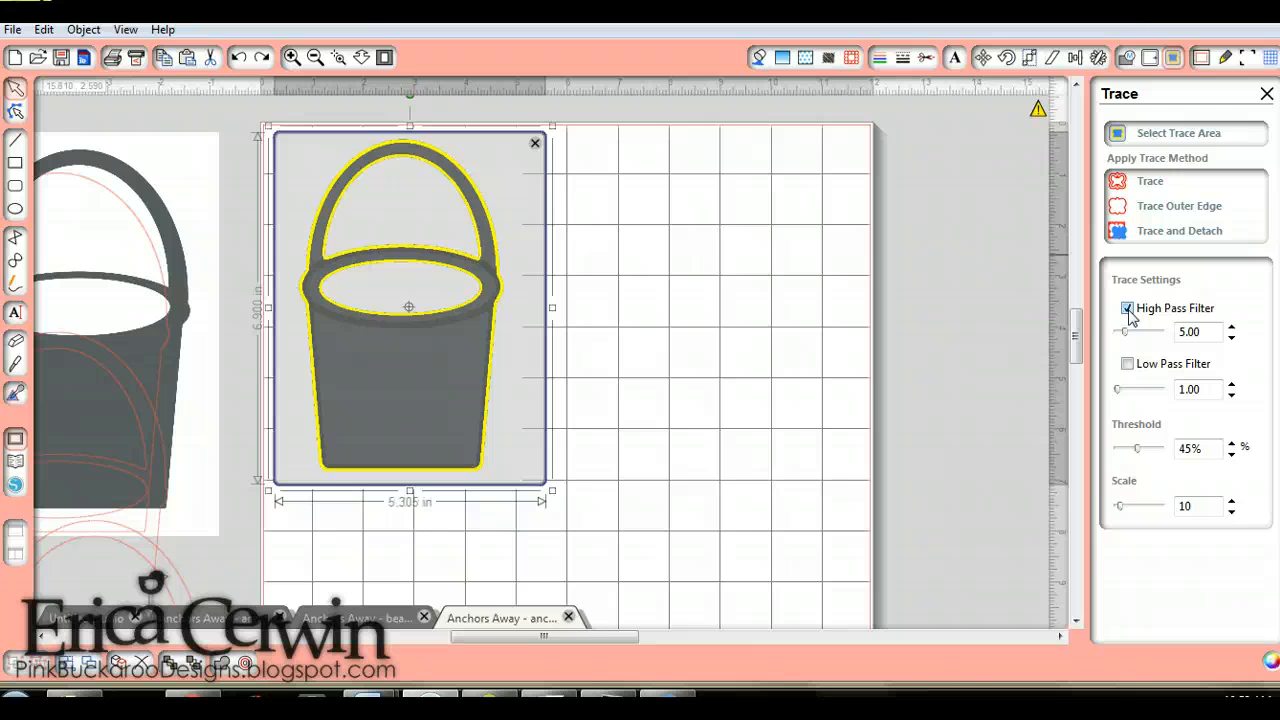
pyautogui.click(1128, 308)
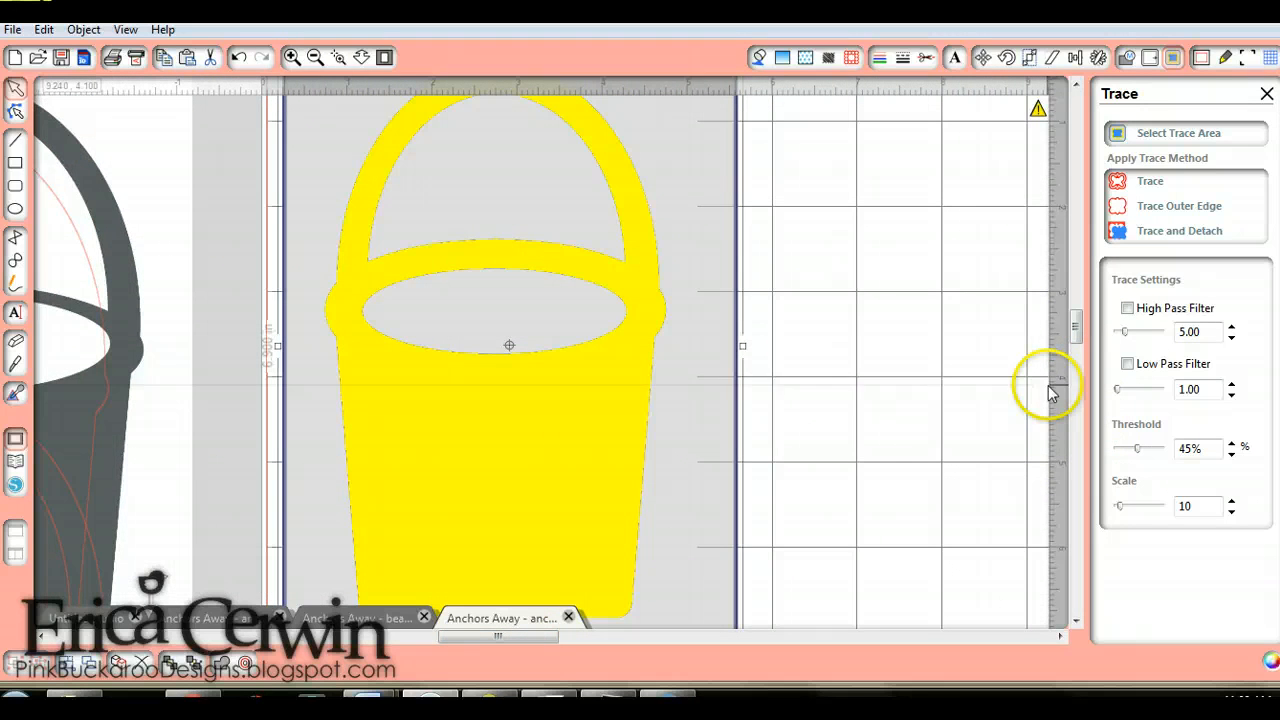
pyautogui.click(1232, 328)
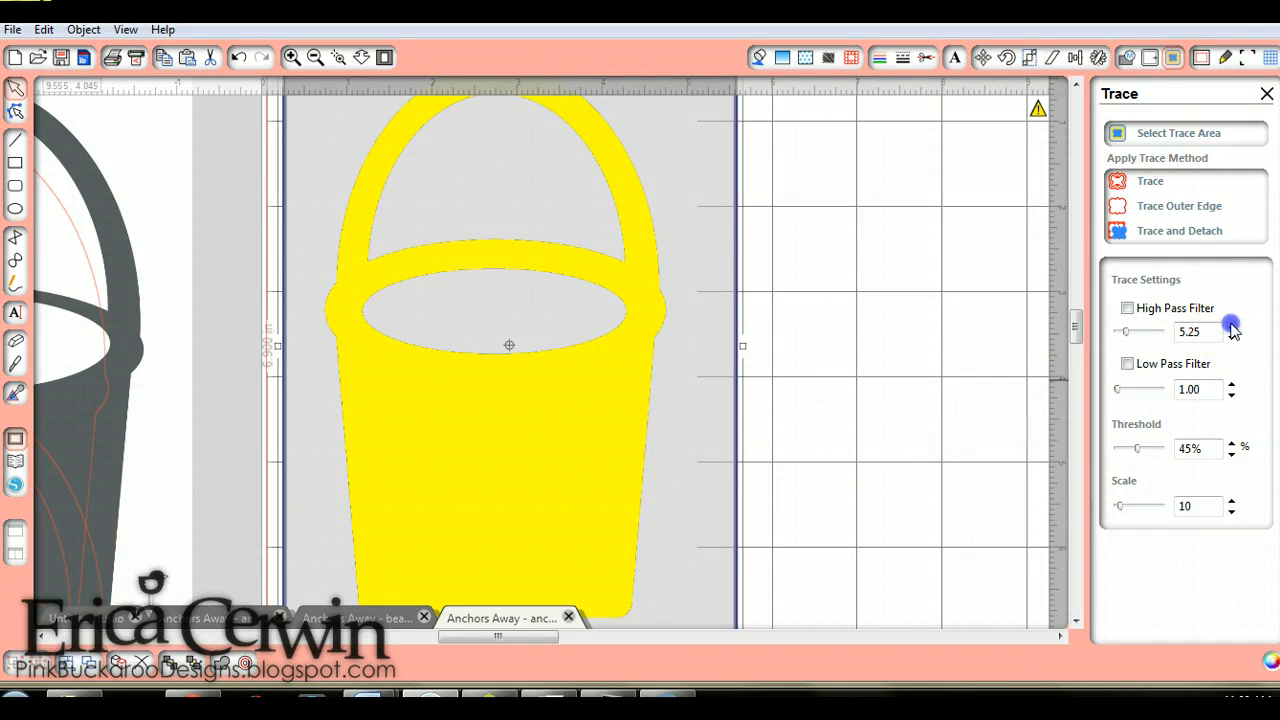
pyautogui.click(1232, 326)
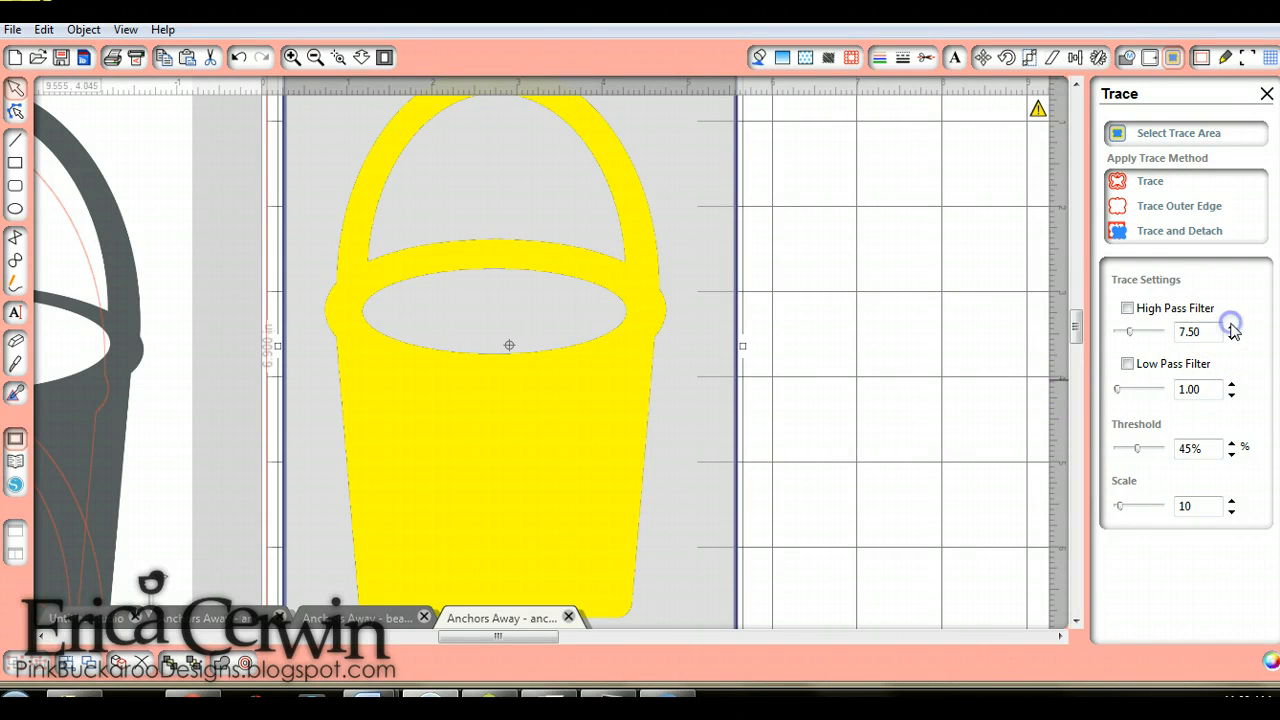
pyautogui.click(1232, 328)
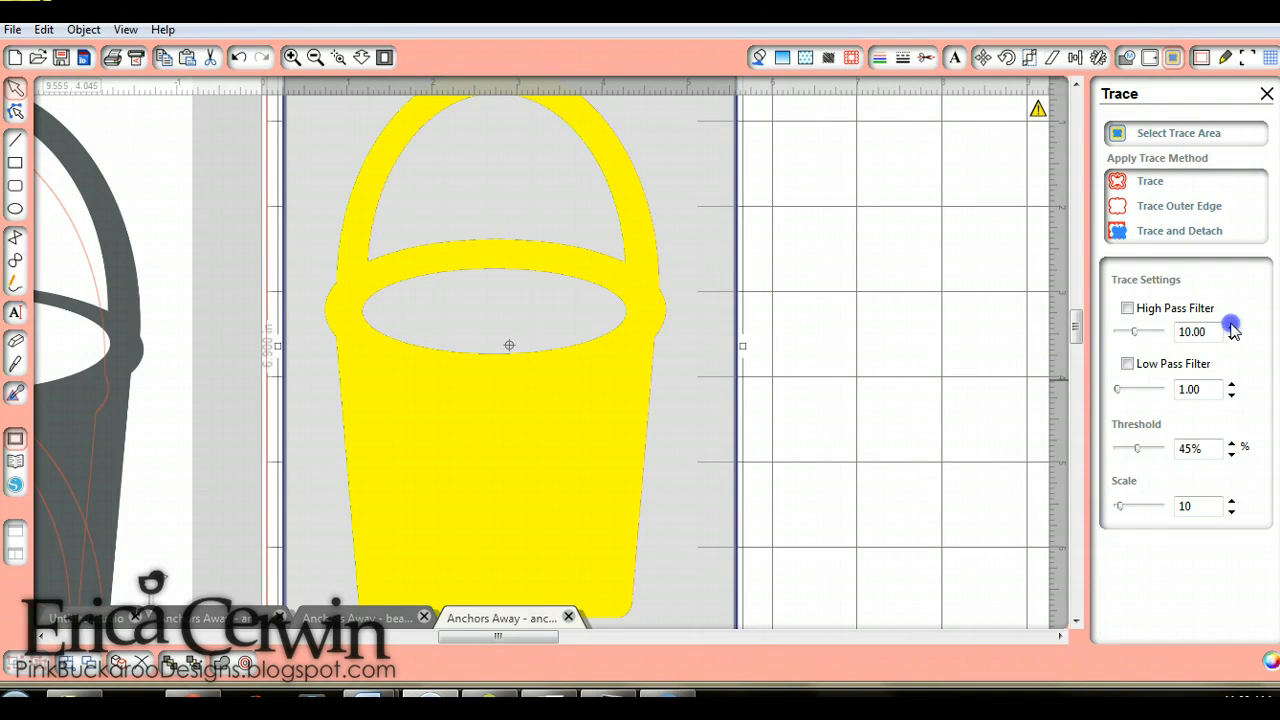
pyautogui.click(1232, 328)
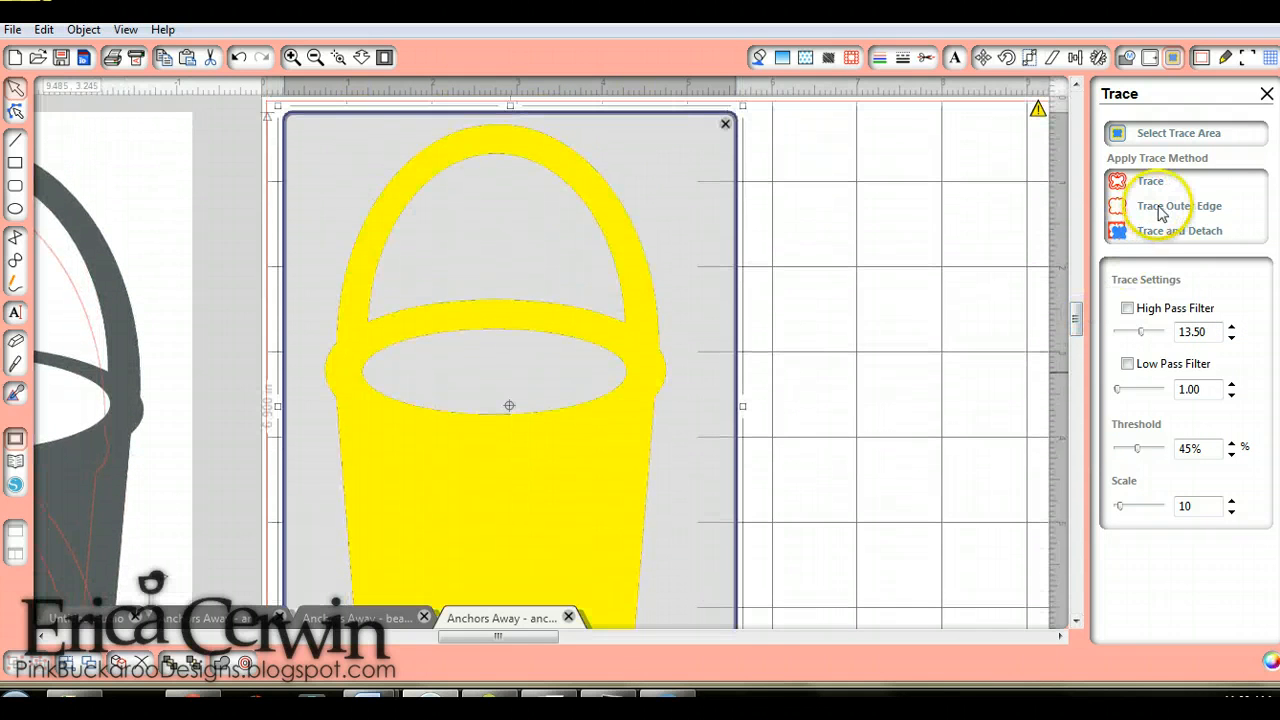
# Trace the bucket's outer edge into a cut line and start a new trace area over its rim.
pyautogui.click(1150, 180)
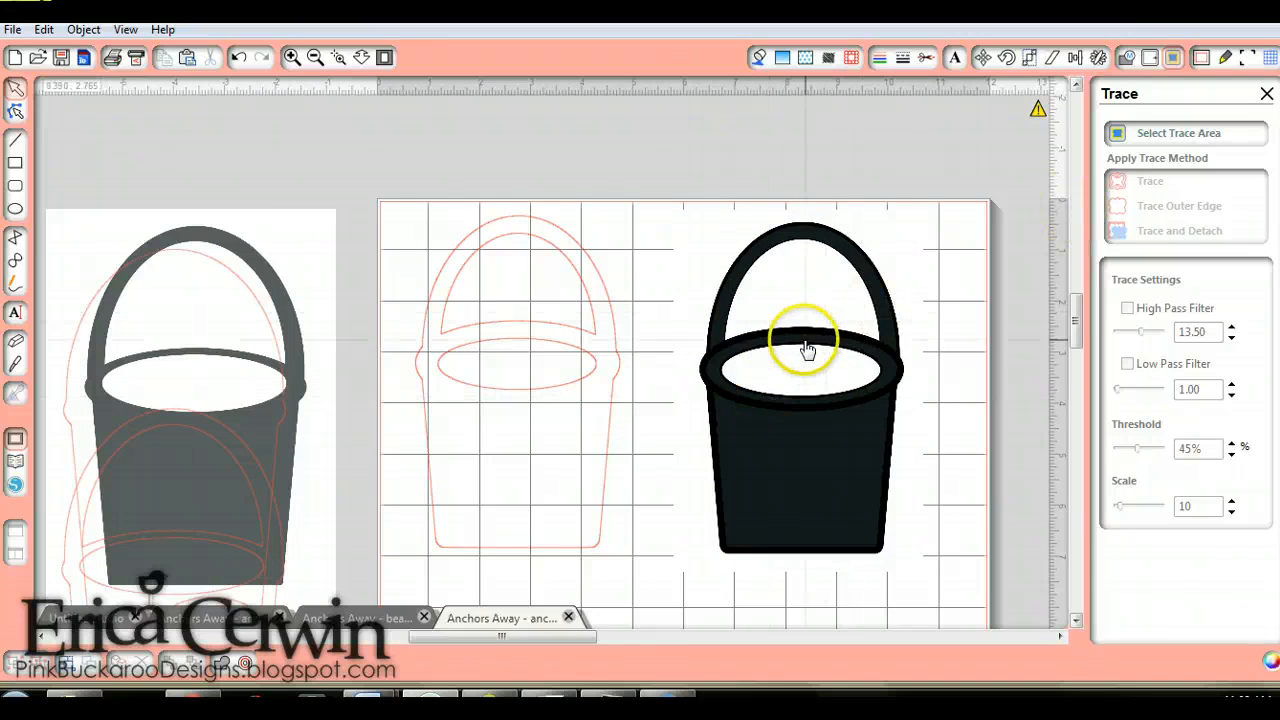
pyautogui.moveTo(816, 510)
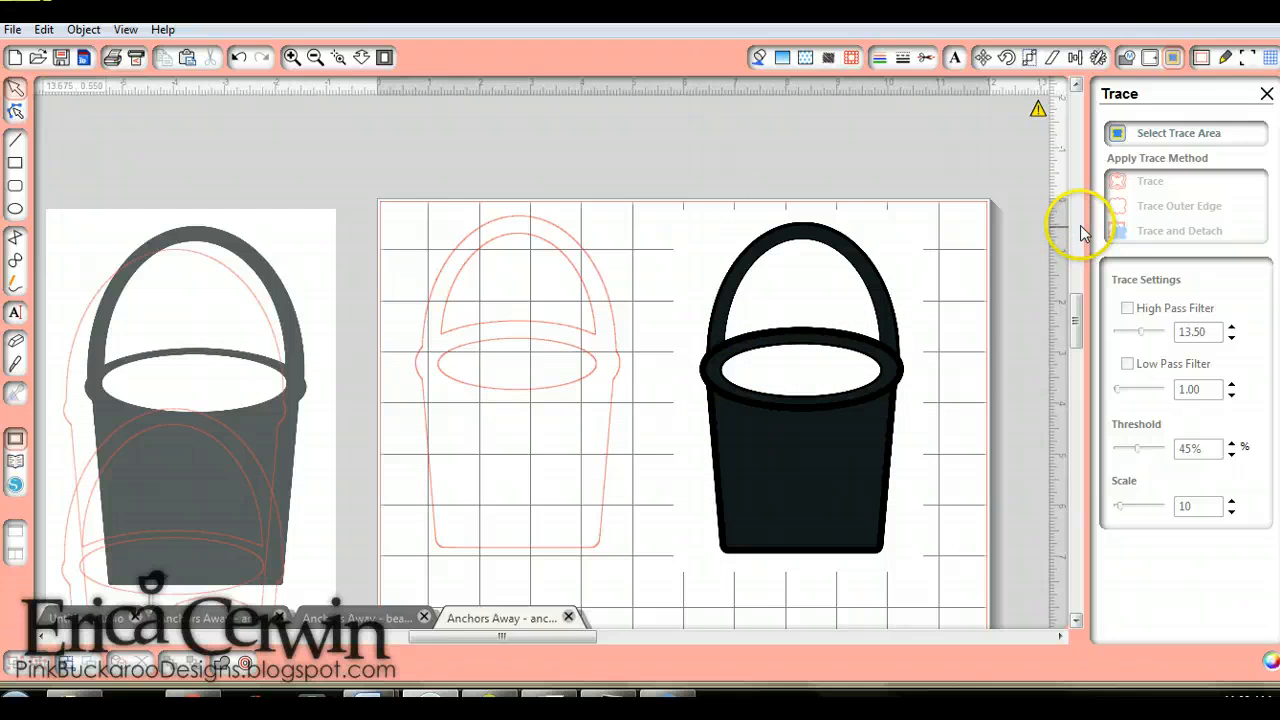
pyautogui.click(1184, 132)
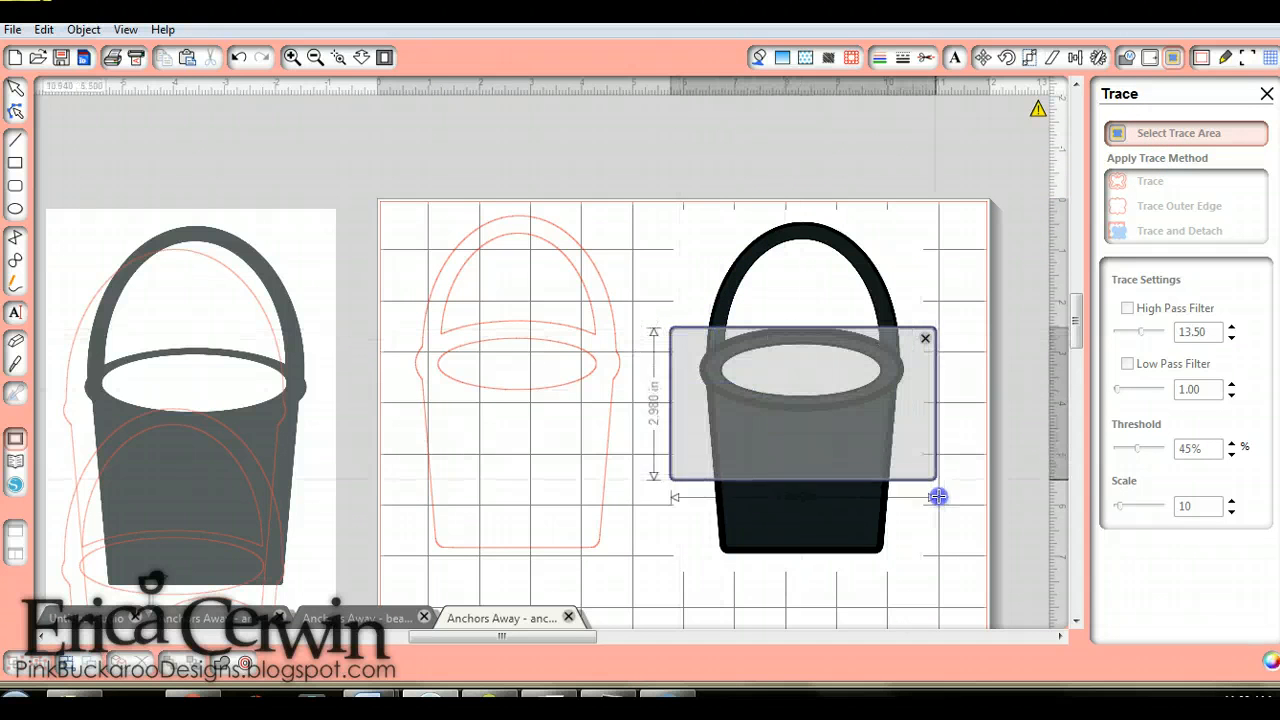
pyautogui.moveTo(938, 496); pyautogui.dragTo(922, 556)
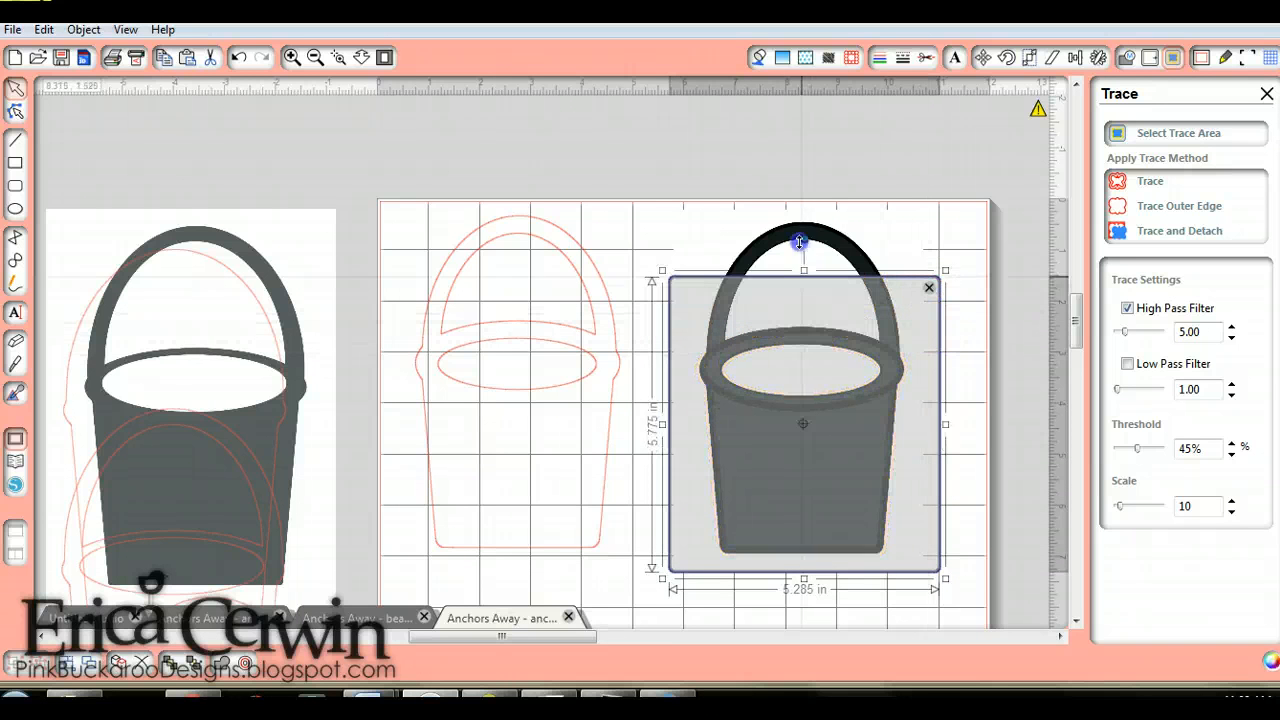
pyautogui.click(1150, 180)
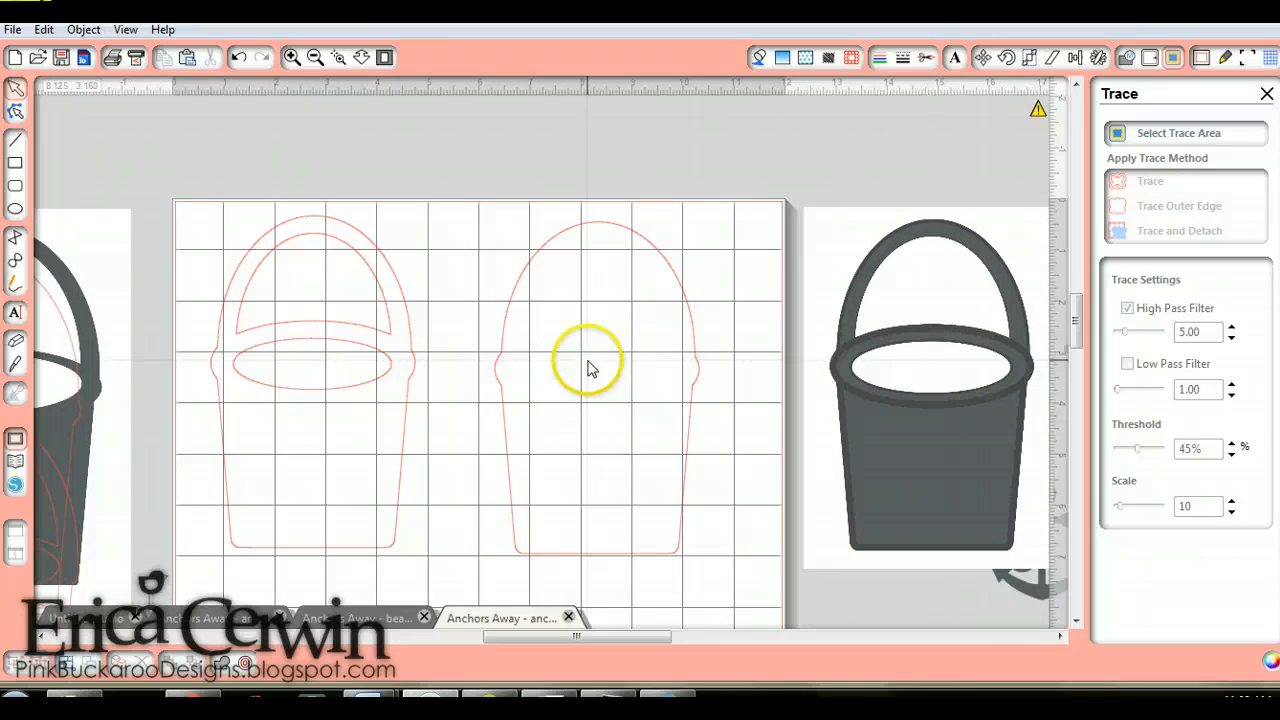
pyautogui.scroll(-3)
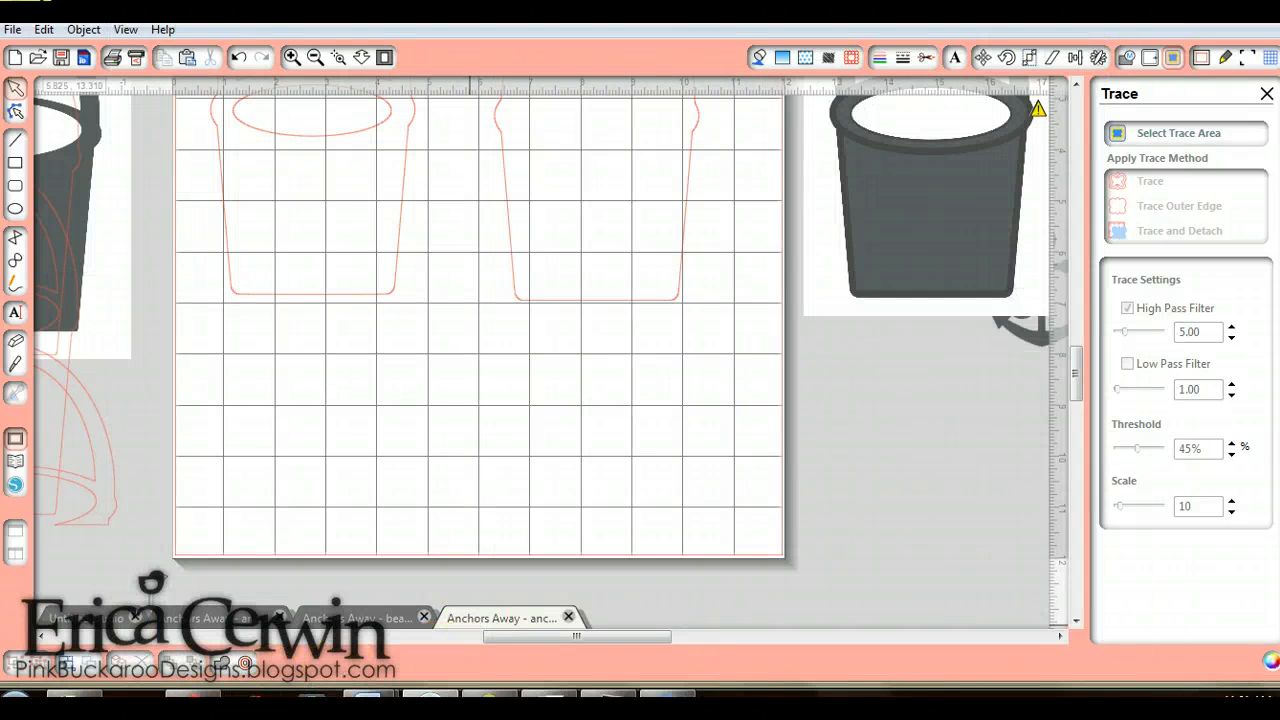
pyautogui.moveTo(980, 110)
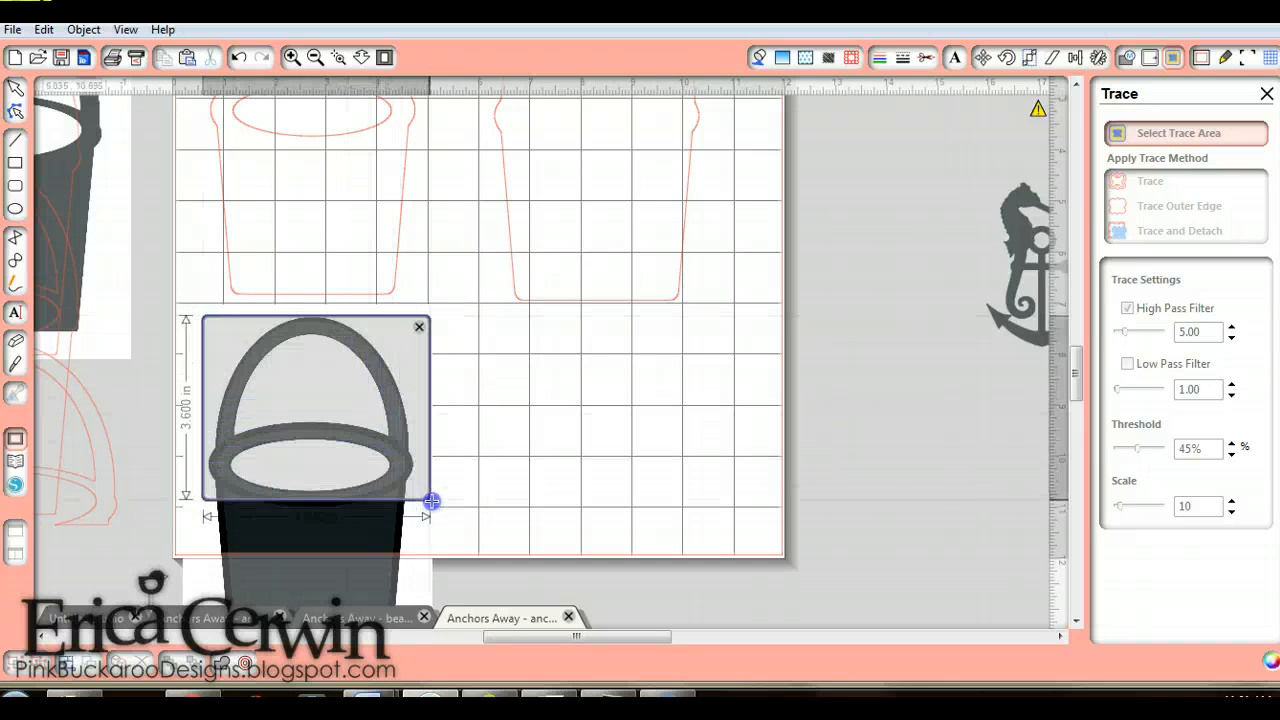
# Move the bucket image onto the mat and trace its handle solid with High Pass Filter off.
pyautogui.moveTo(432, 500); pyautogui.dragTo(436, 448)
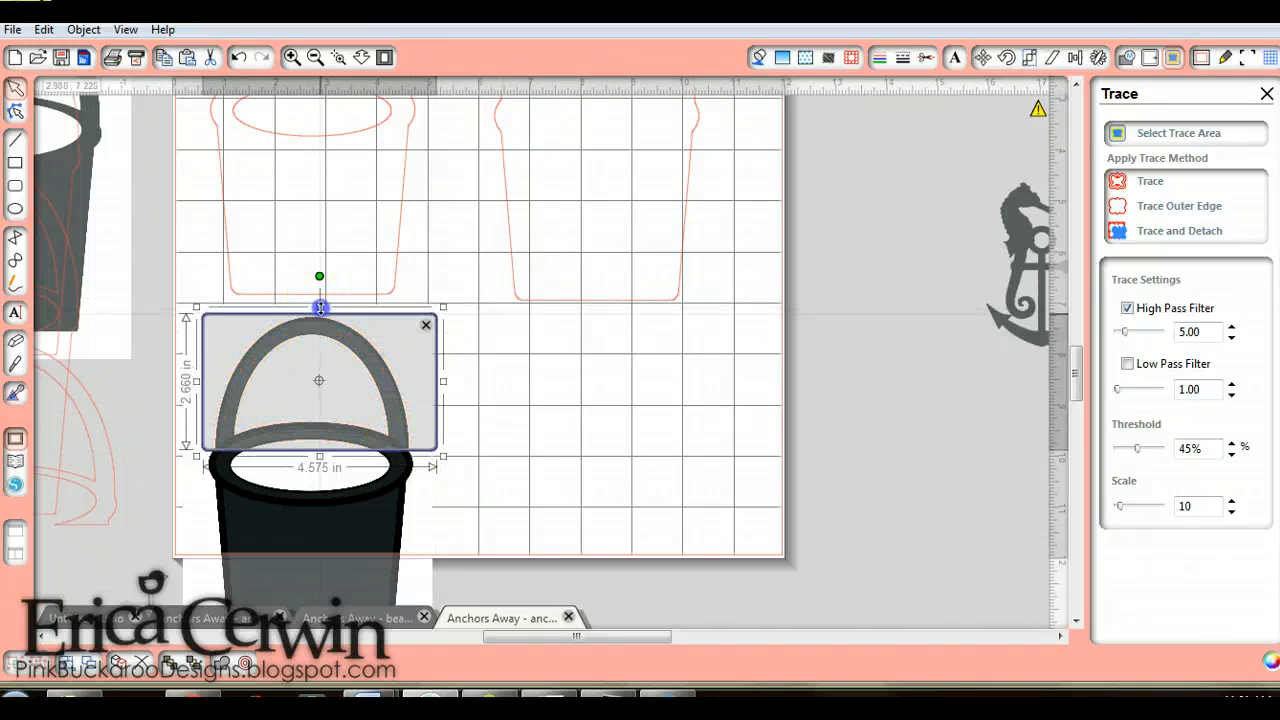
pyautogui.click(1150, 180)
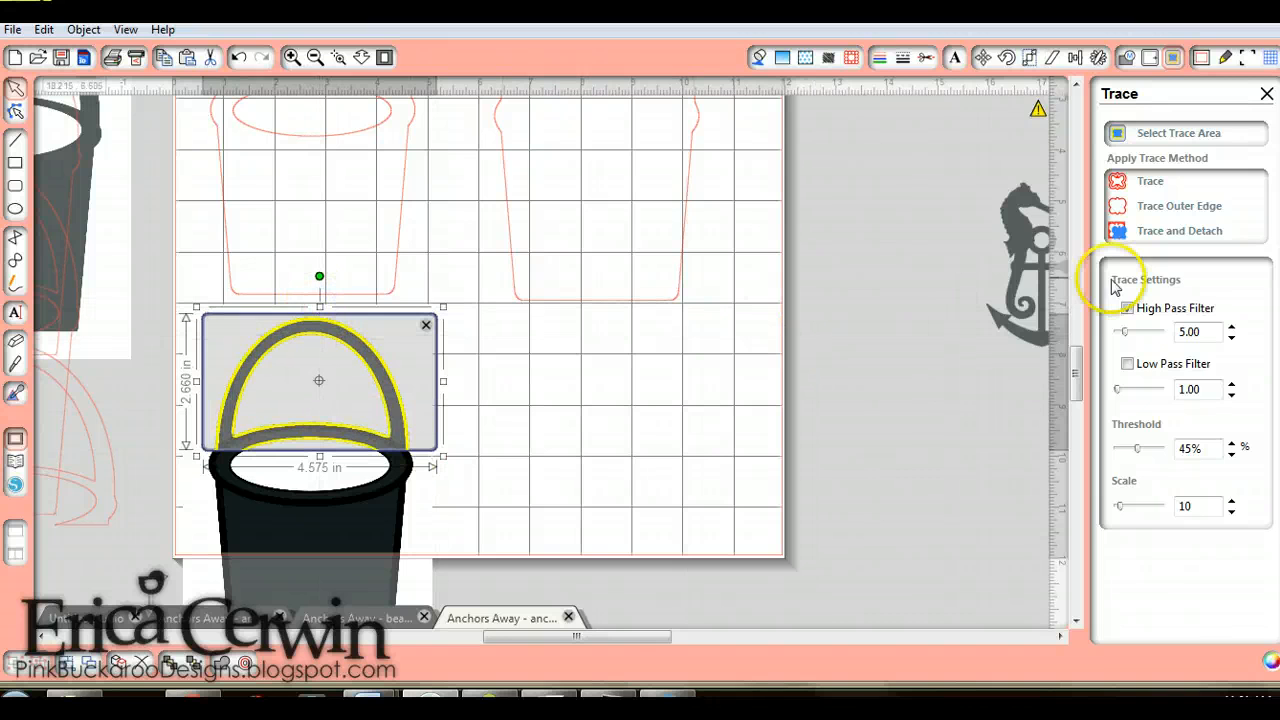
pyautogui.click(1128, 308)
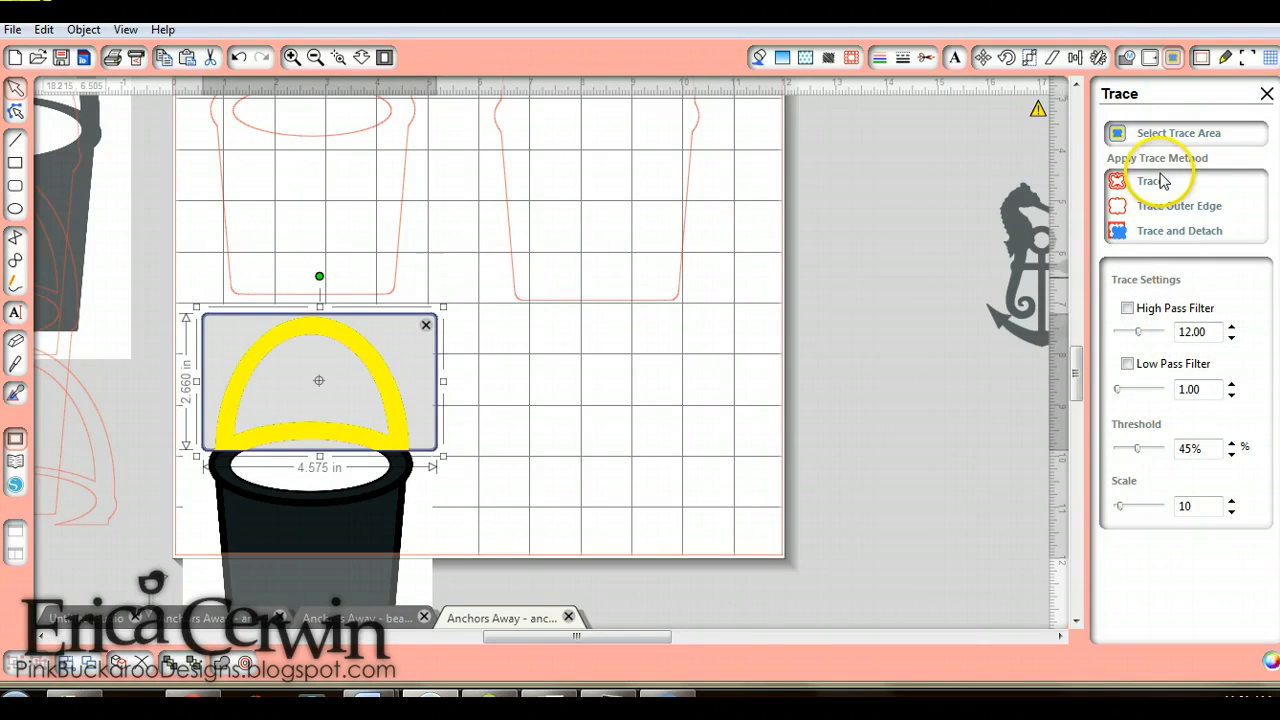
pyautogui.click(1150, 180)
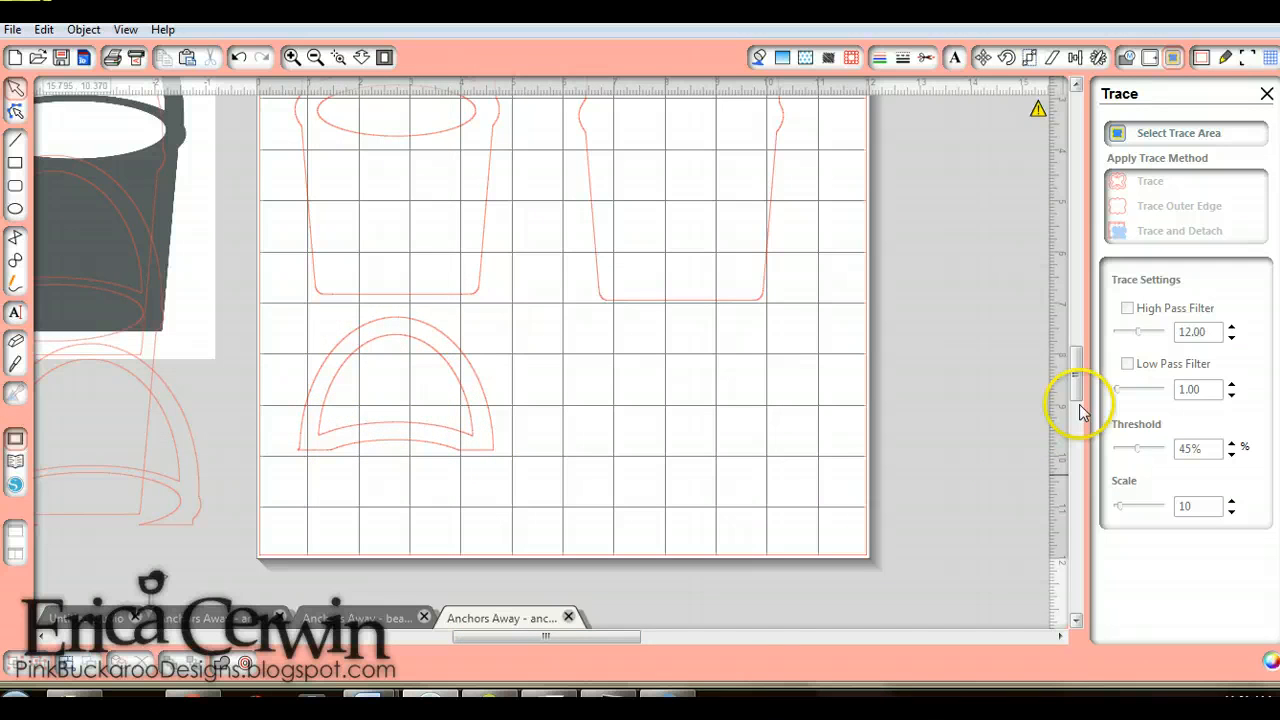
# Review the traced front, back and handle outlines, then switch to the finished bucket photo.
pyautogui.moveTo(1076, 390); pyautogui.dragTo(1076, 340)
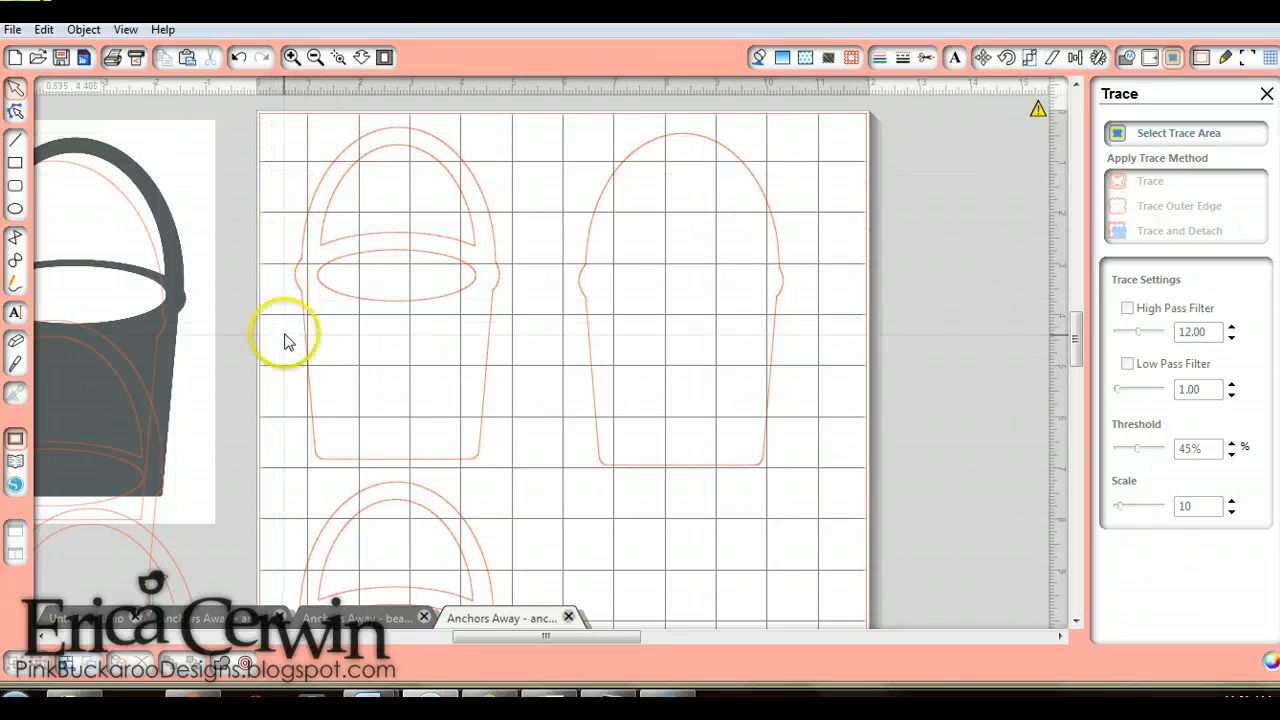
pyautogui.moveTo(304, 444)
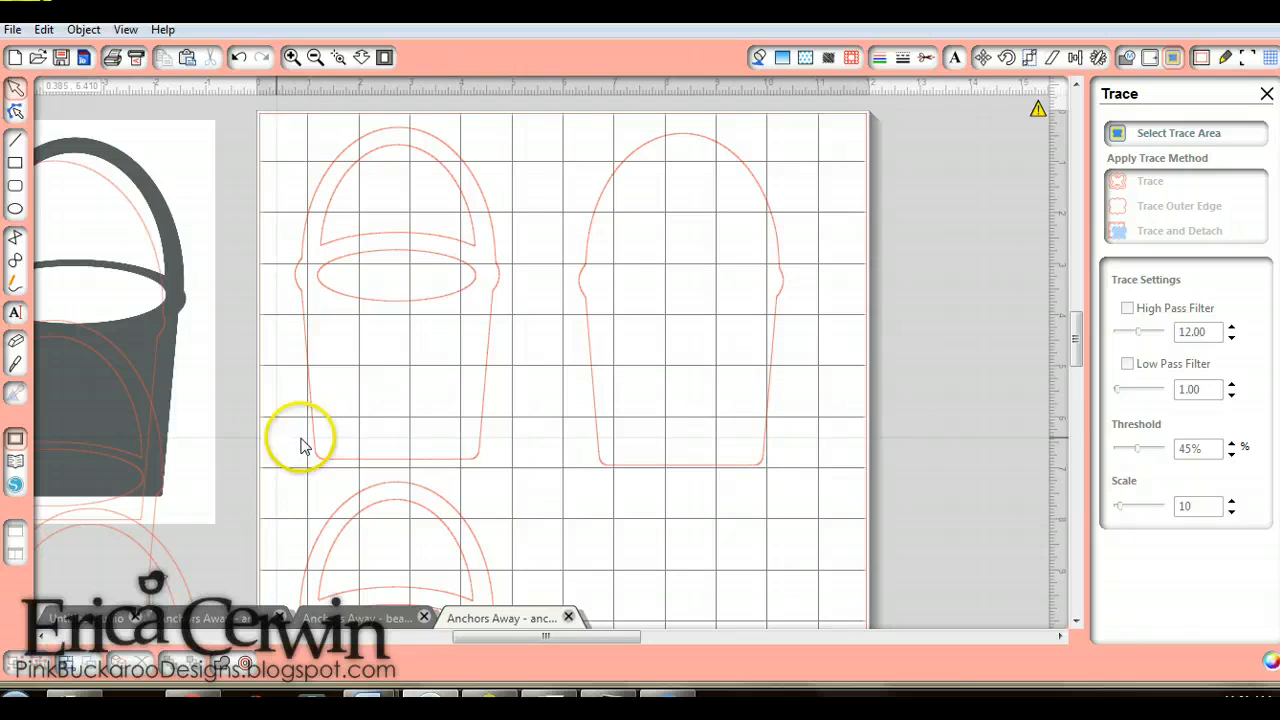
pyautogui.moveTo(490, 450)
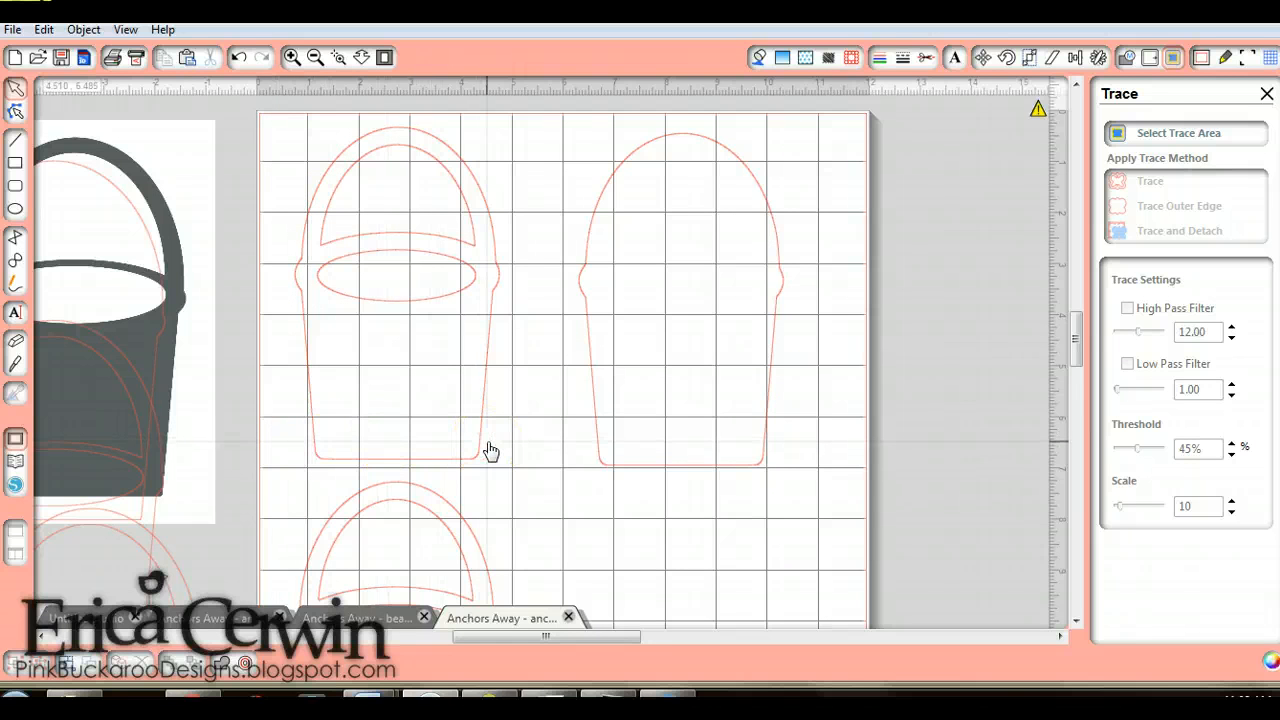
pyautogui.click(584, 290)
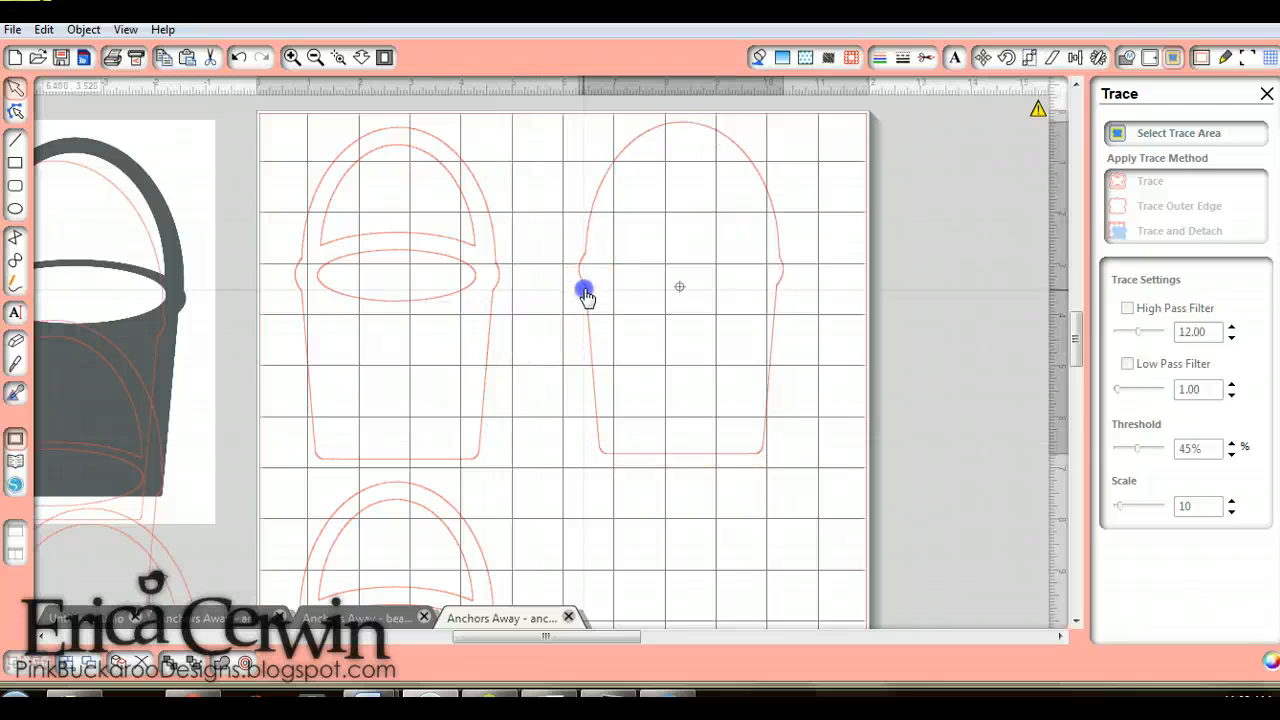
pyautogui.scroll(-3)
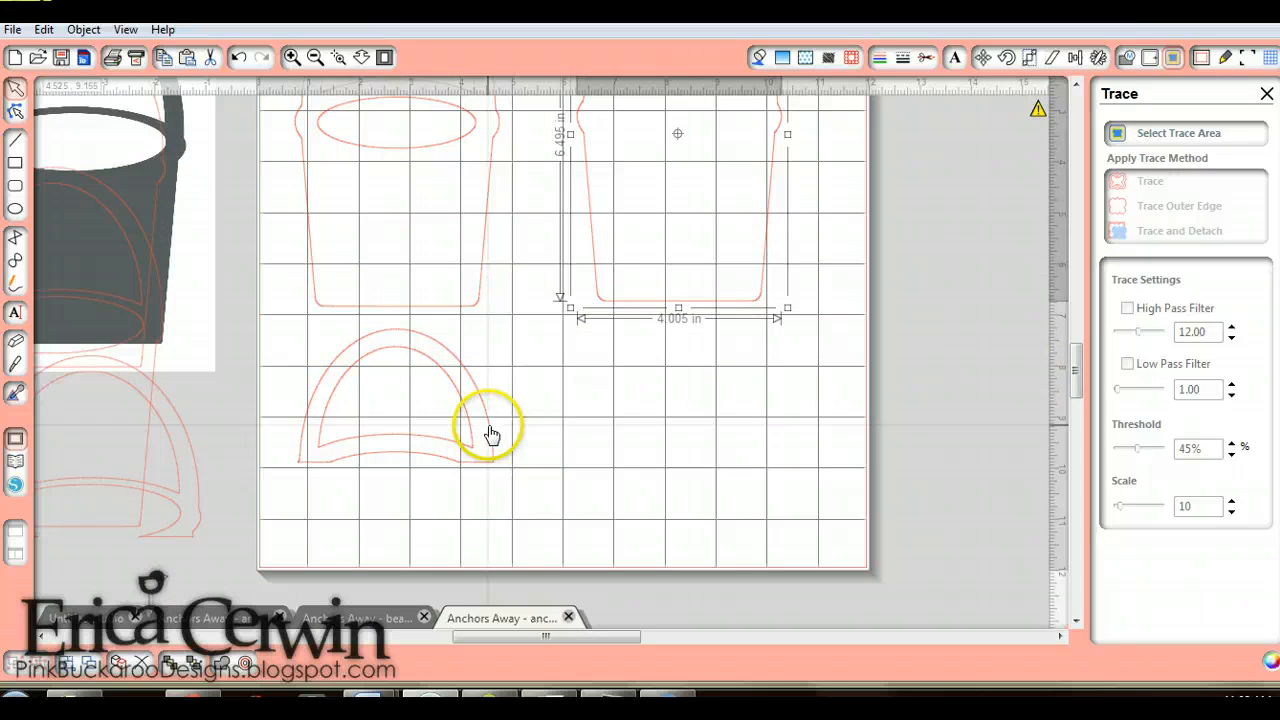
pyautogui.scroll(-3)
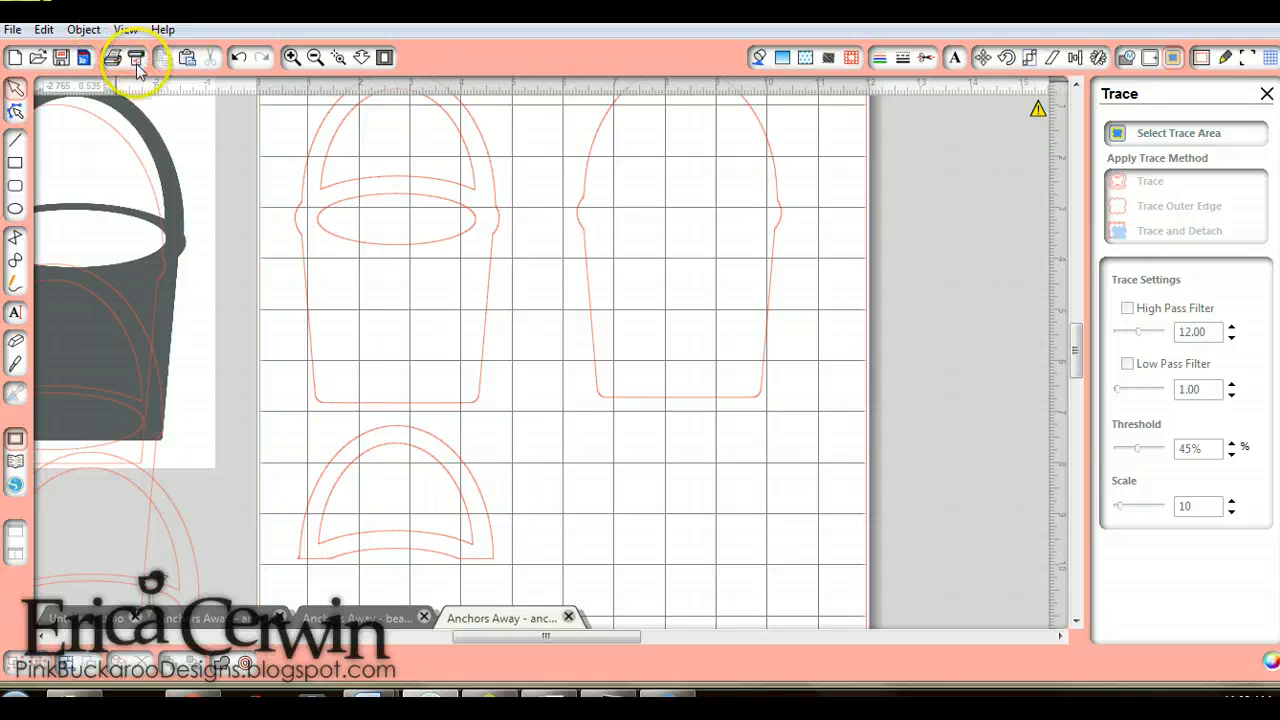
pyautogui.click(136, 56)
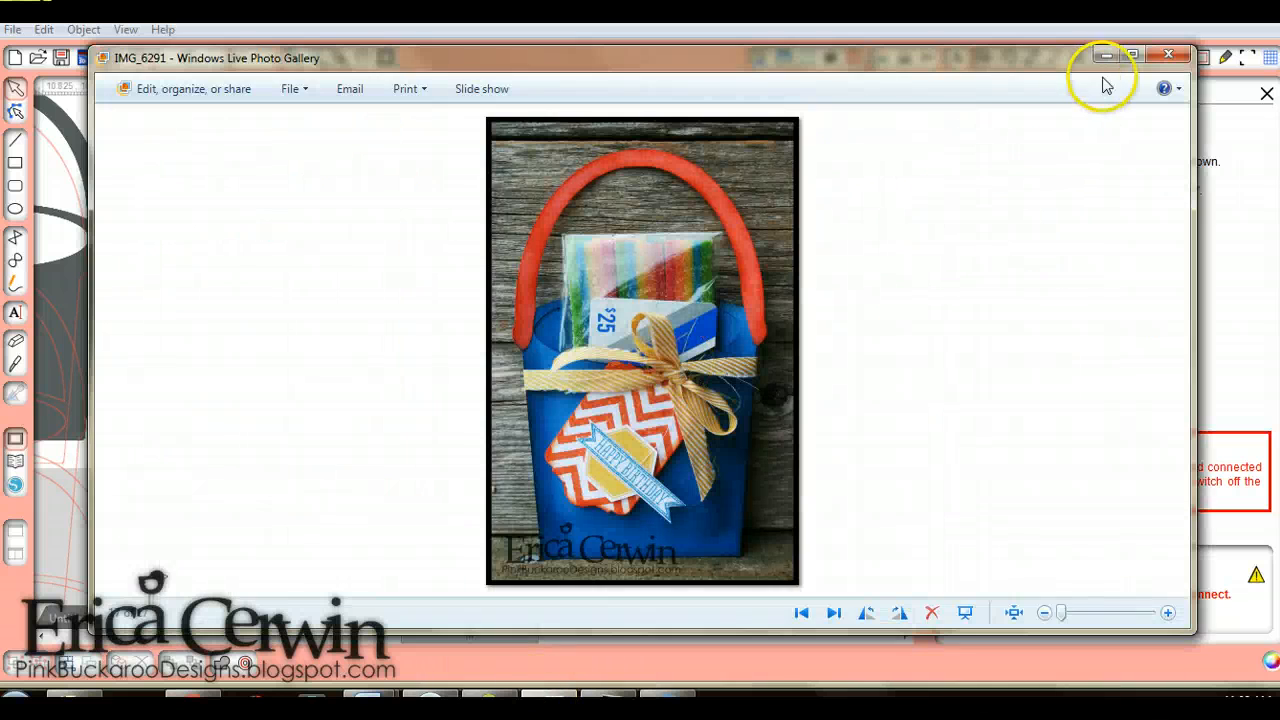
# Maximize Photo Gallery to show the blue bucket gift-card holder photo at full size.
pyautogui.click(1132, 56)
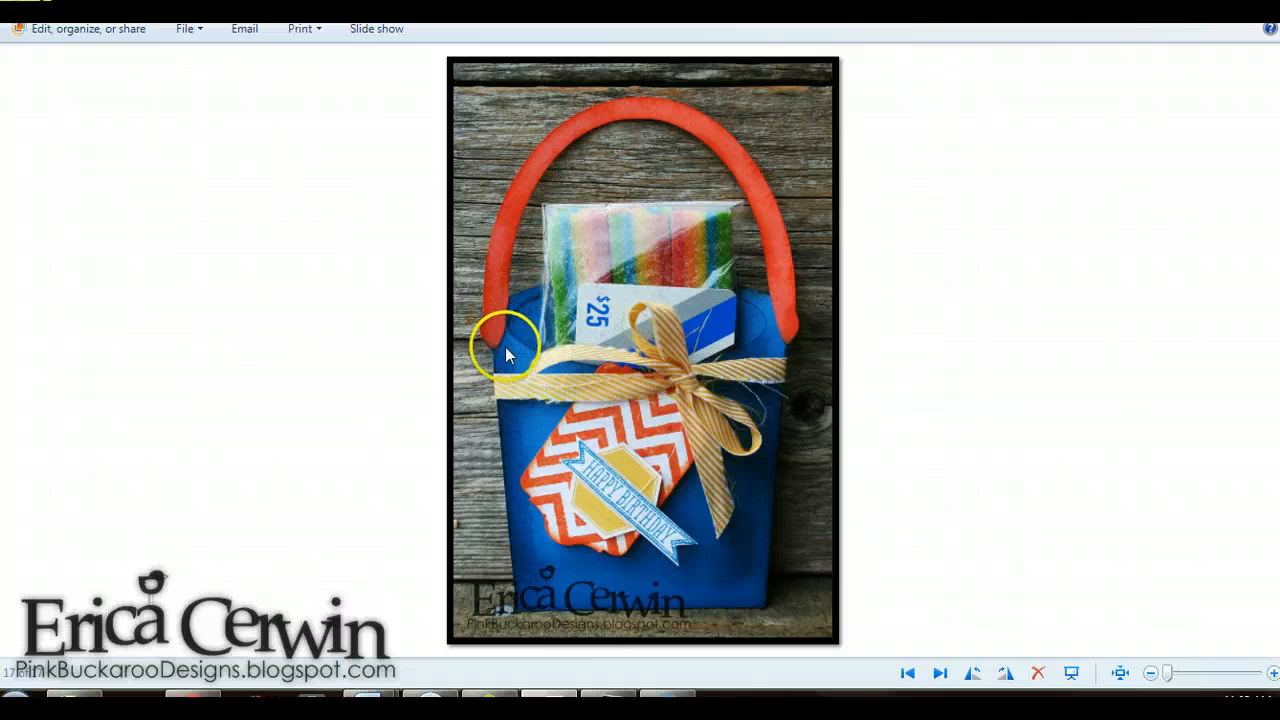
pyautogui.moveTo(580, 596)
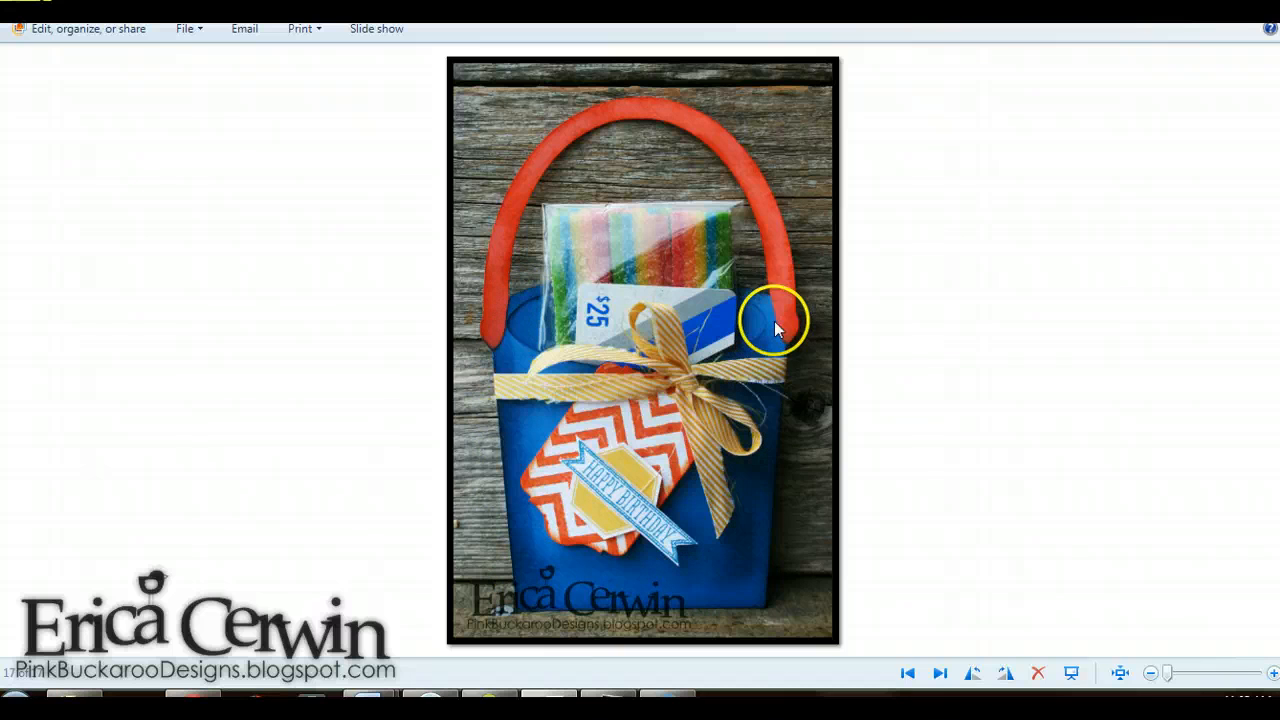
pyautogui.moveTo(630, 344)
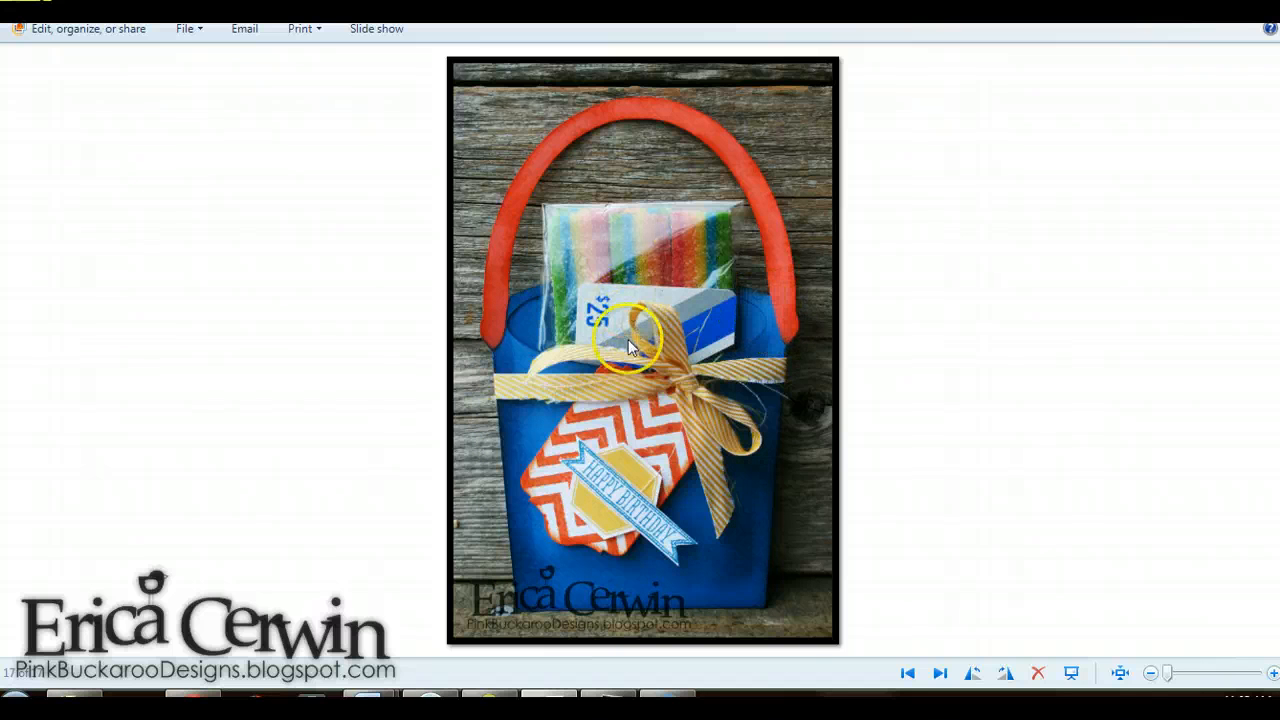
pyautogui.moveTo(604, 388)
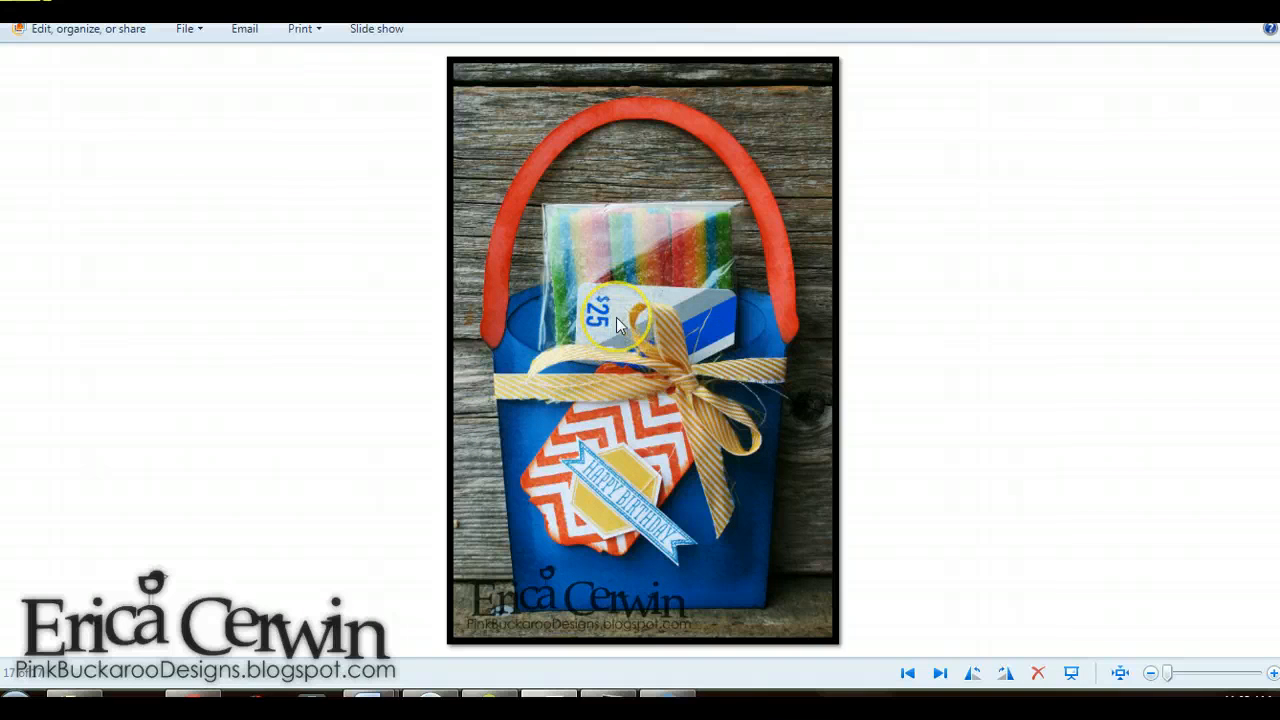
pyautogui.moveTo(504, 364)
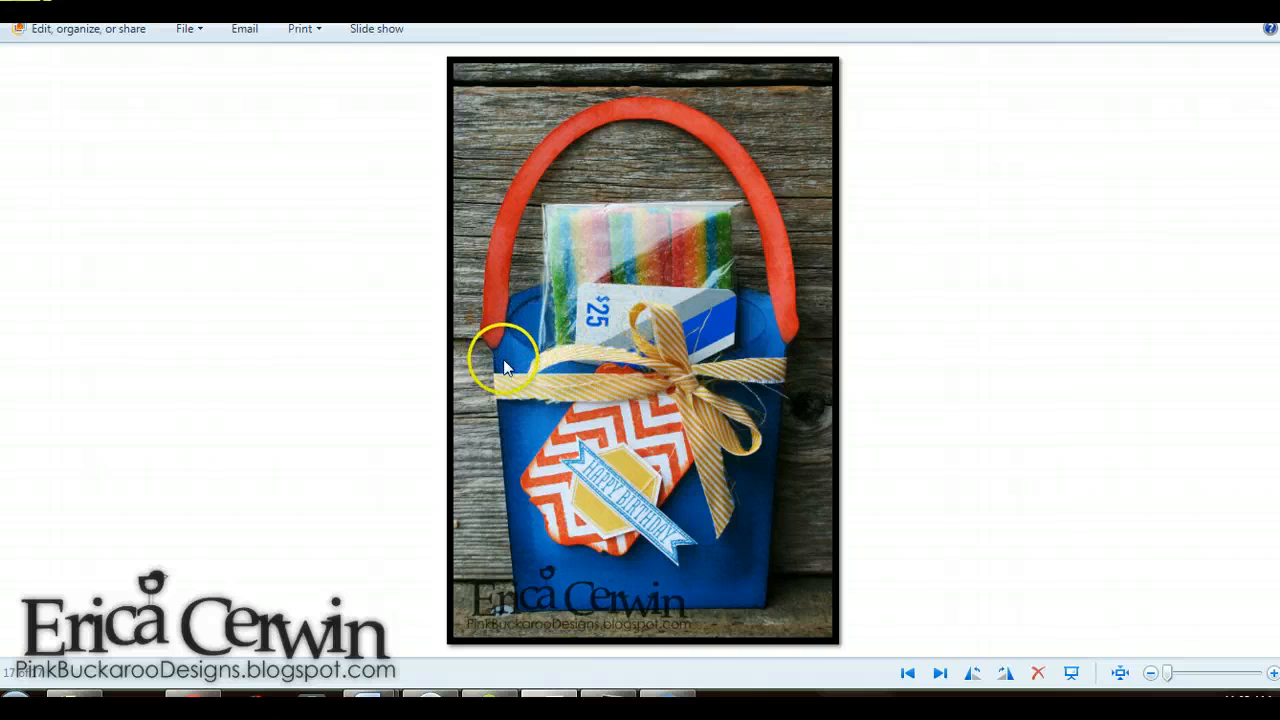
pyautogui.moveTo(770, 414)
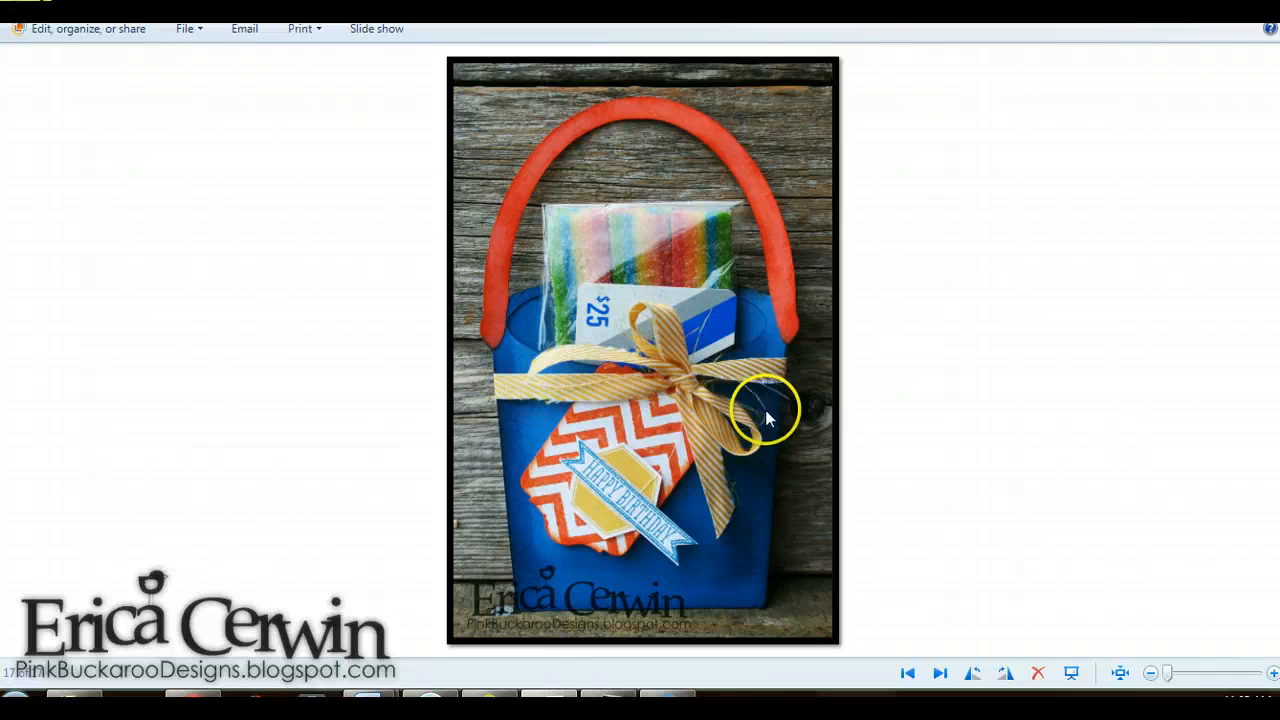
pyautogui.moveTo(758, 570)
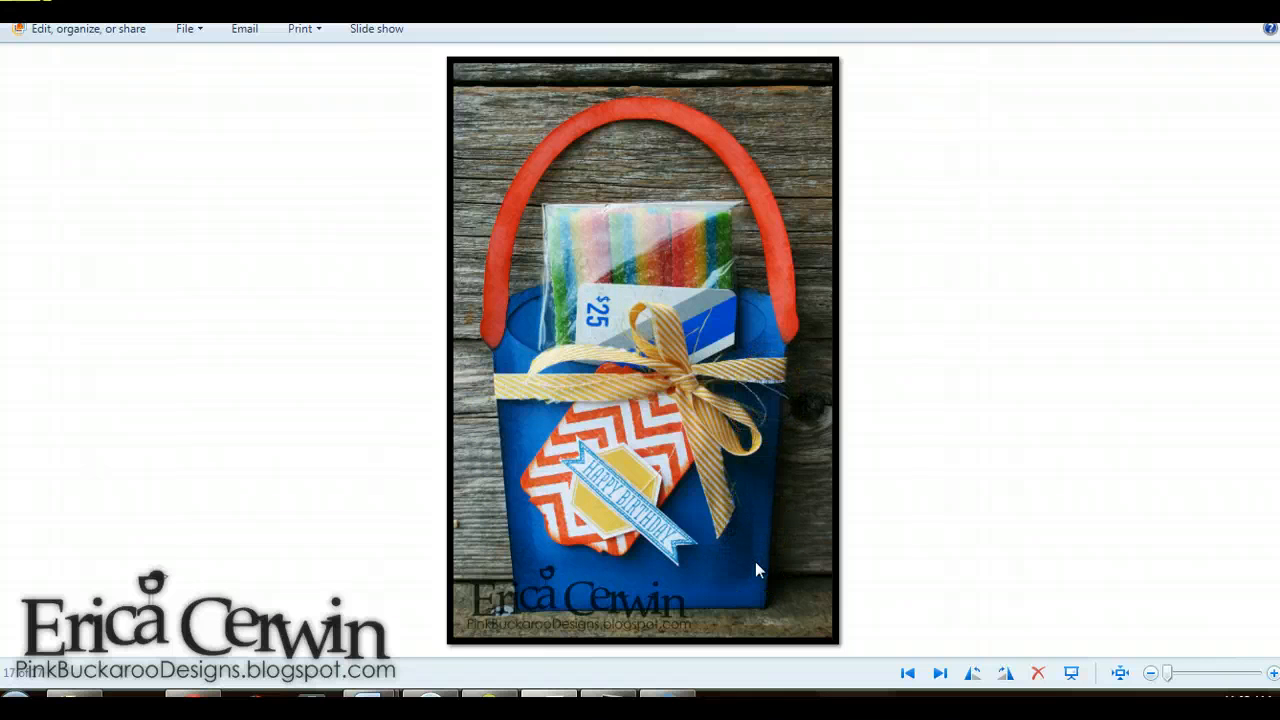
pyautogui.click(938, 672)
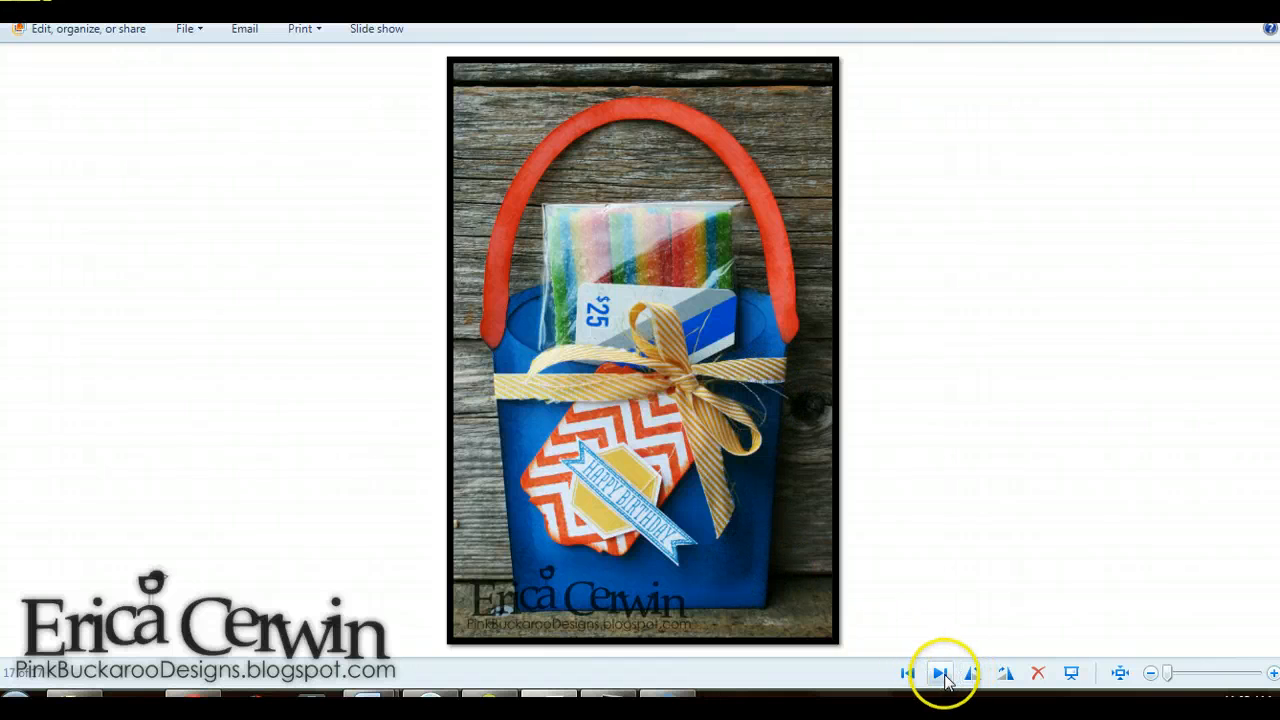
pyautogui.click(938, 672)
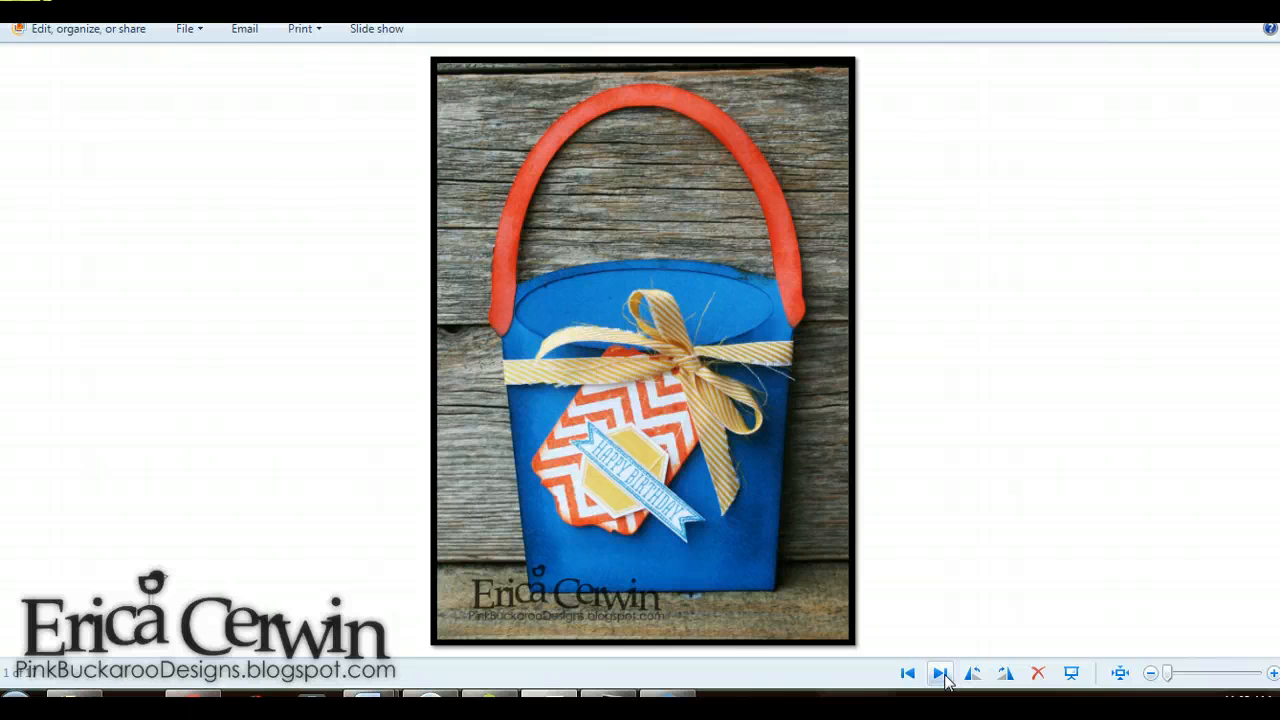
pyautogui.click(908, 672)
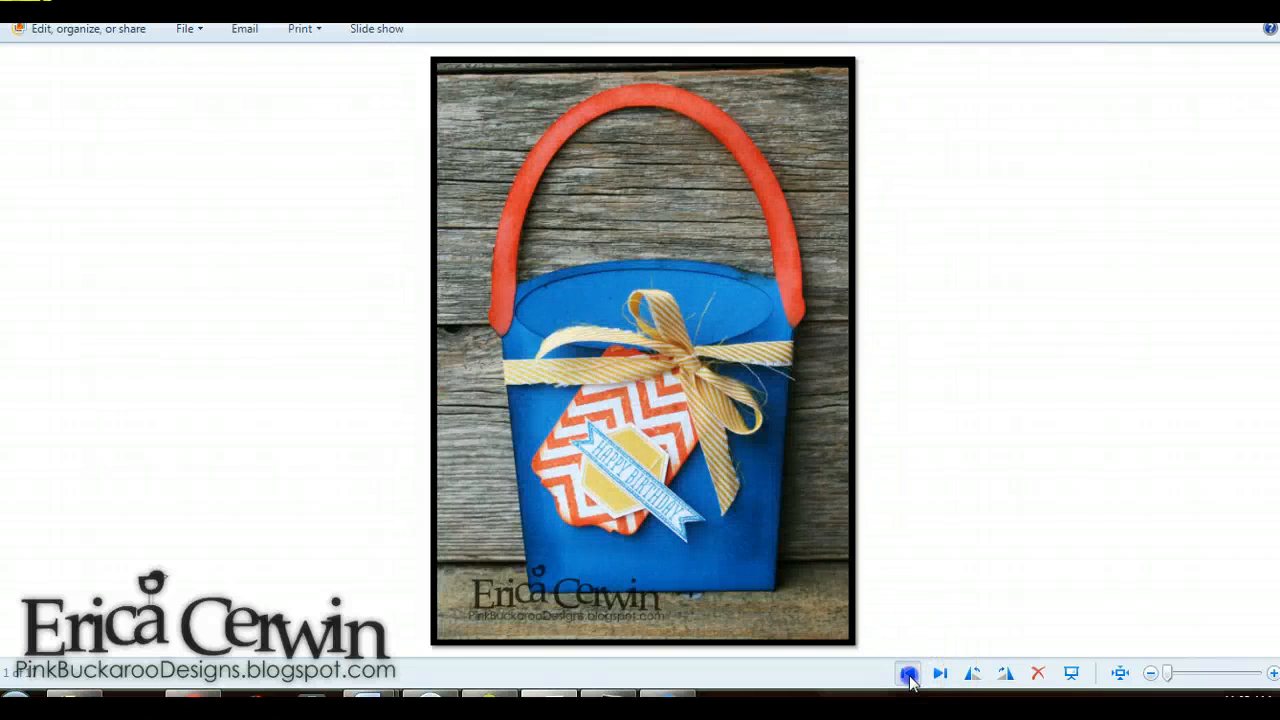
pyautogui.click(908, 672)
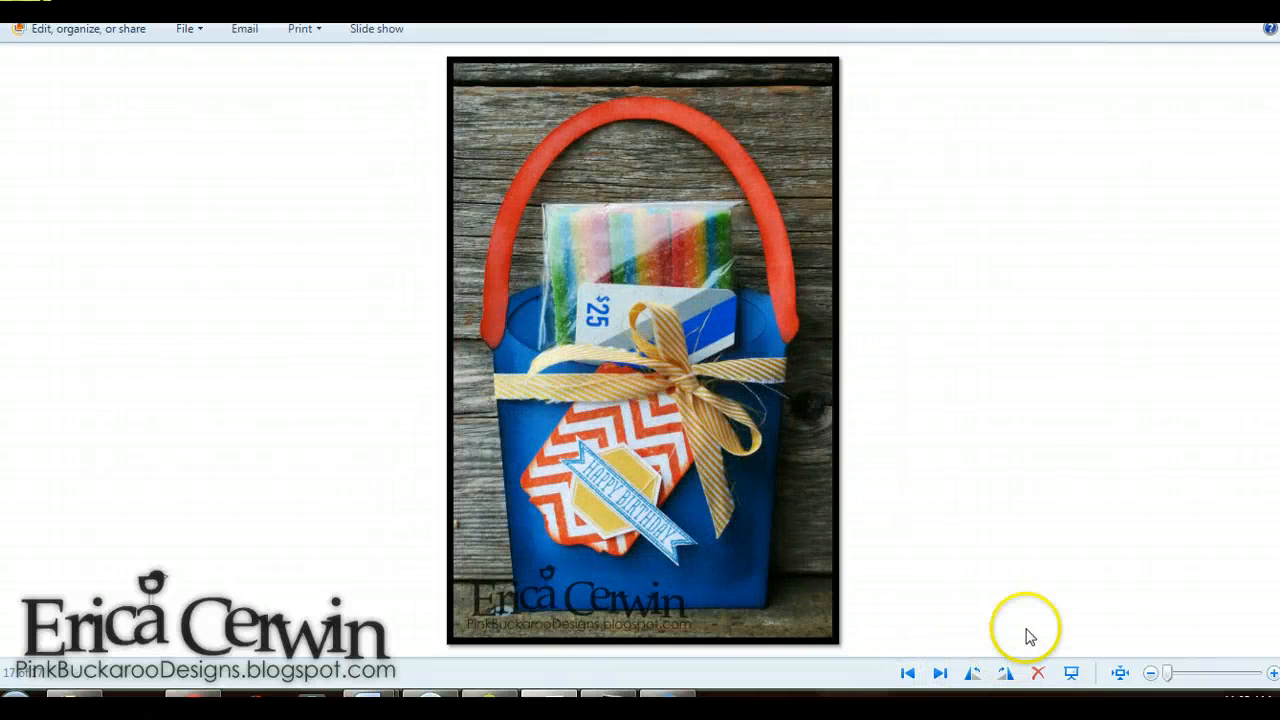